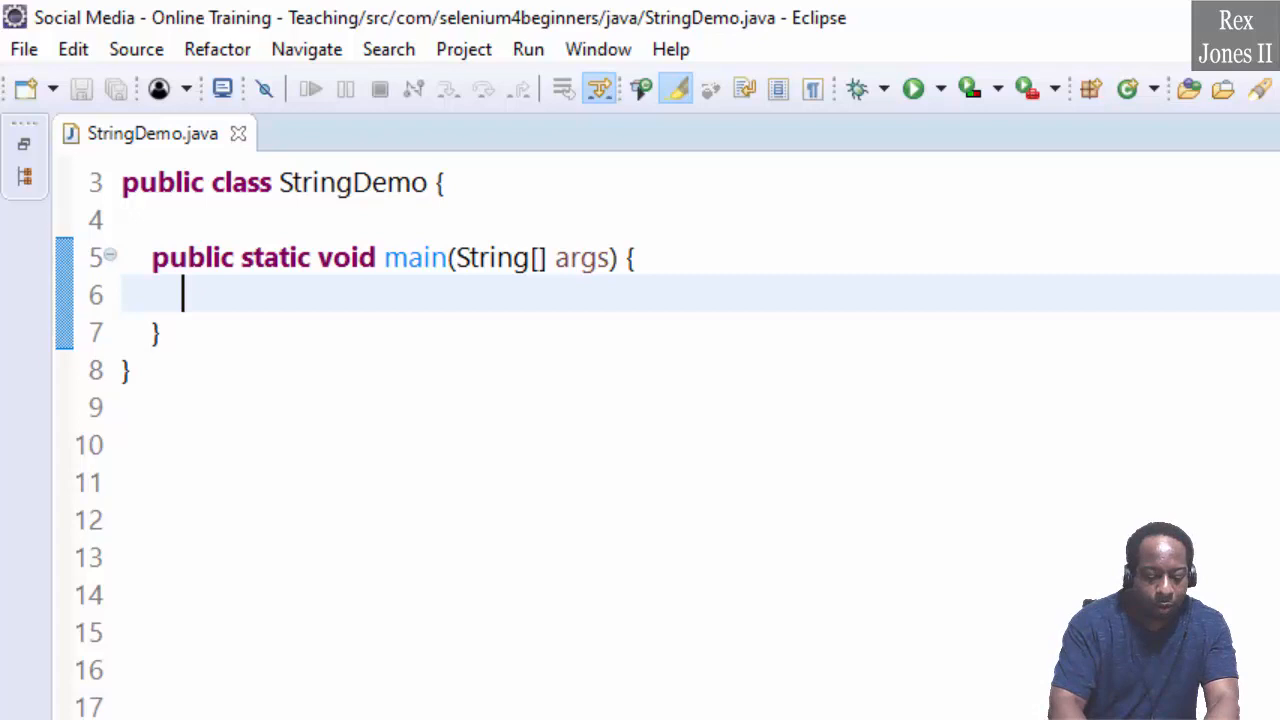
# - Declare String username created via new String("SoftwareEngineer34") in main
pyautogui.write('String username = new S')
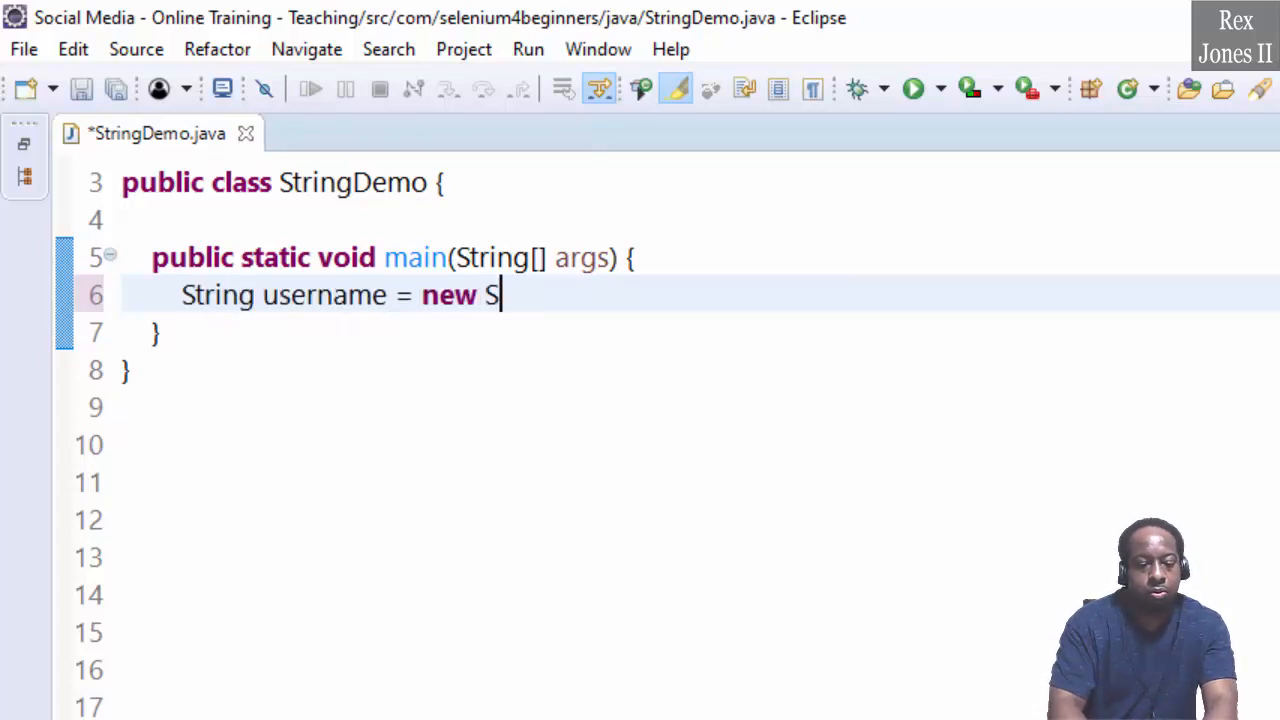
pyautogui.write('tring ();')
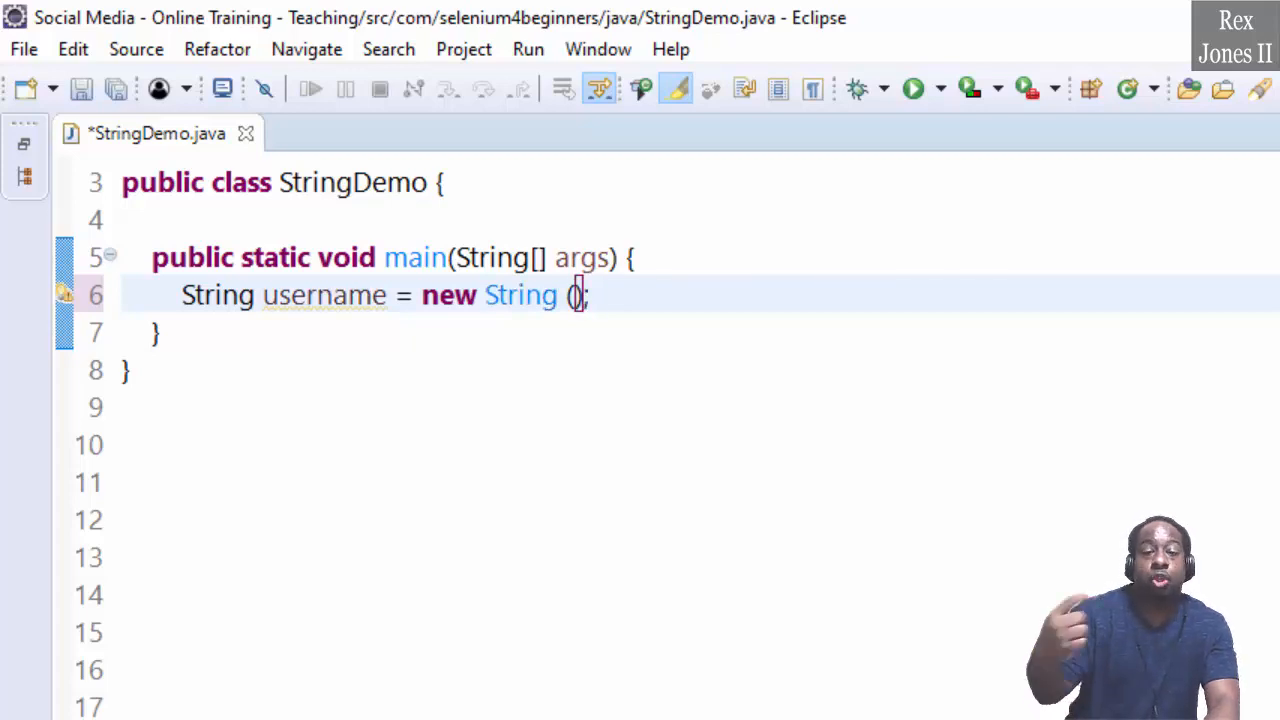
pyautogui.write('"Sof')
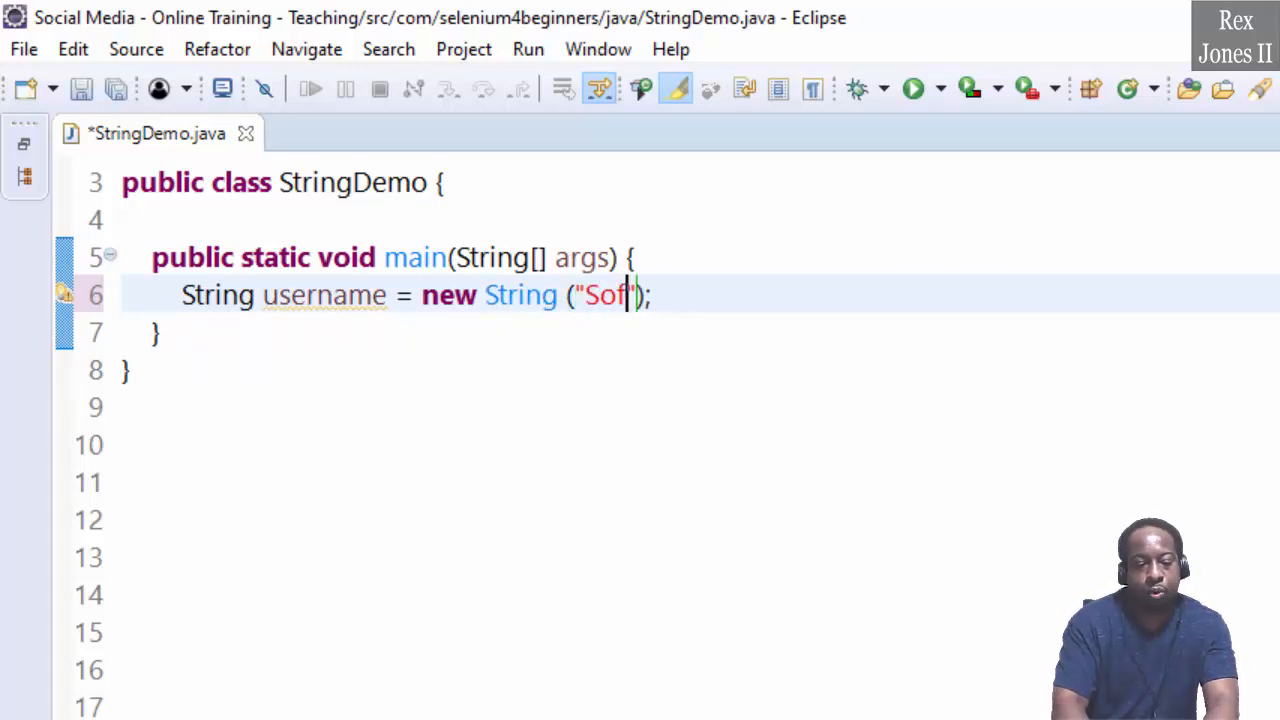
pyautogui.write('twareEngin')
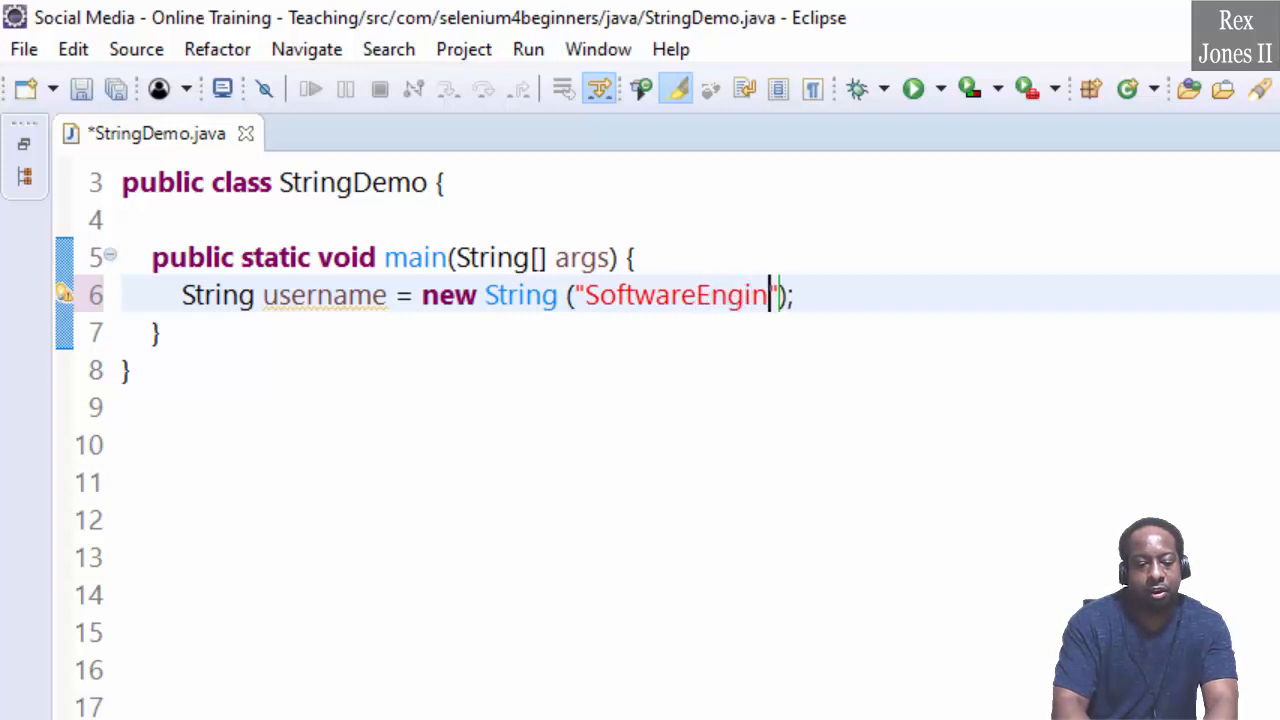
pyautogui.write('eer34')
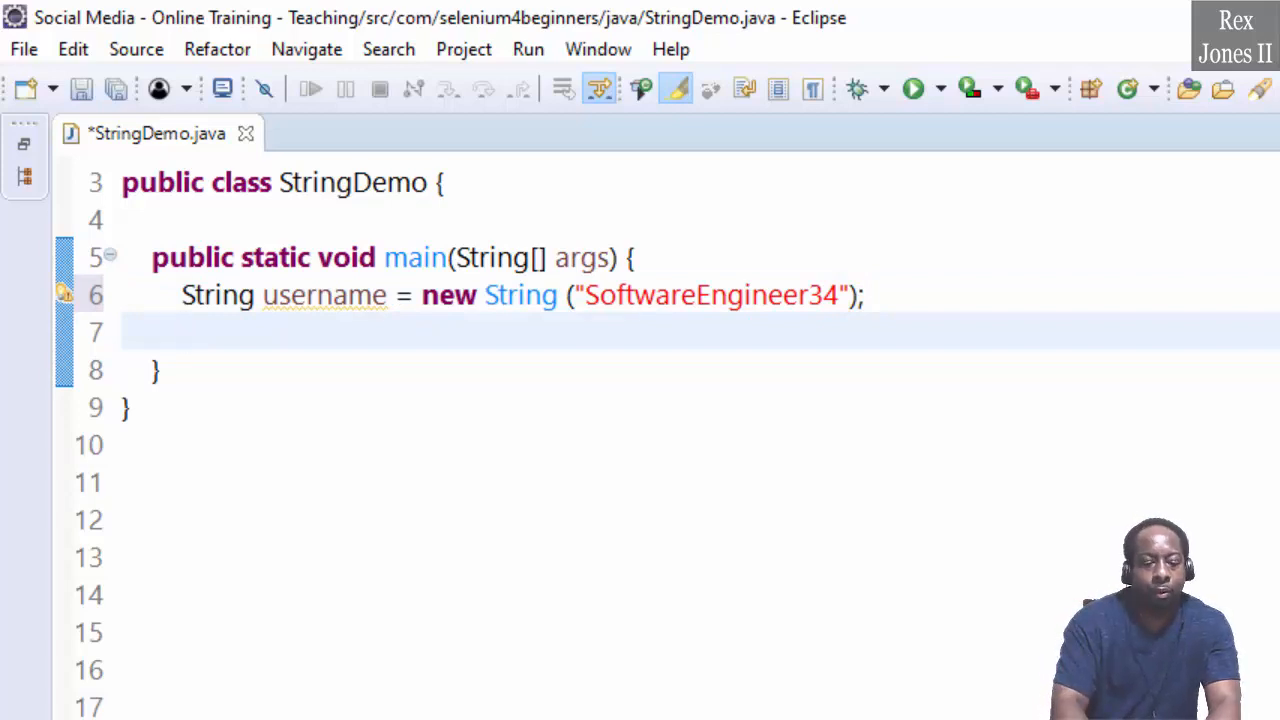
# - Declare String name holding the full-name literal "Rex Jones I..." on the next line
pyautogui.write('String')
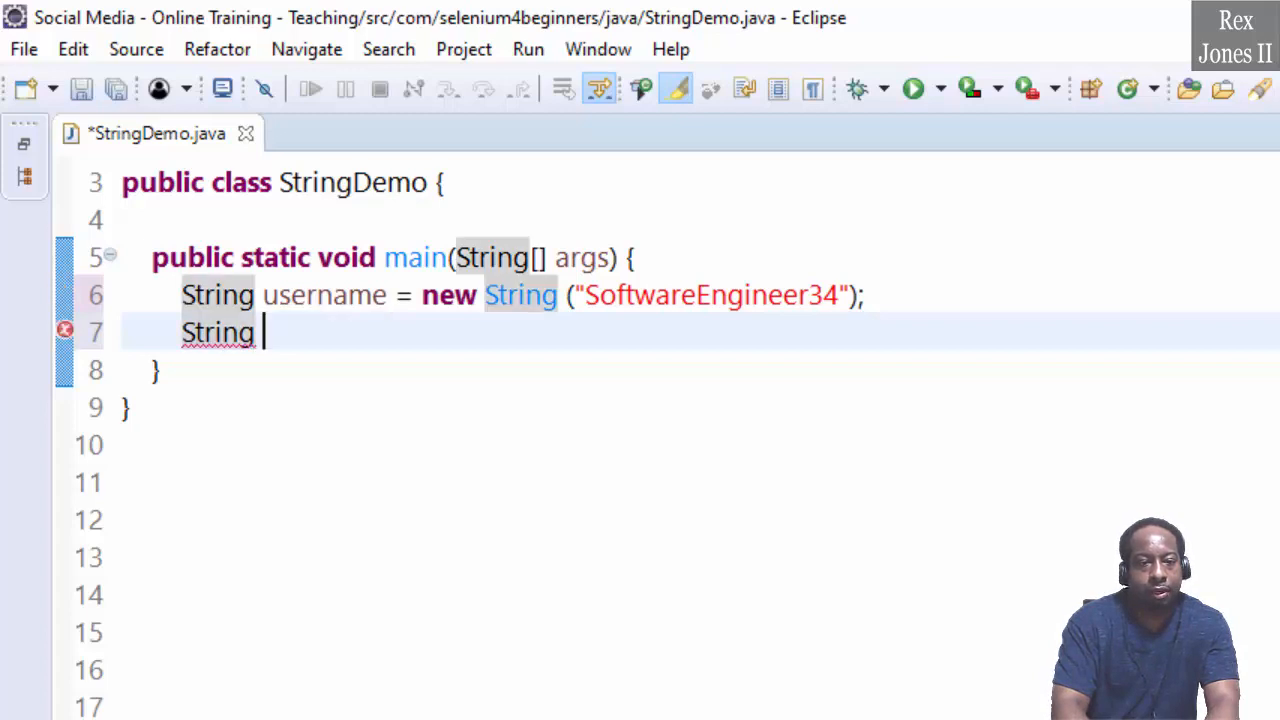
pyautogui.write('name')
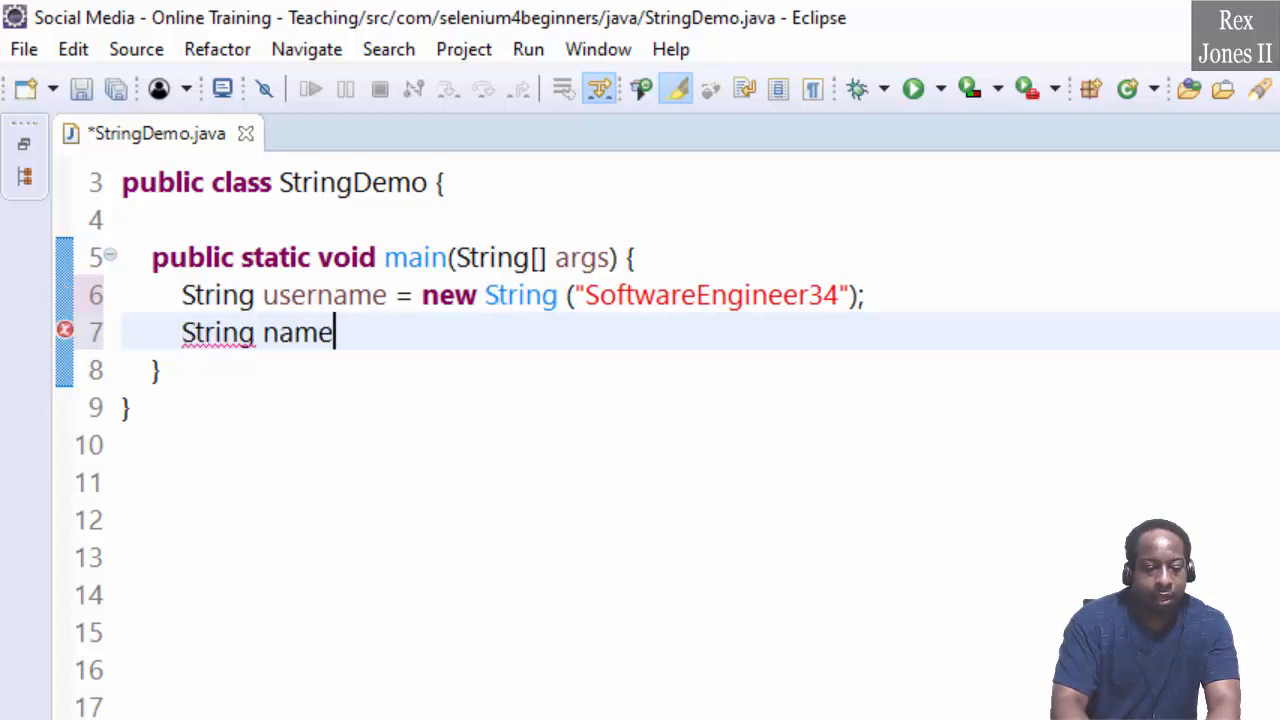
pyautogui.write('=')
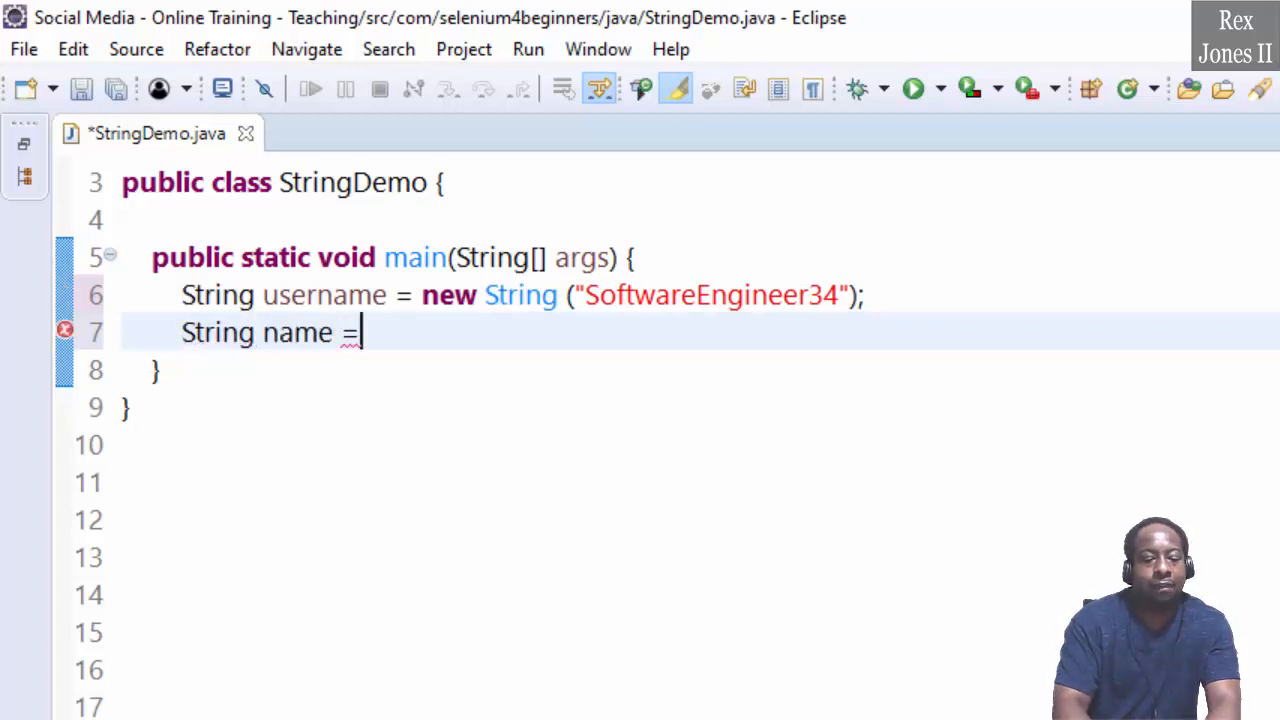
pyautogui.write('""')
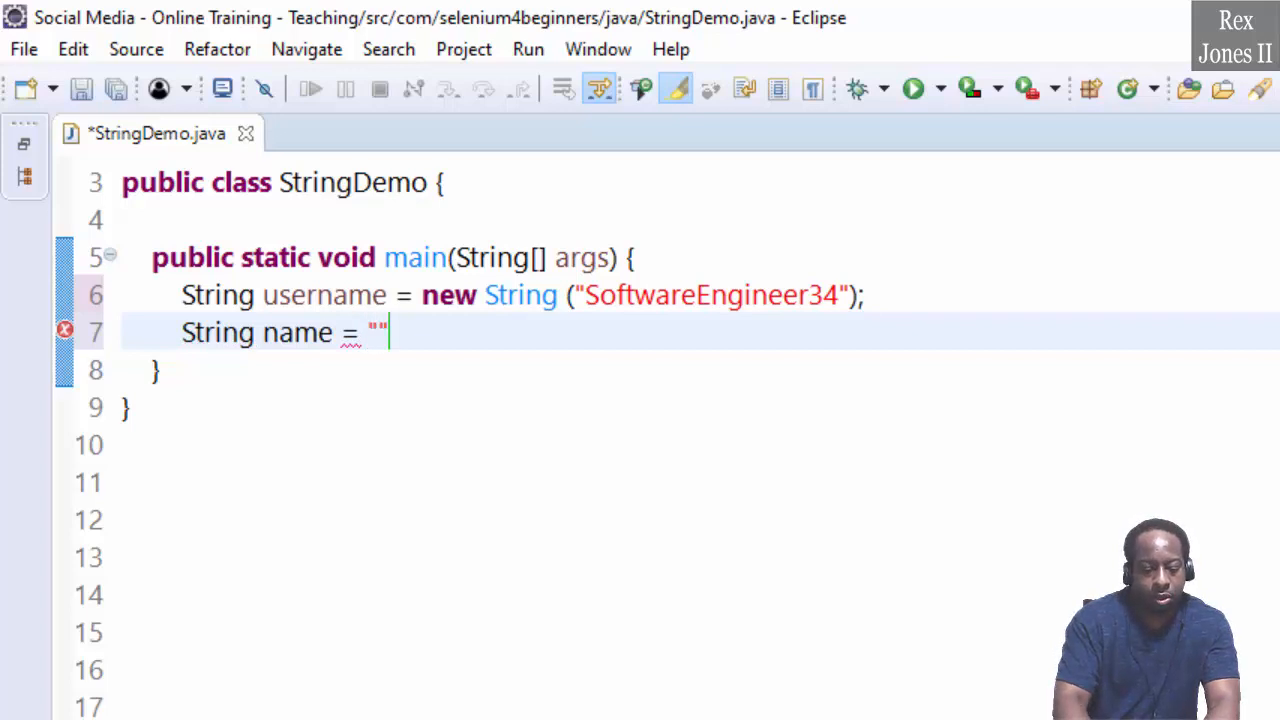
pyautogui.write('Rex Jones II')
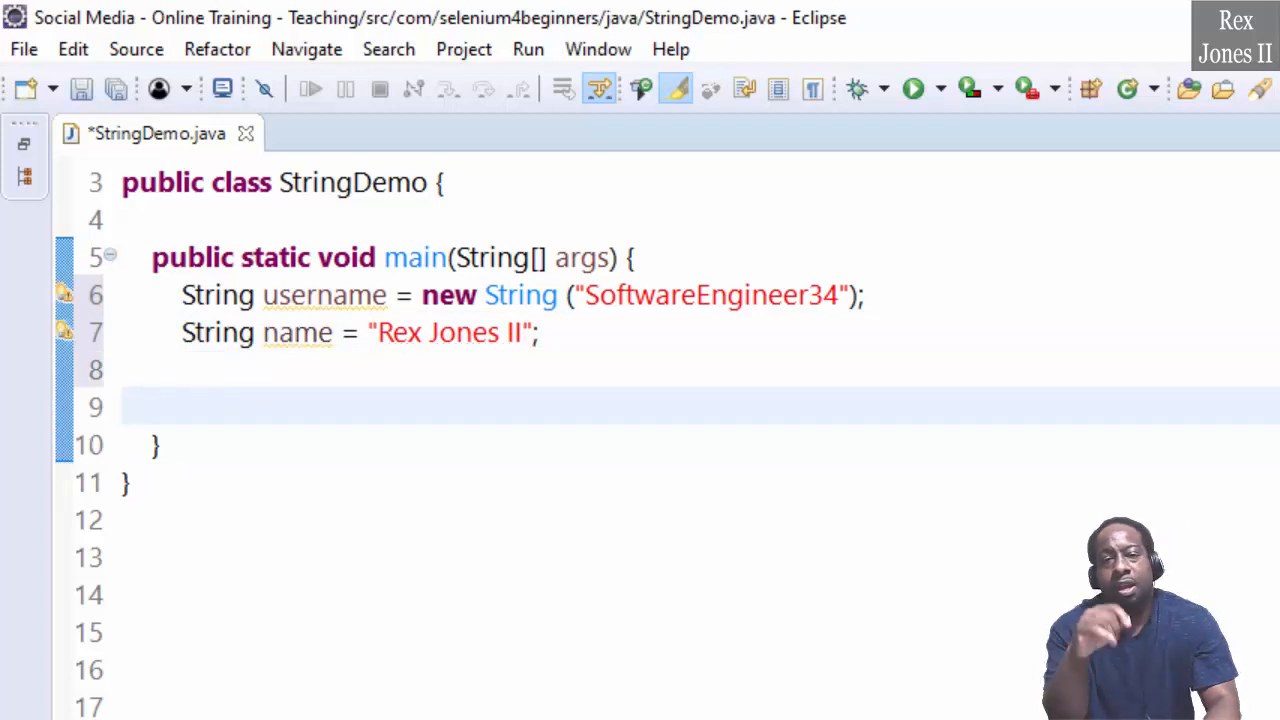
# - Begin a println concatenating the "Username: " label with the username variable
pyautogui.click(182, 404)
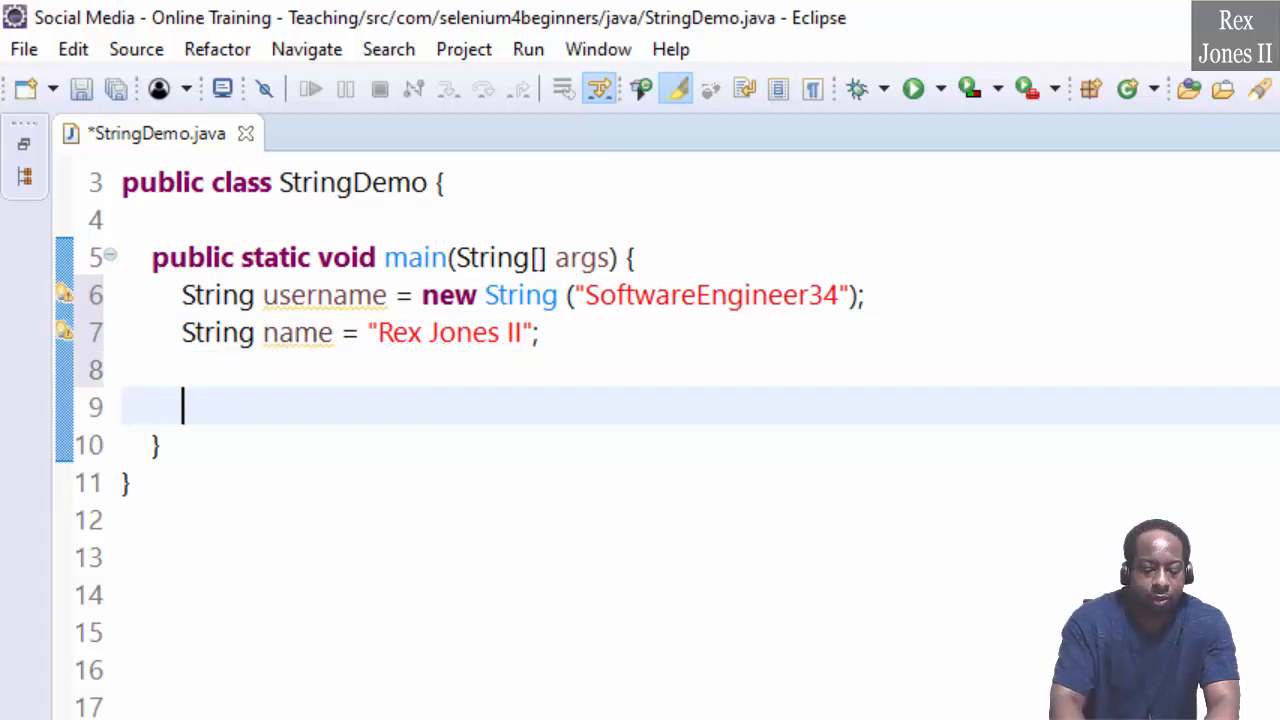
pyautogui.write('System.out.println()')
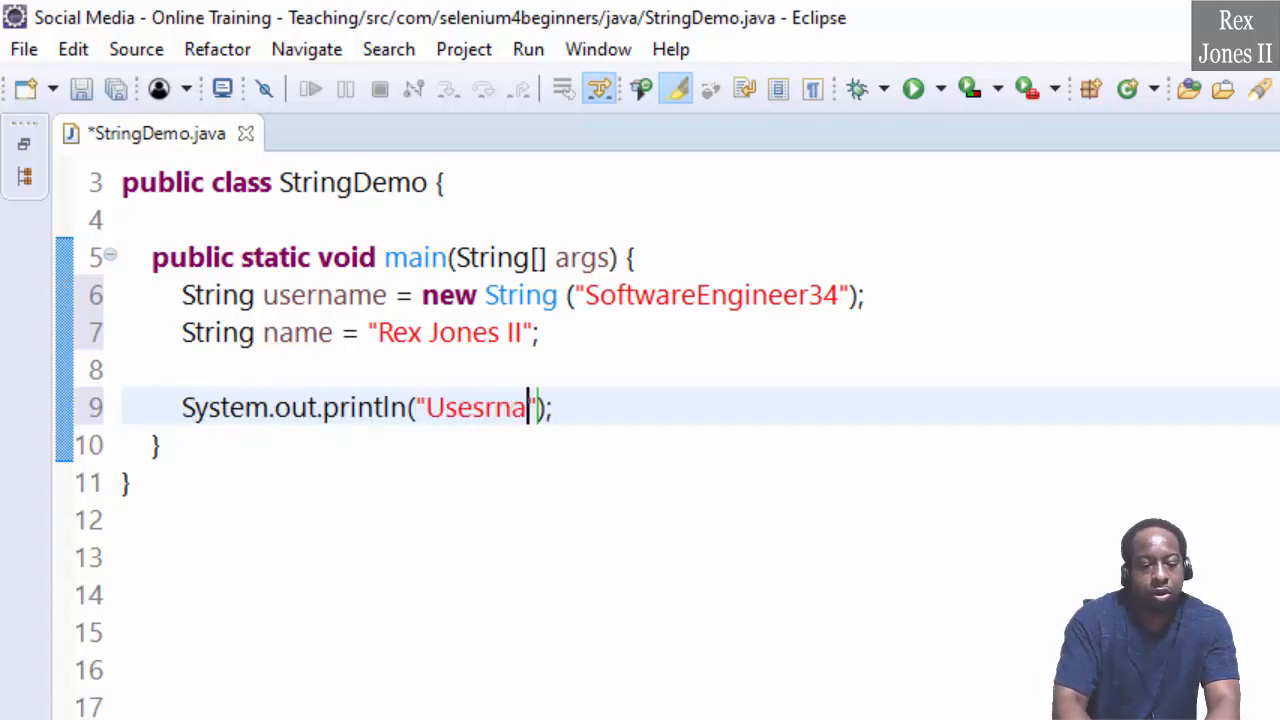
pyautogui.press('Backspace')
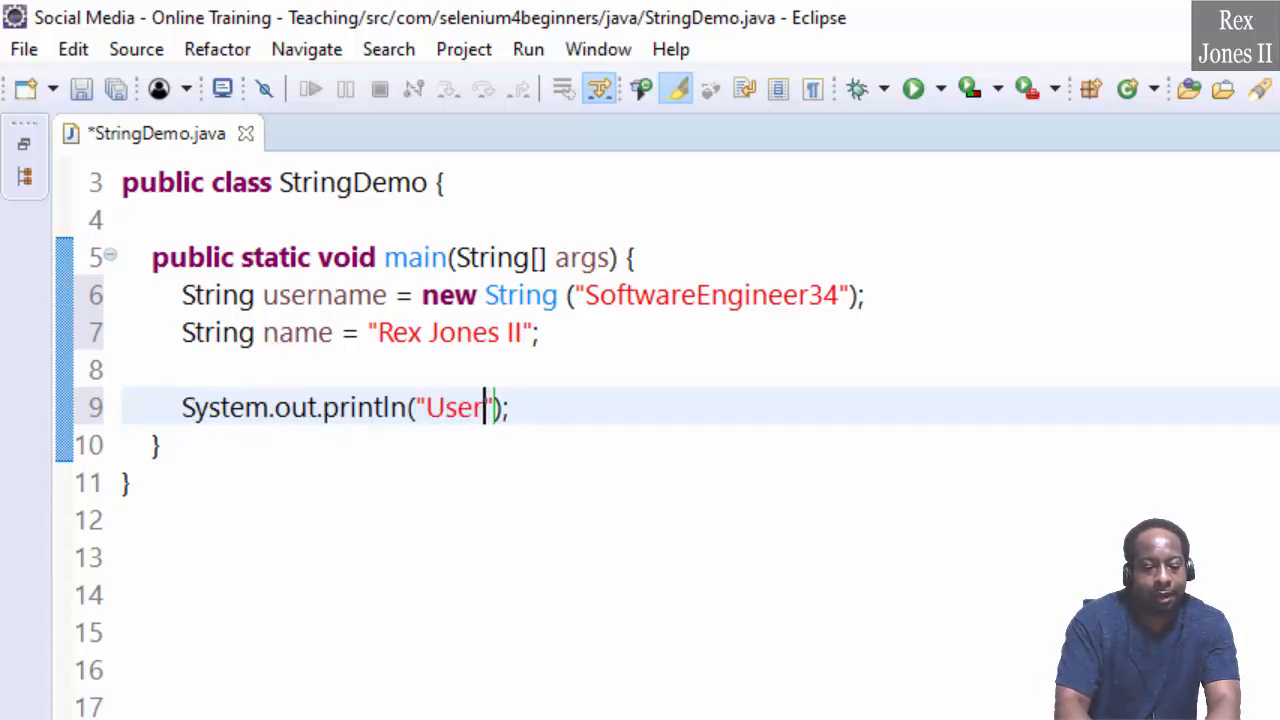
pyautogui.write('name')
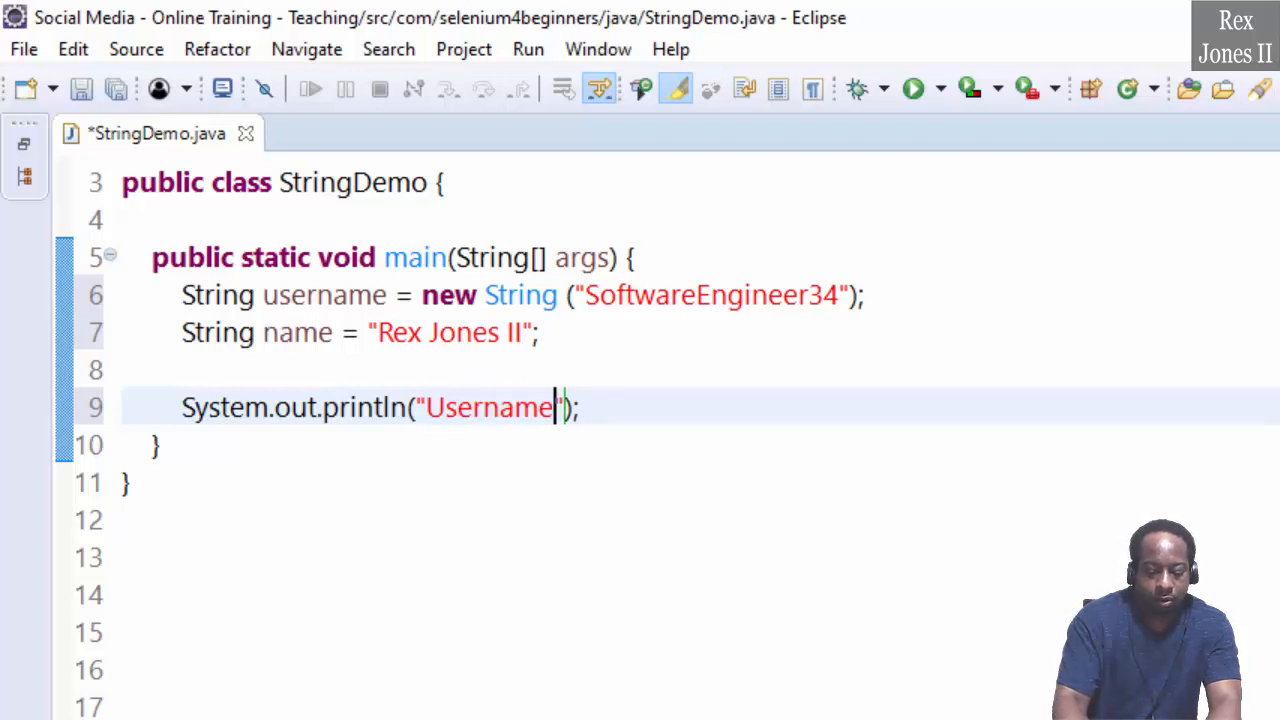
pyautogui.write(':')
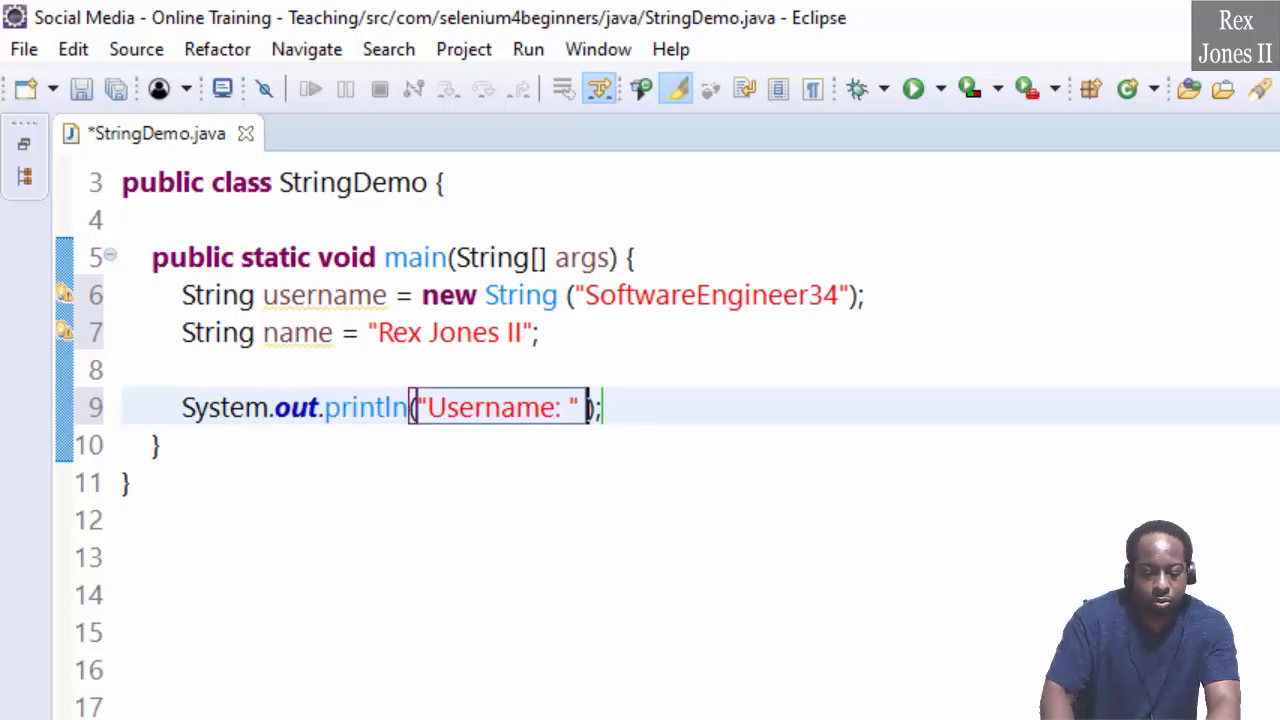
pyautogui.write('+')
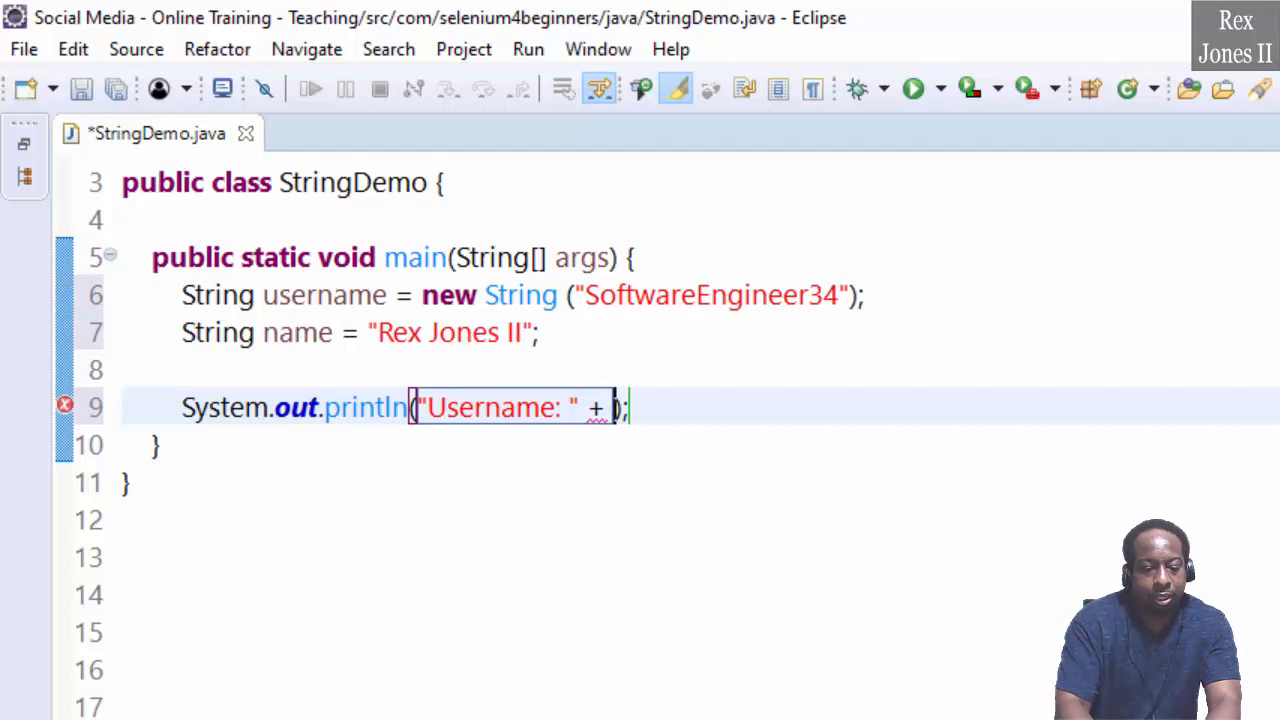
pyautogui.write('username + "')
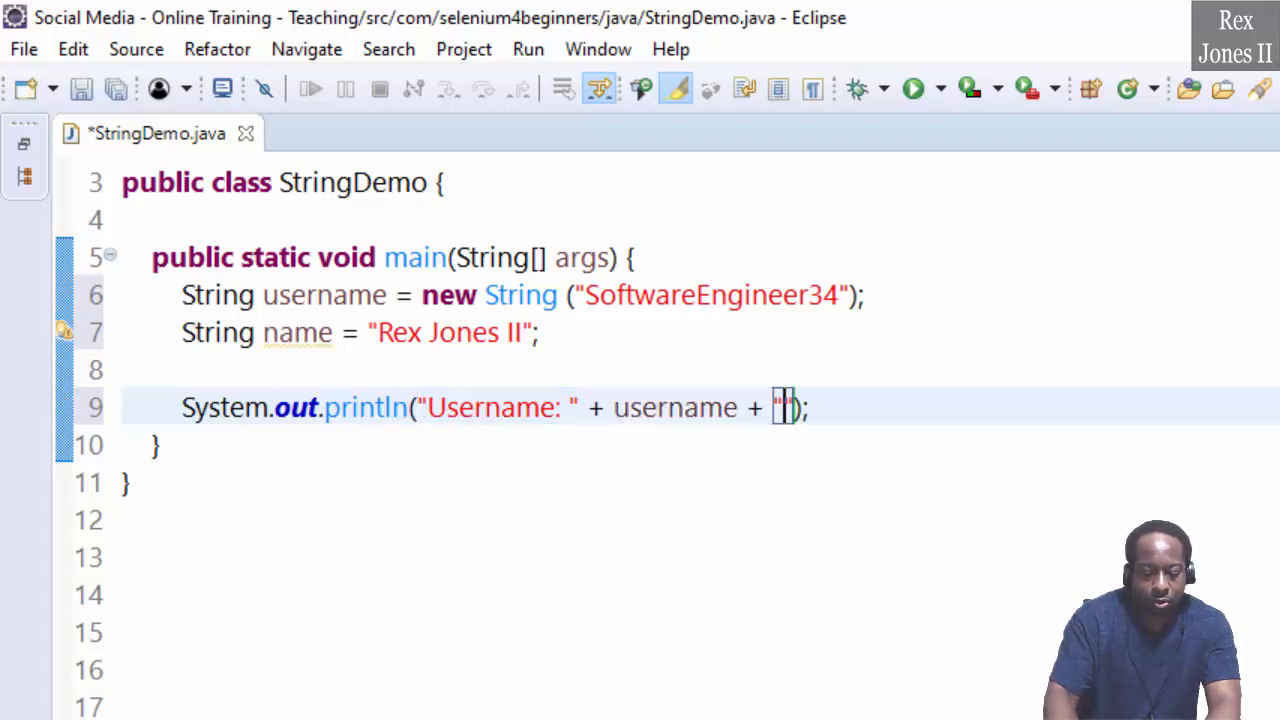
# - Append "\n" and "Name: " with the name variable to the println, then save StringDemo
pyautogui.write('\\n')
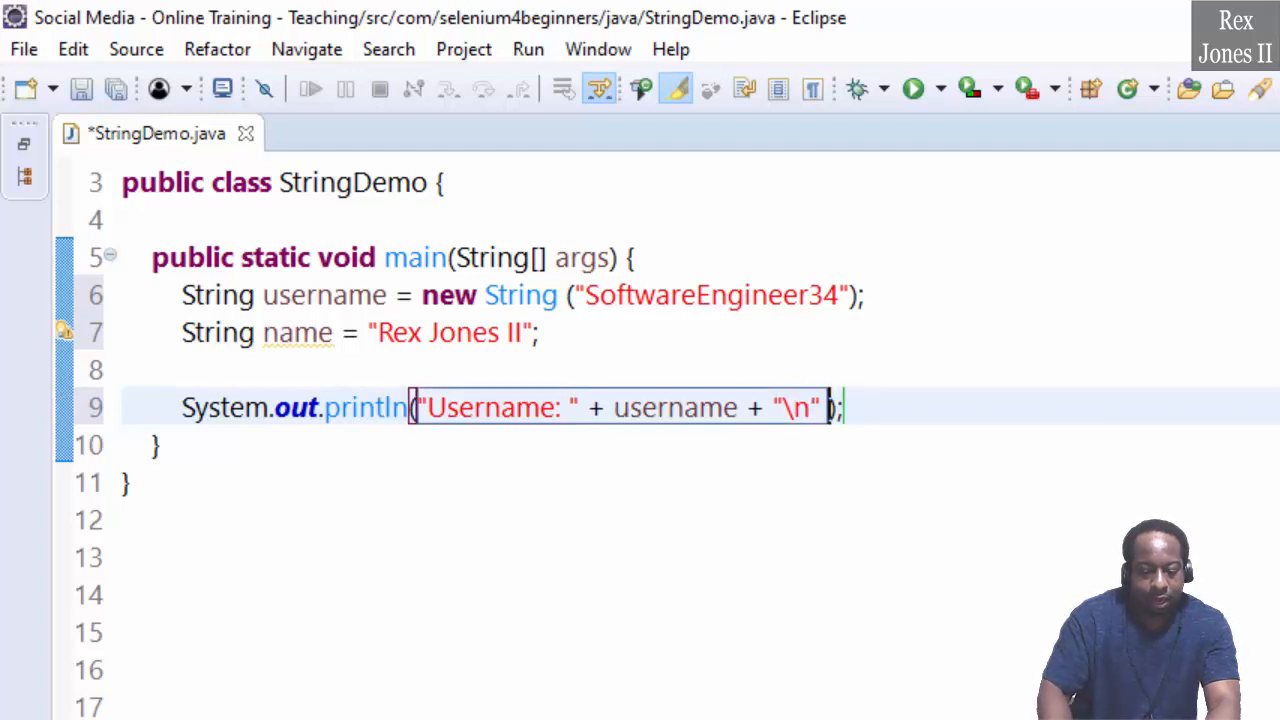
pyautogui.write('+')
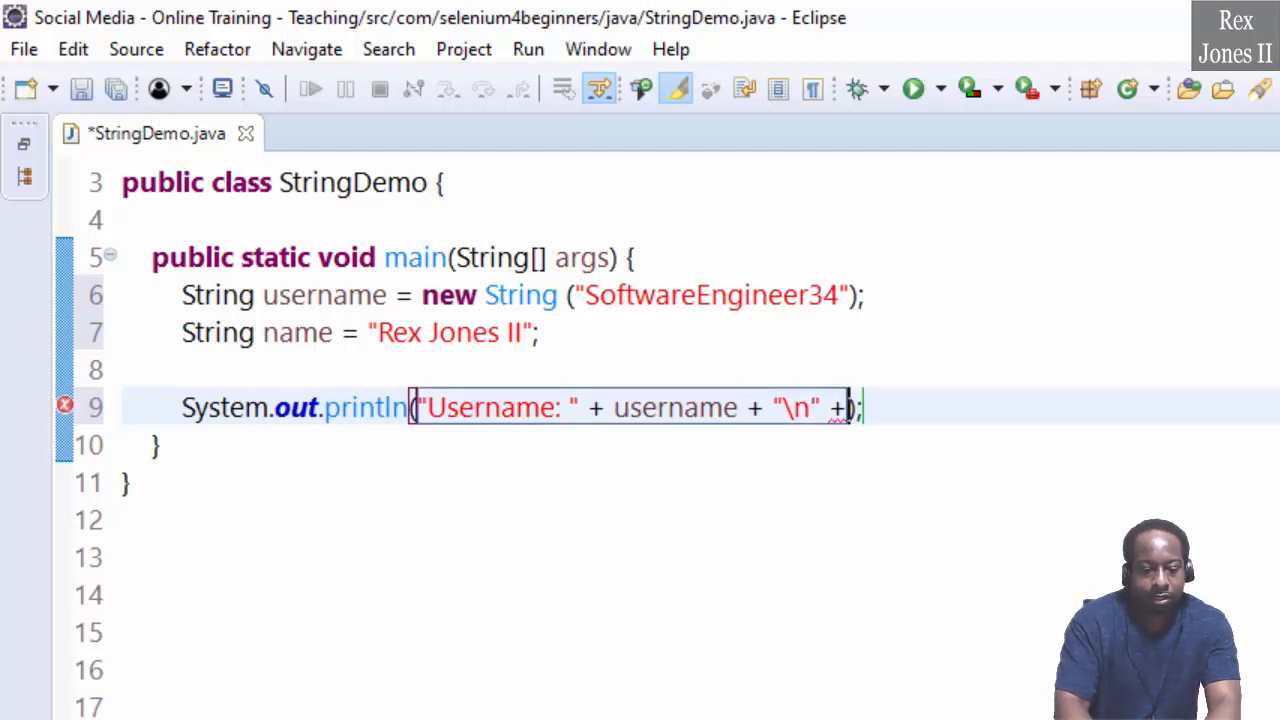
pyautogui.write('"Name"')
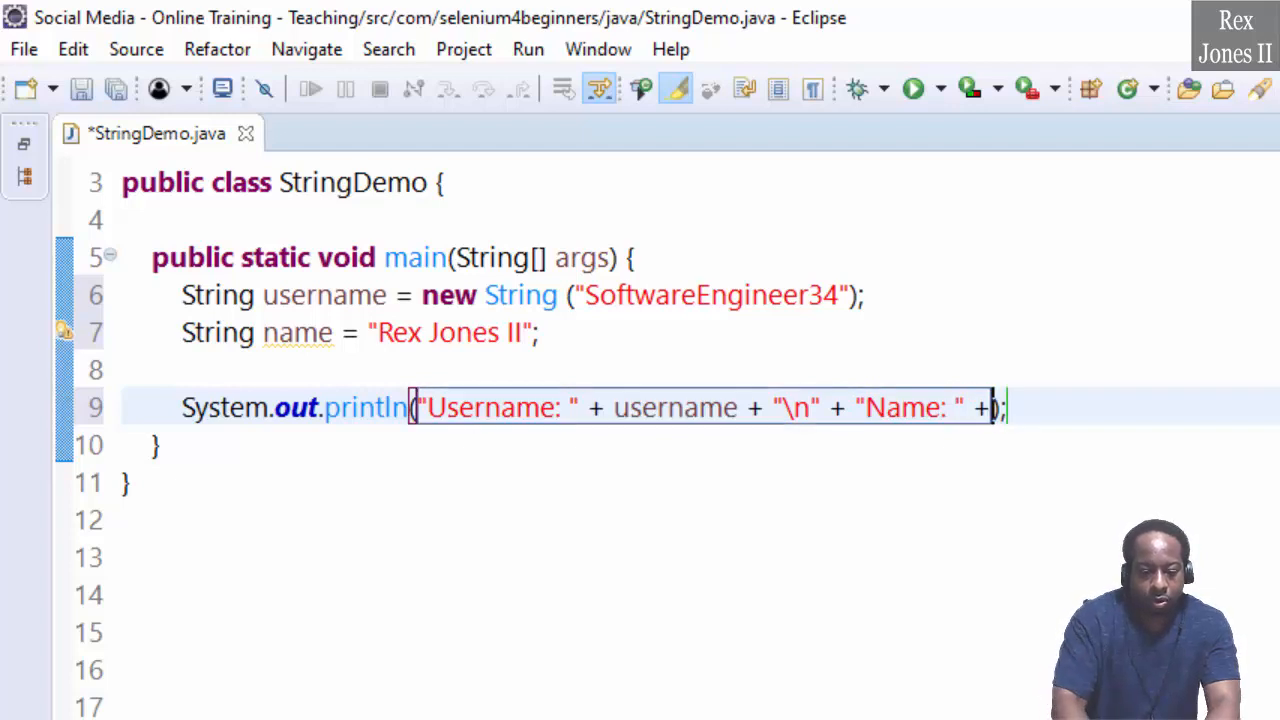
pyautogui.write('name')
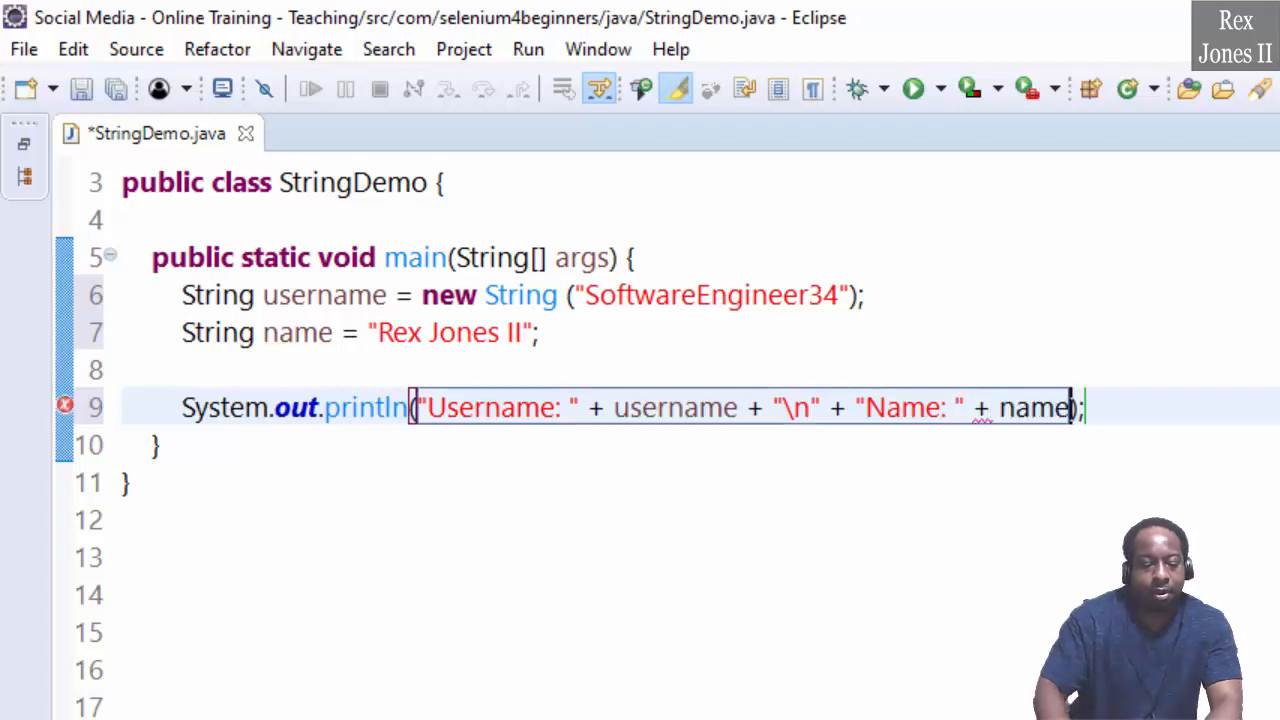
pyautogui.press('ctrl+s')
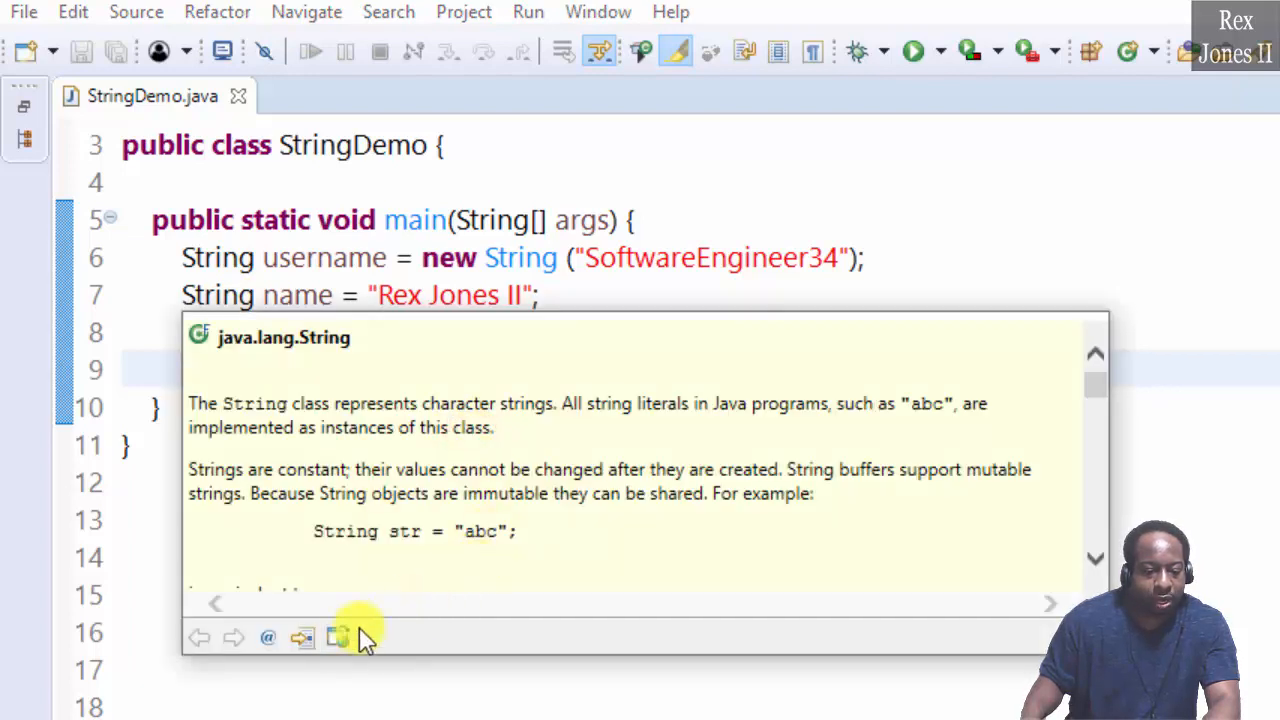
pyautogui.click(336, 636)
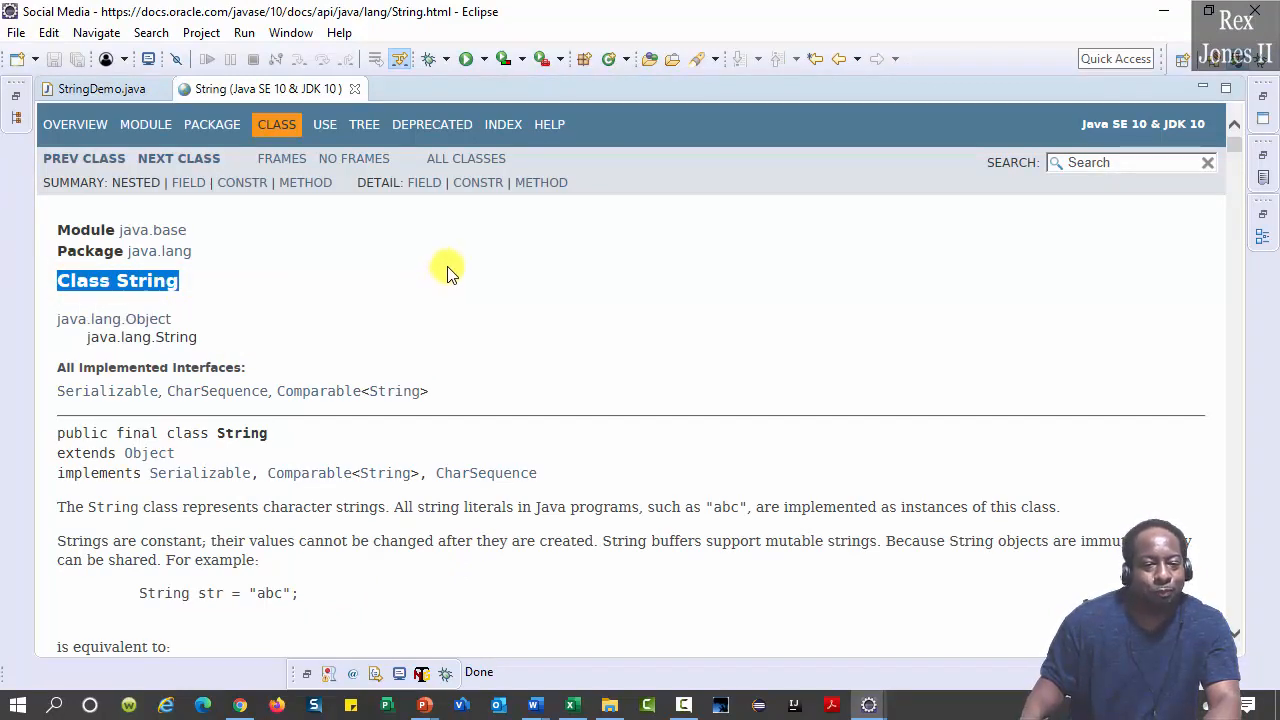
pyautogui.scroll(-3)
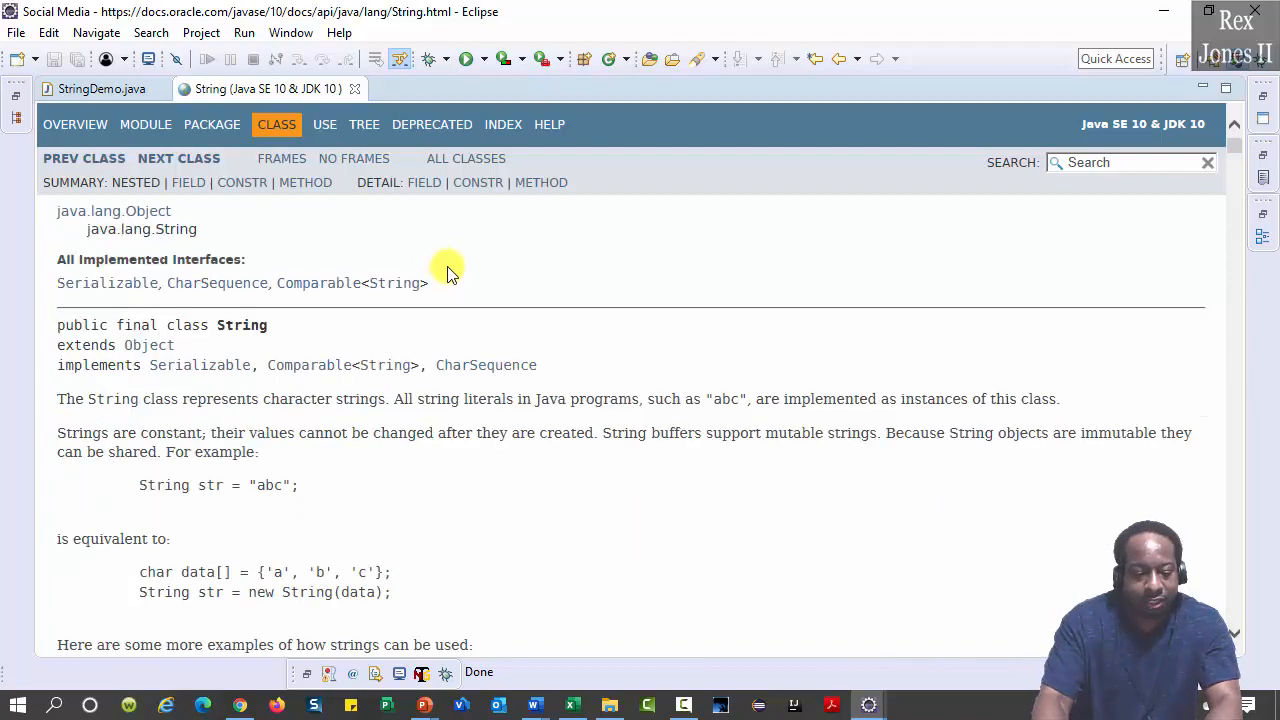
pyautogui.scroll(-3)
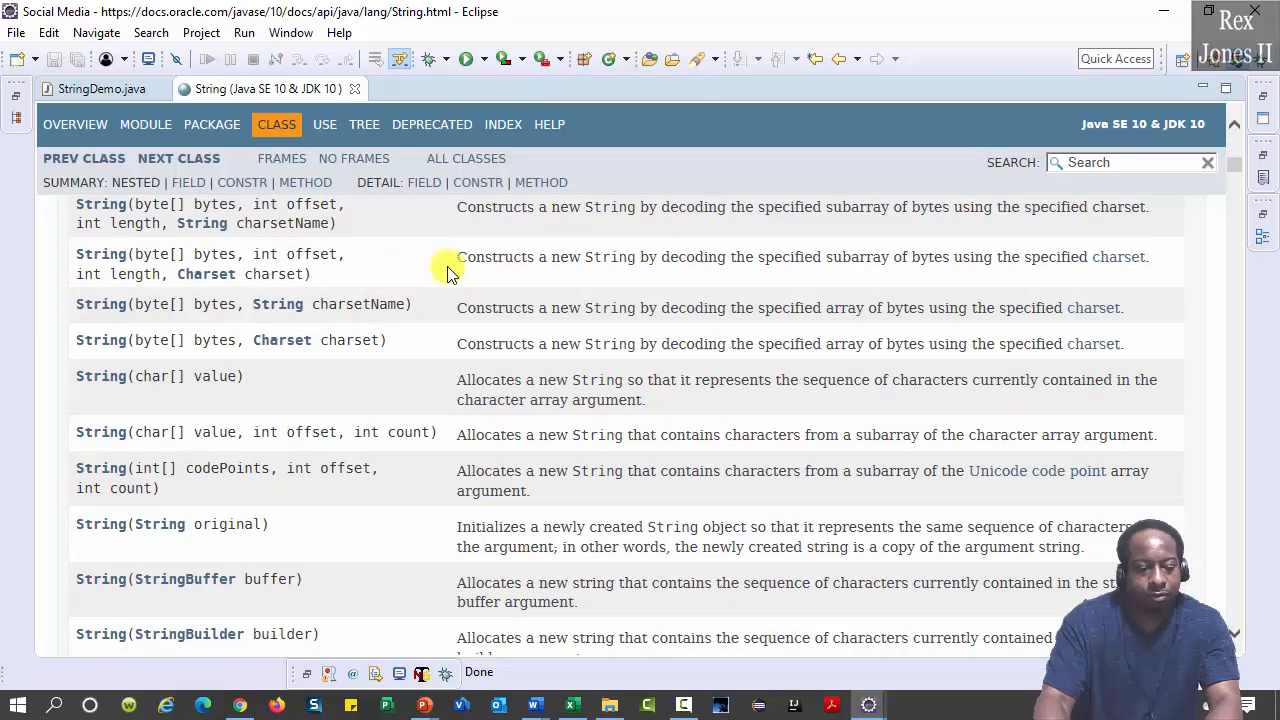
pyautogui.scroll(-3)
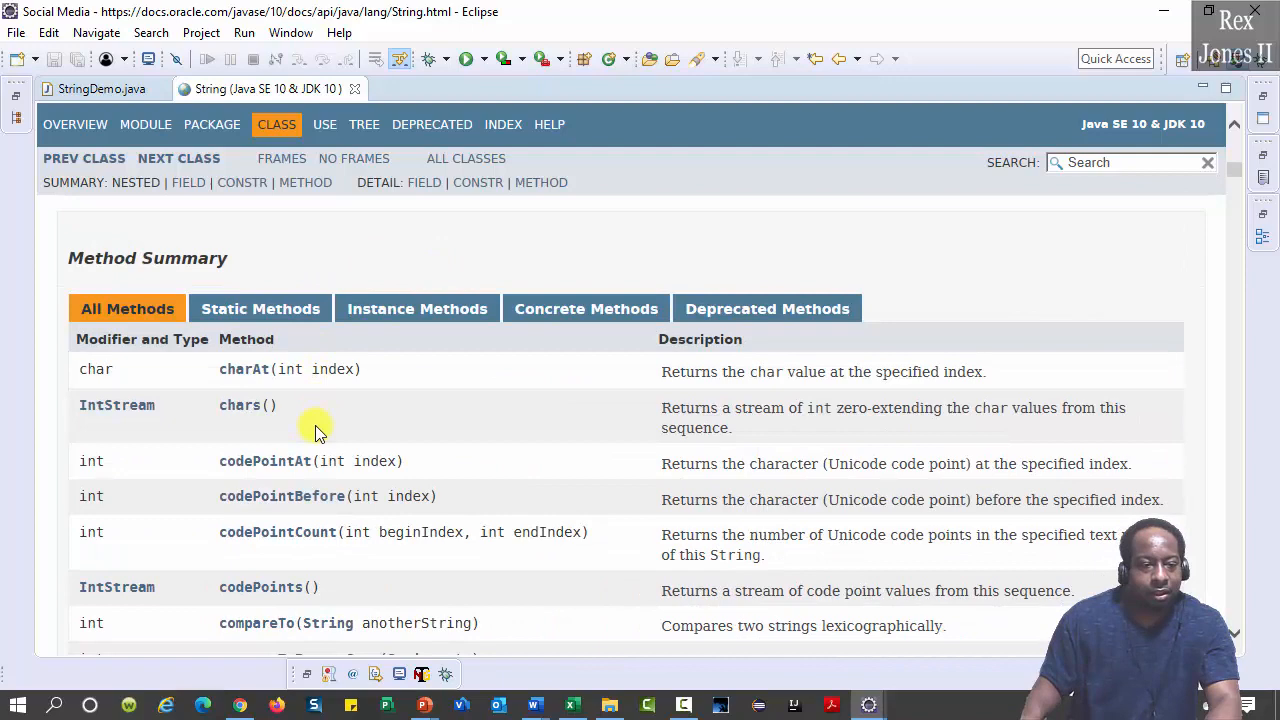
pyautogui.scroll(-3)
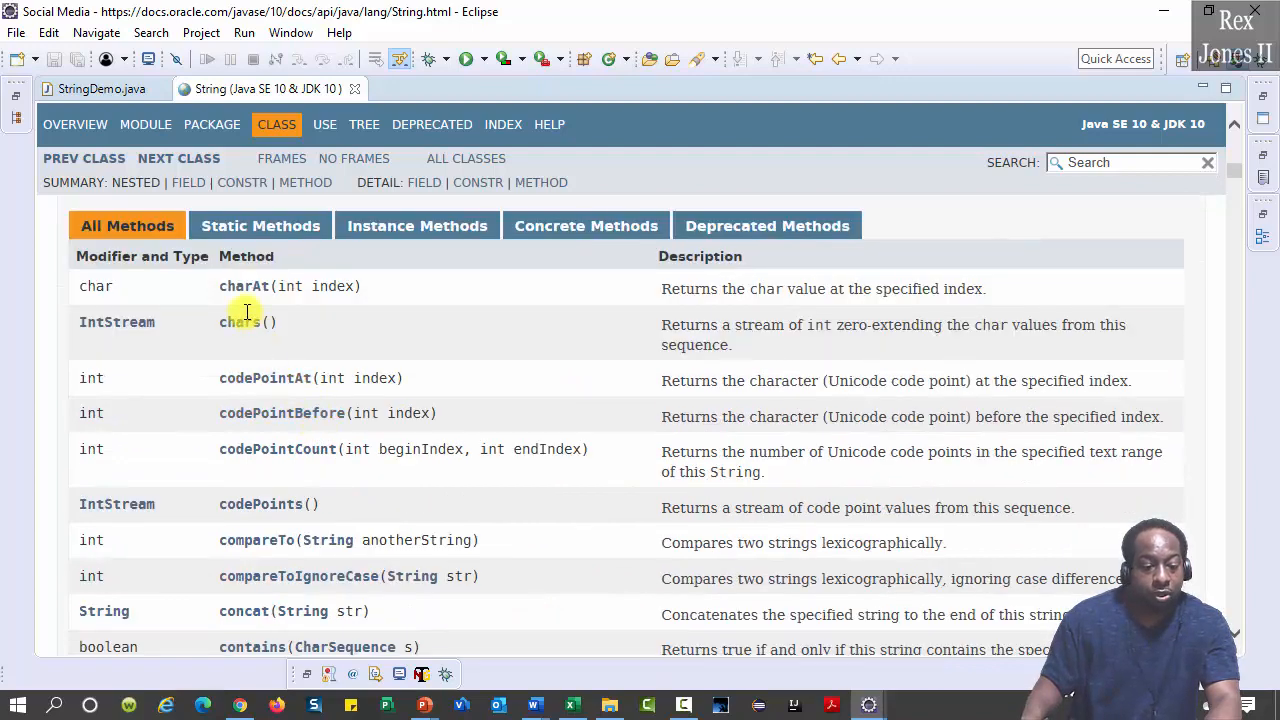
pyautogui.moveTo(238, 460)
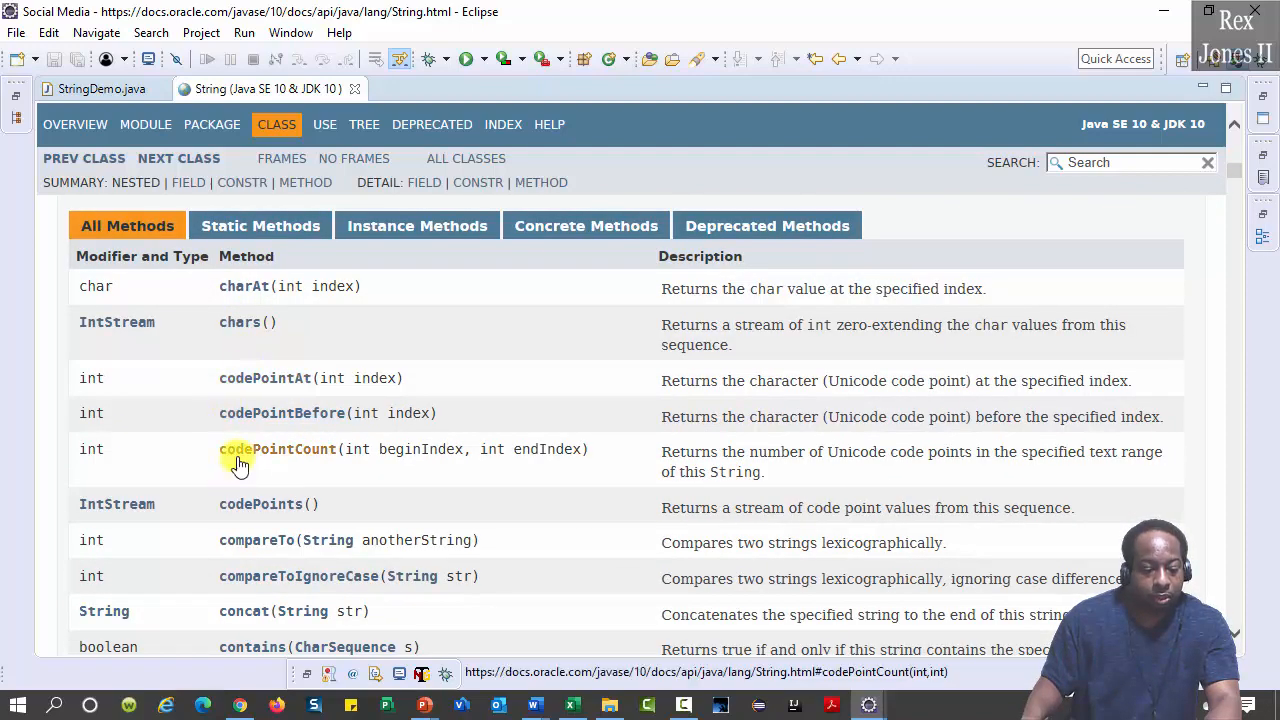
pyautogui.scroll(-3)
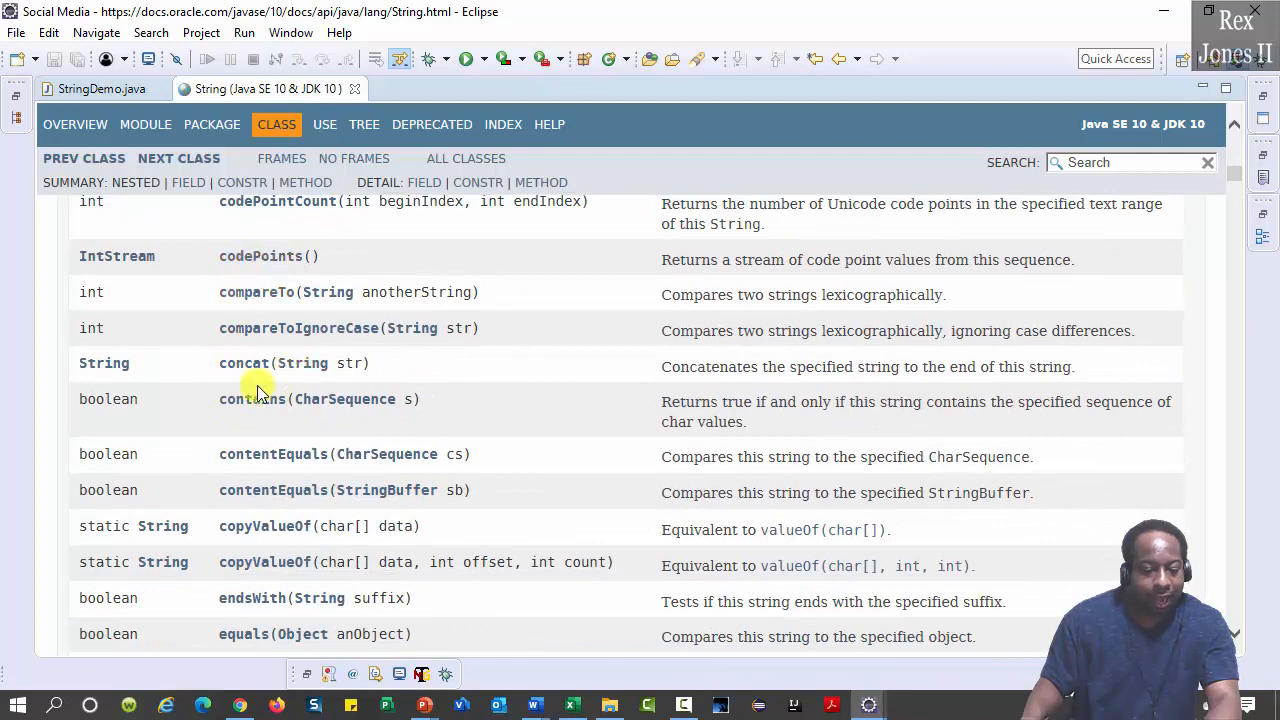
pyautogui.scroll(-3)
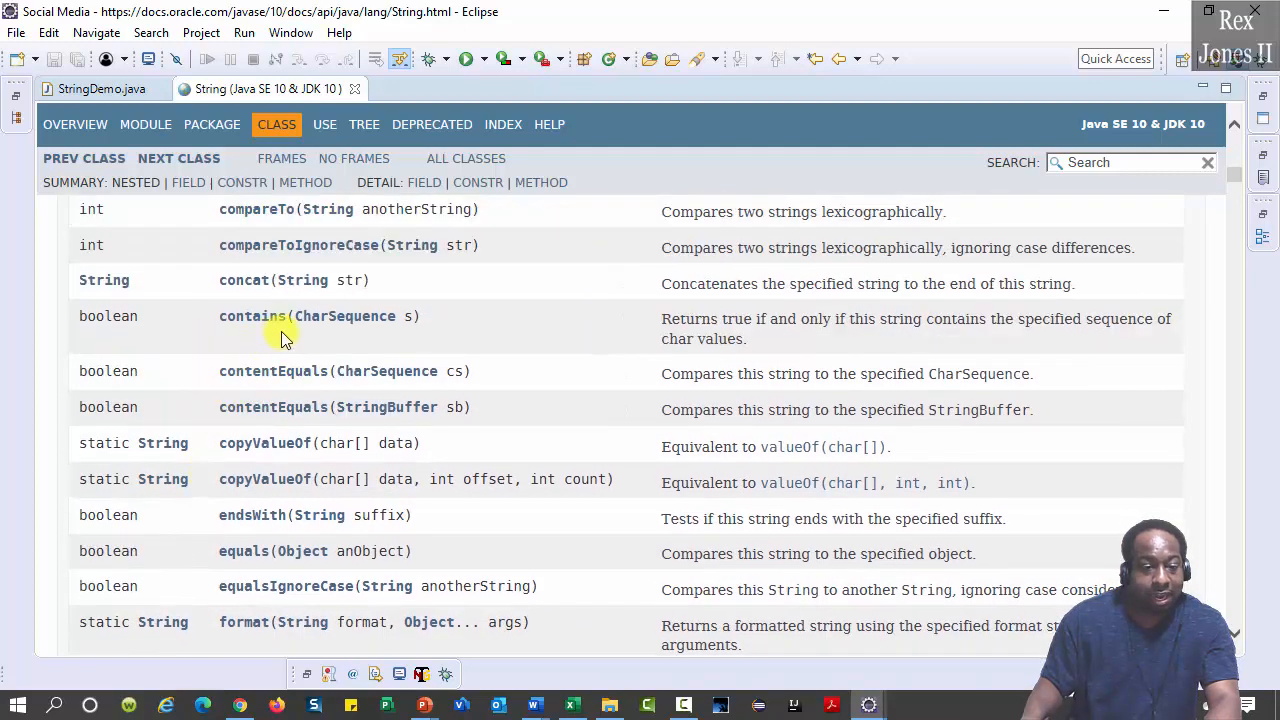
pyautogui.scroll(-3)
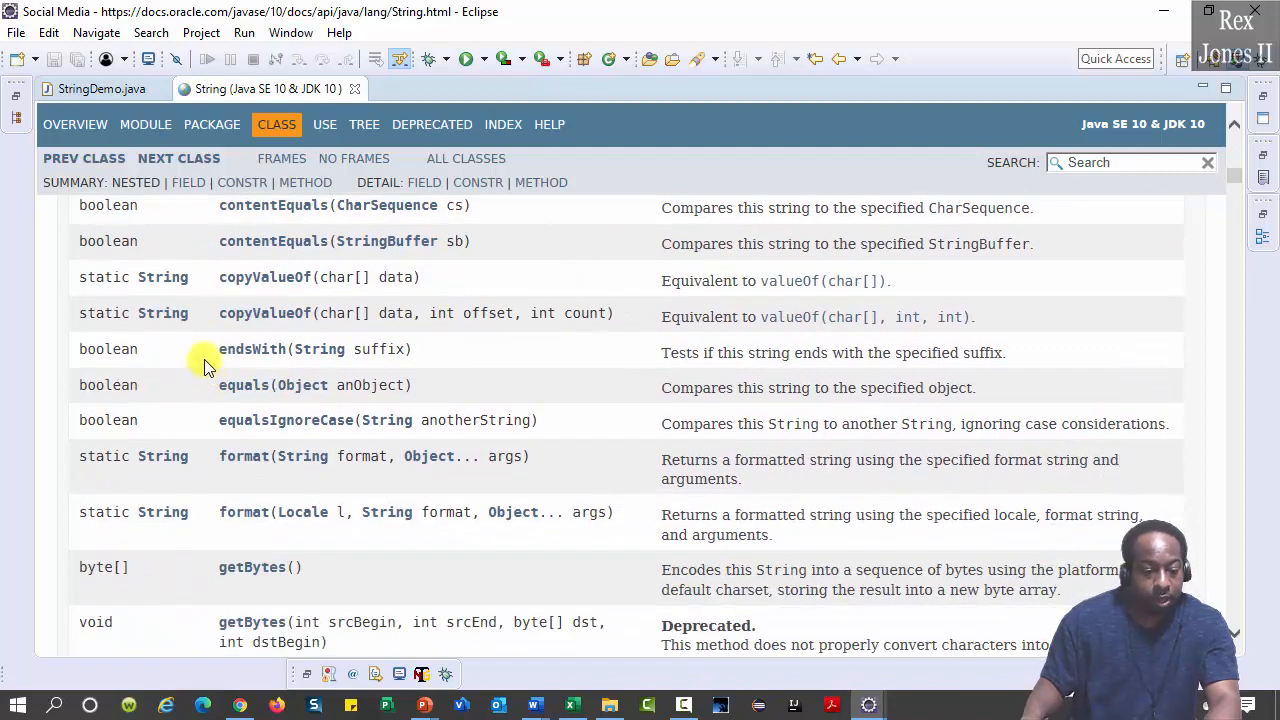
pyautogui.moveTo(204, 432)
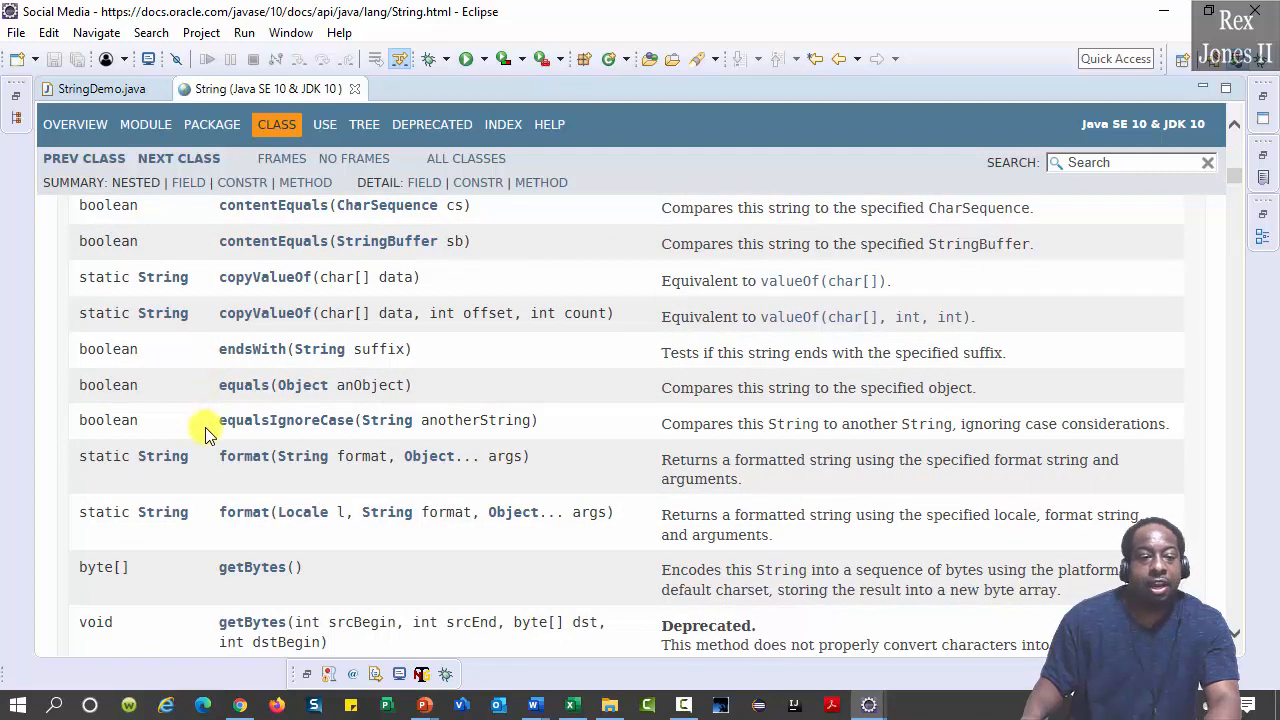
pyautogui.scroll(-3)
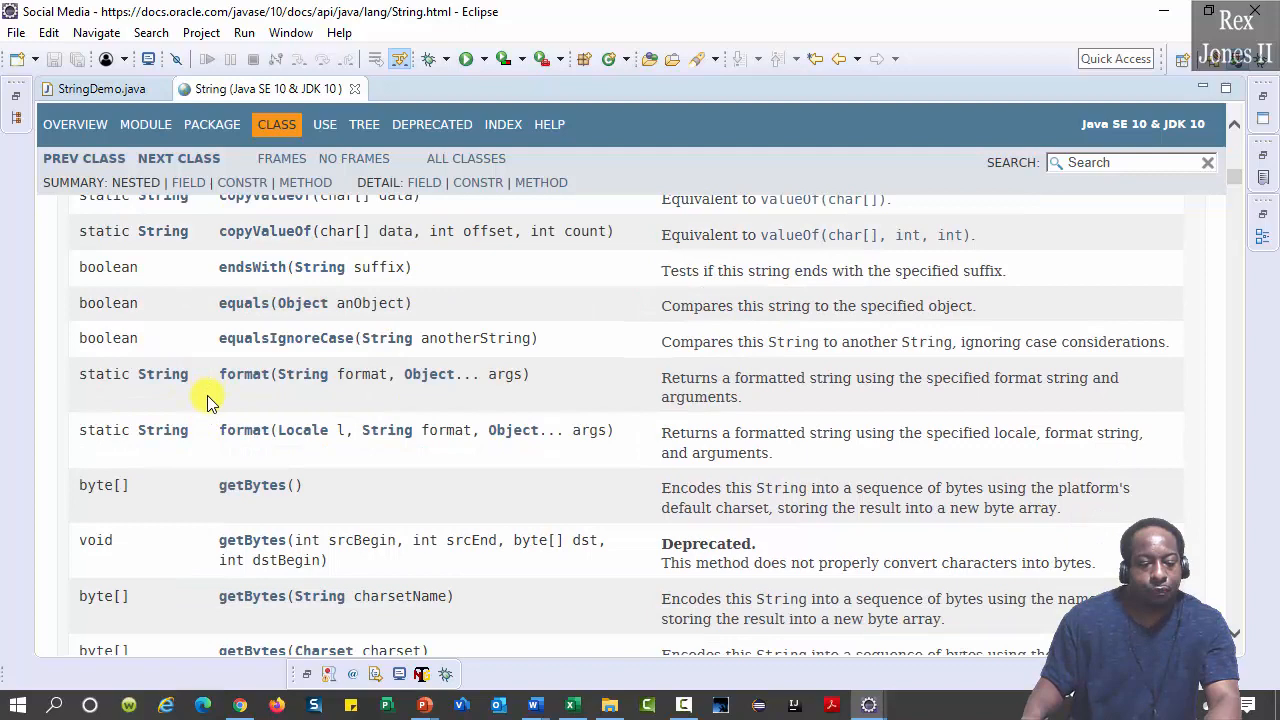
pyautogui.scroll(-3)
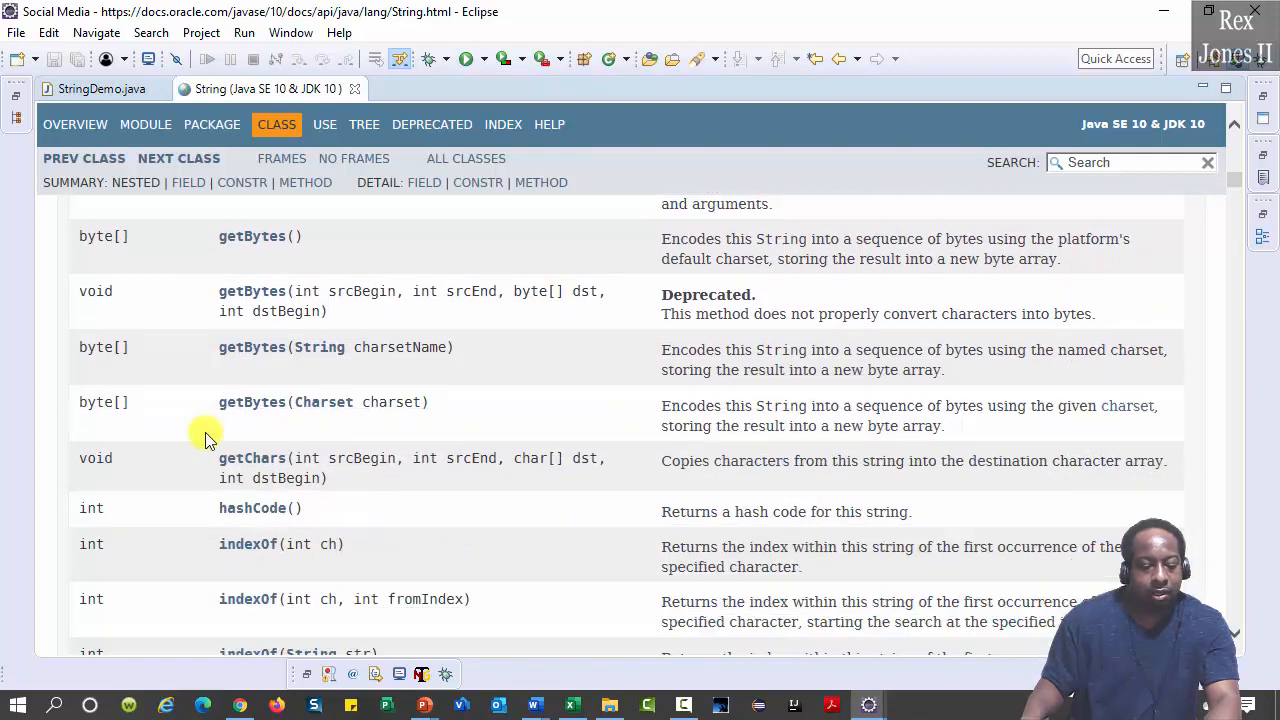
pyautogui.scroll(-3)
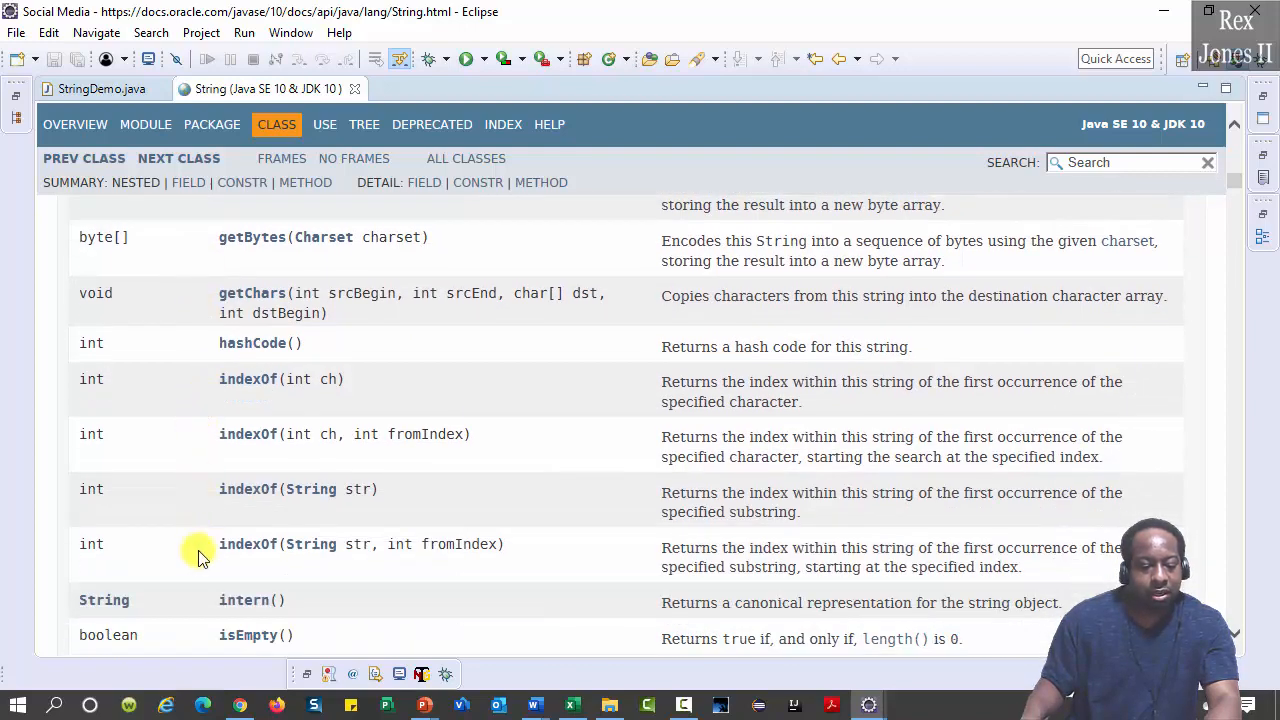
pyautogui.scroll(-3)
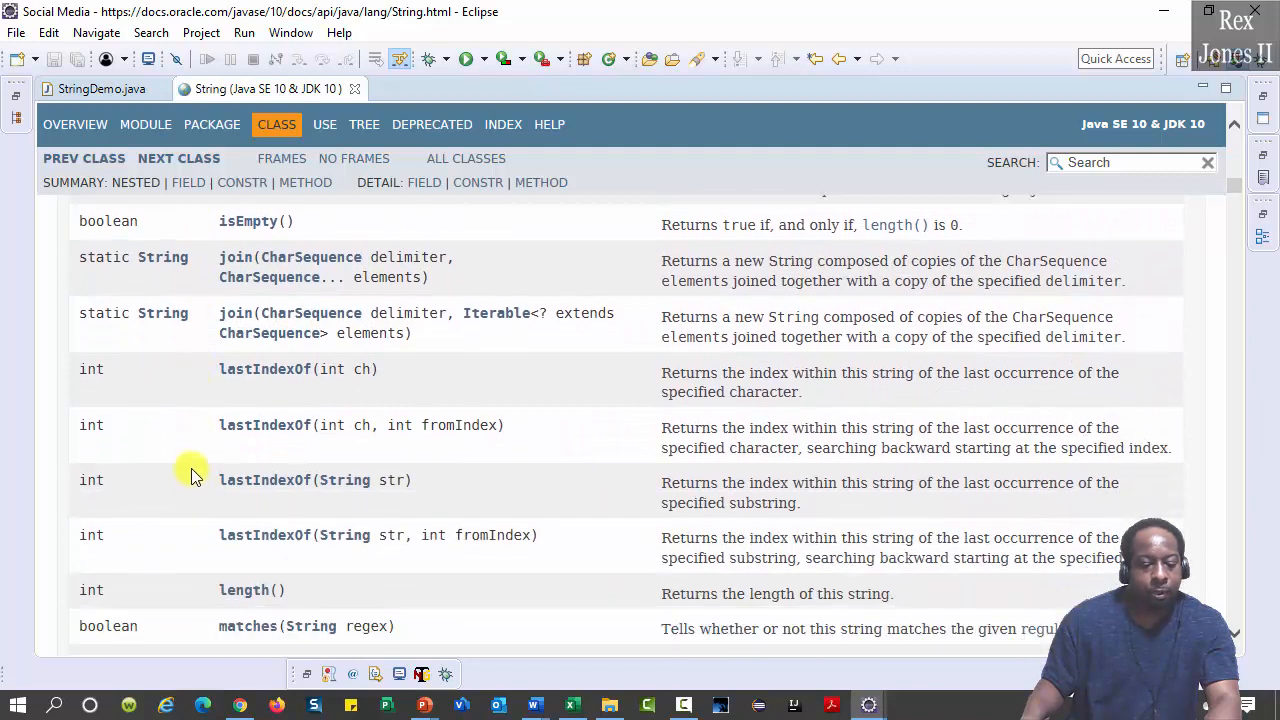
pyautogui.moveTo(196, 528)
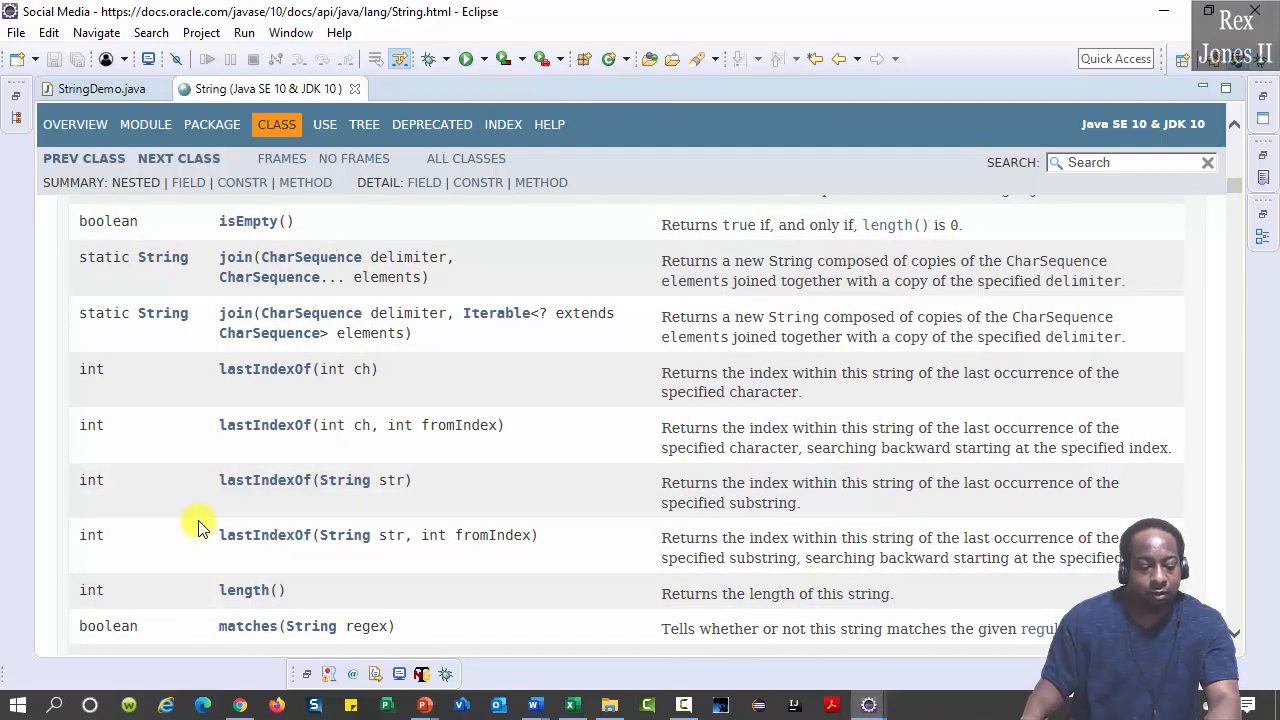
pyautogui.scroll(-3)
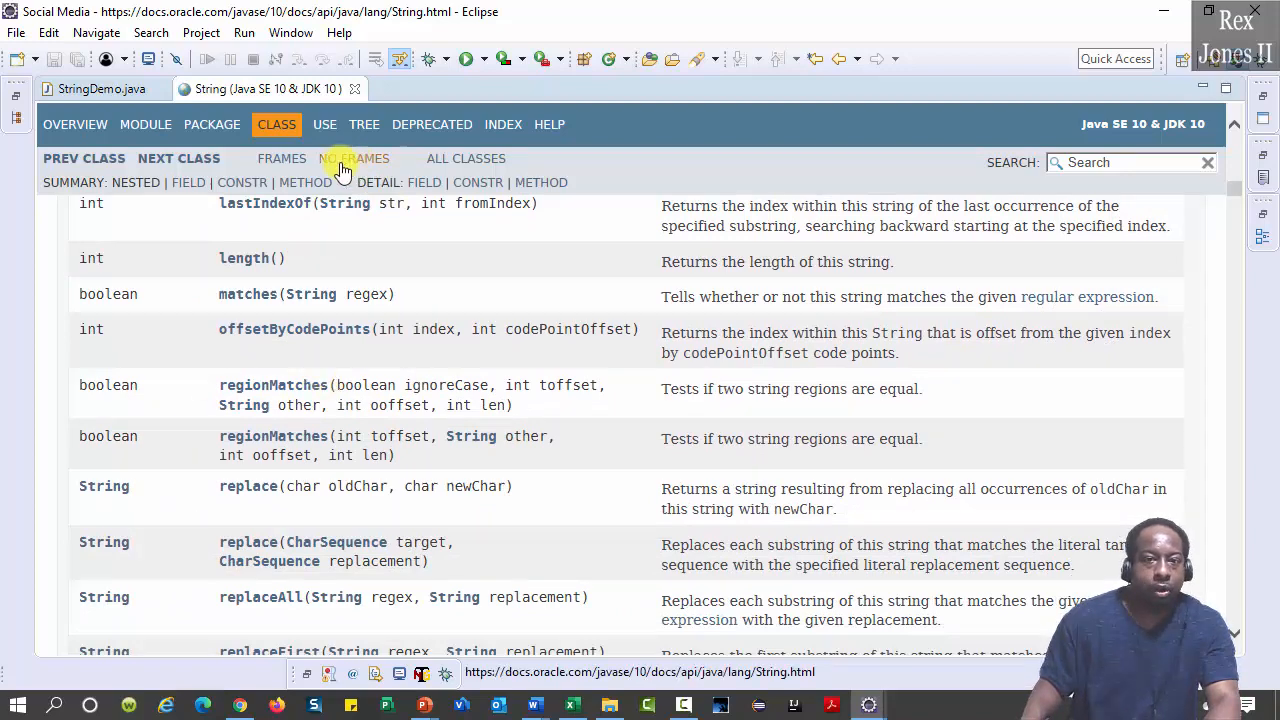
pyautogui.click(100, 88)
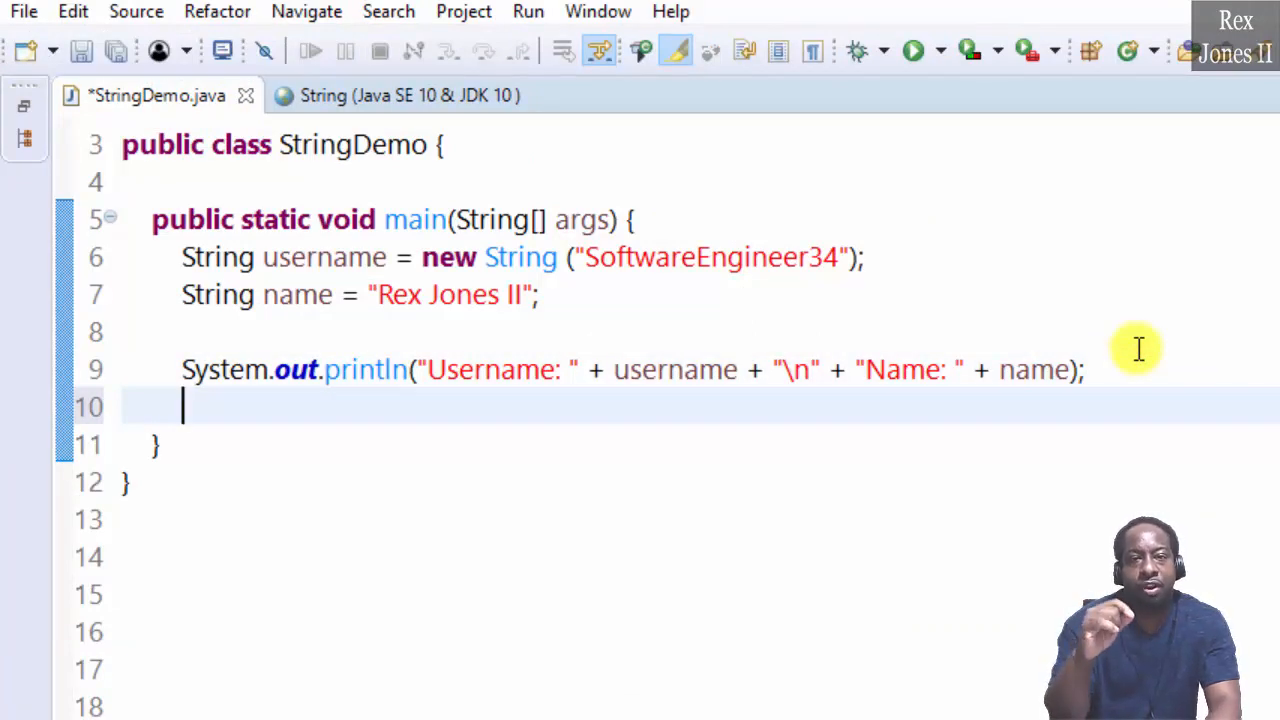
# - Add println("Name (Lowercase): " + name.toLowerCase()) and select the line for copying
pyautogui.write('stem.out.println();')
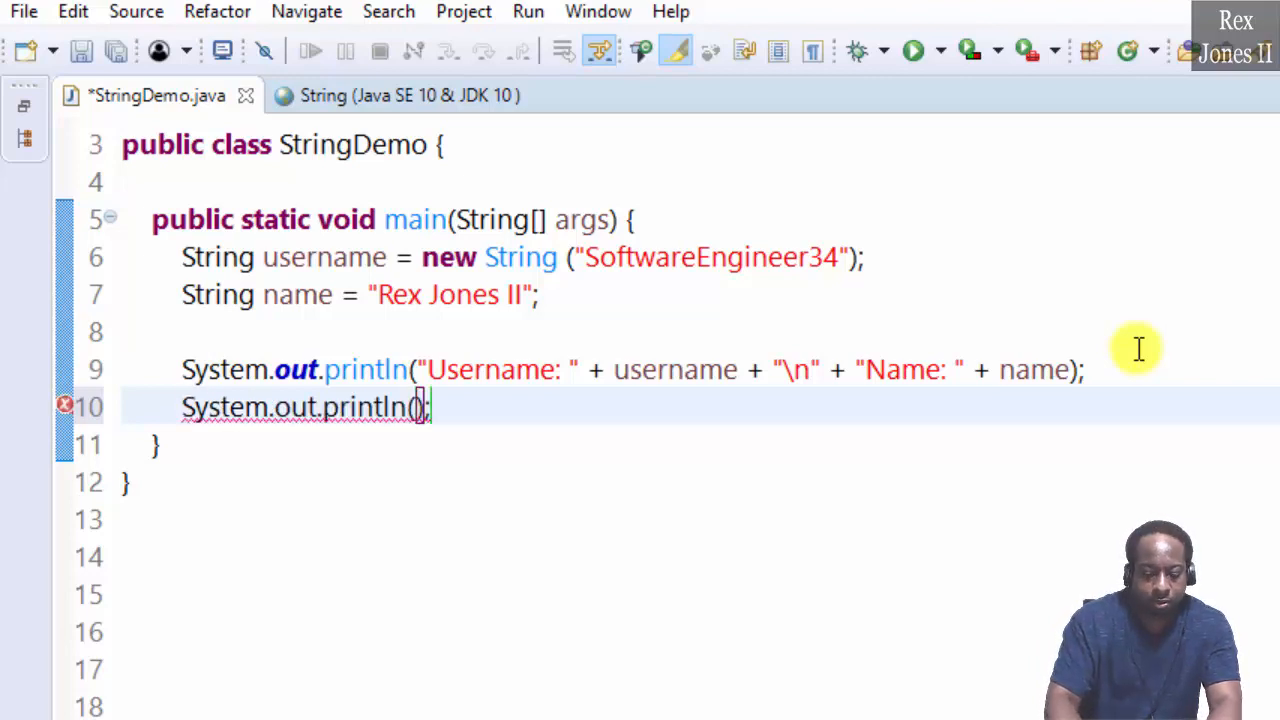
pyautogui.write('"Name "')
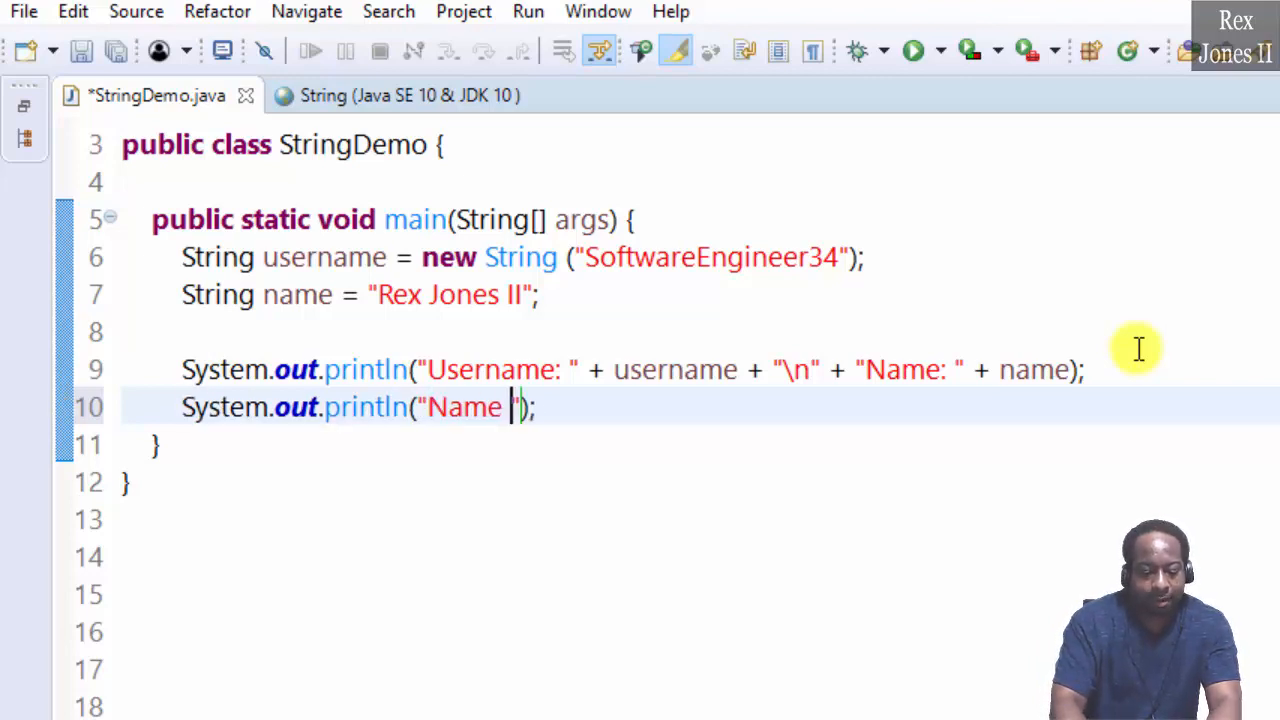
pyautogui.write('(Lowercase):')
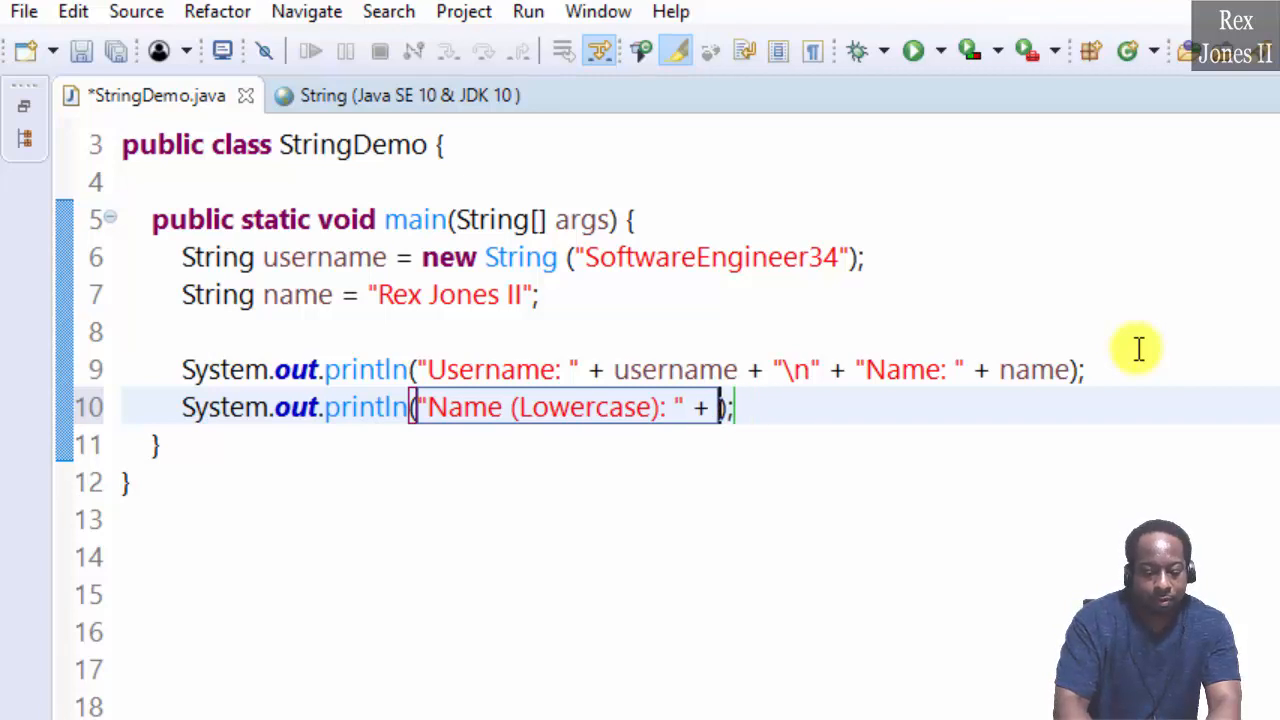
pyautogui.write('name')
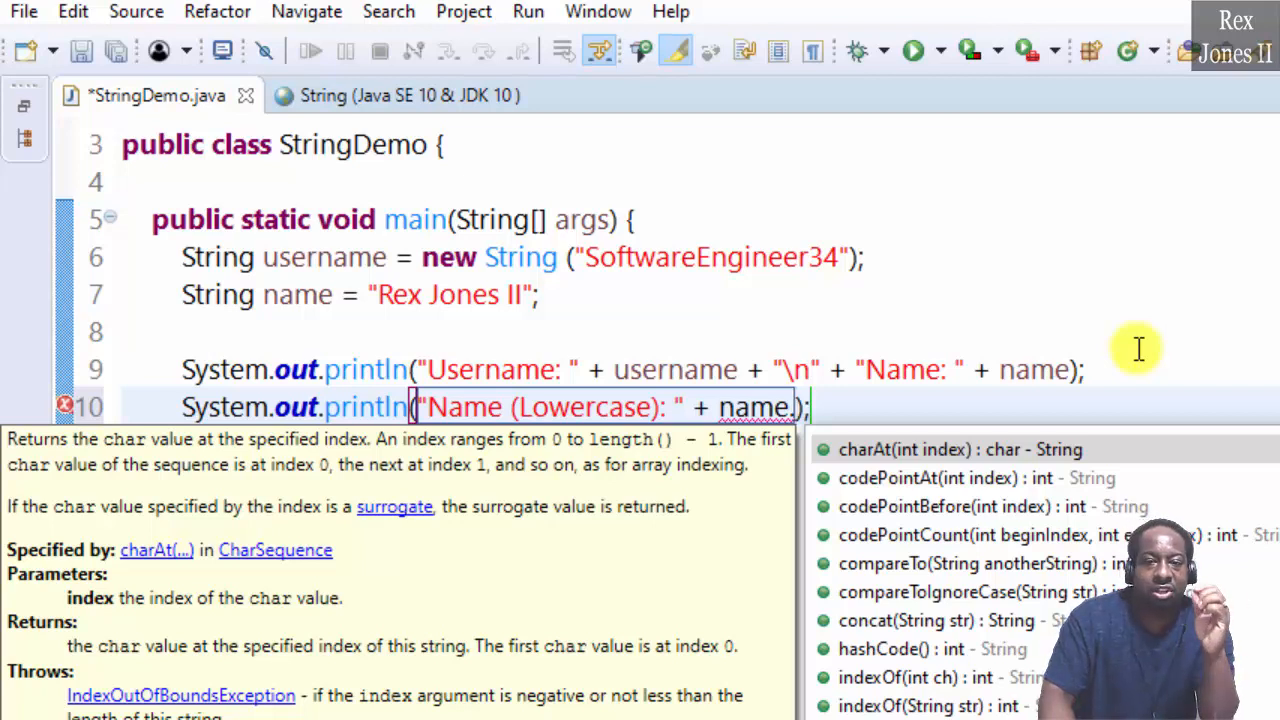
pyautogui.write('.')
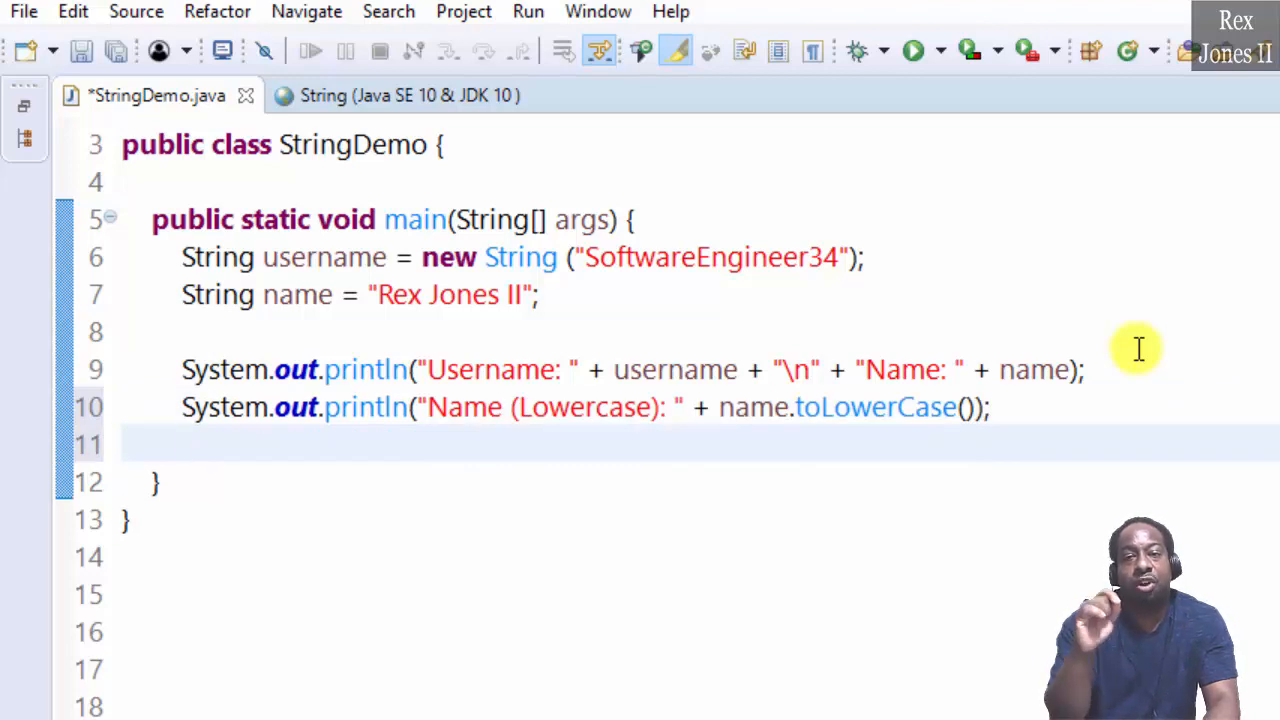
pyautogui.tripleClick(584, 408)
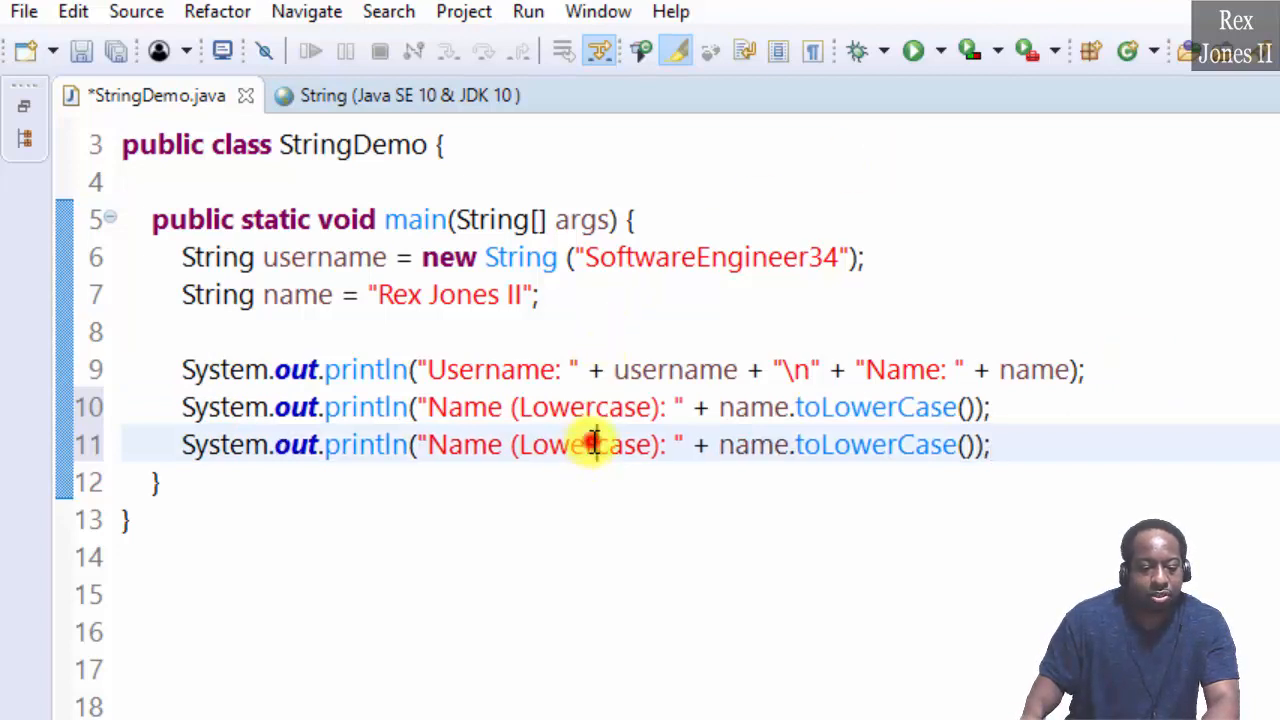
# - Edit the copied line to print "Name (Uppercase): " + name.toUpperCase()
pyautogui.write('Uppercase')
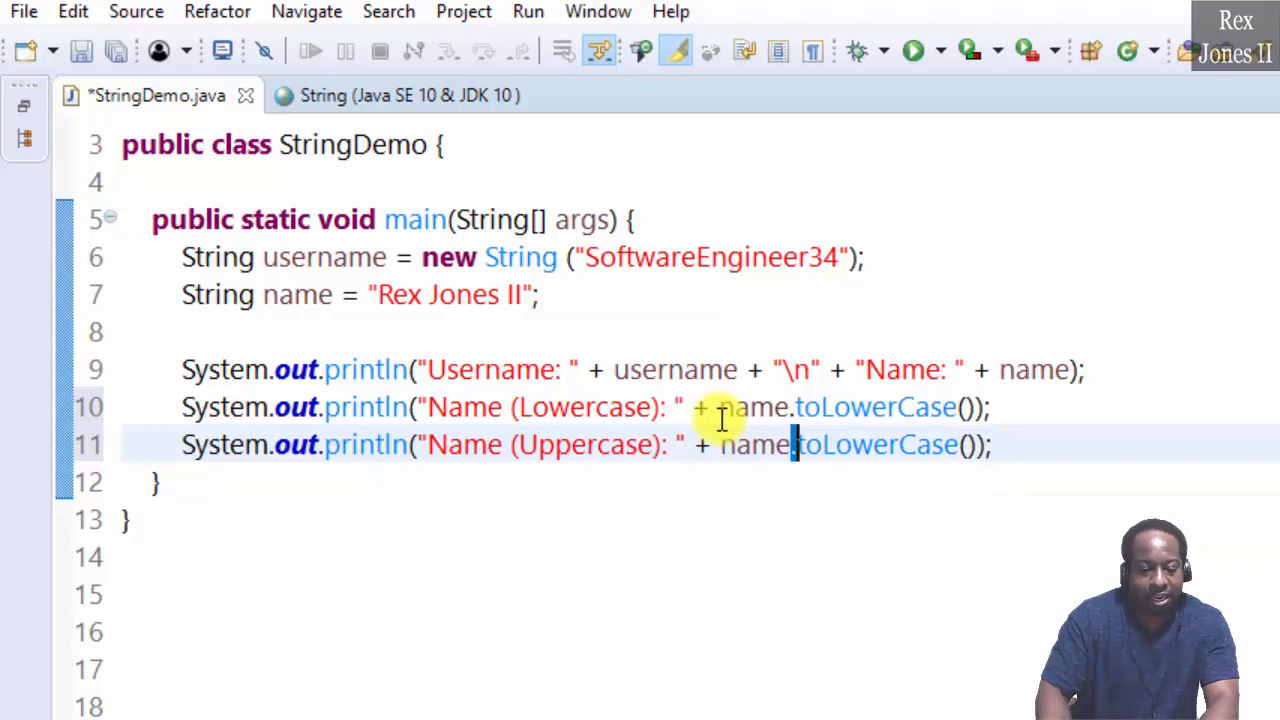
pyautogui.doubleClick(876, 444)
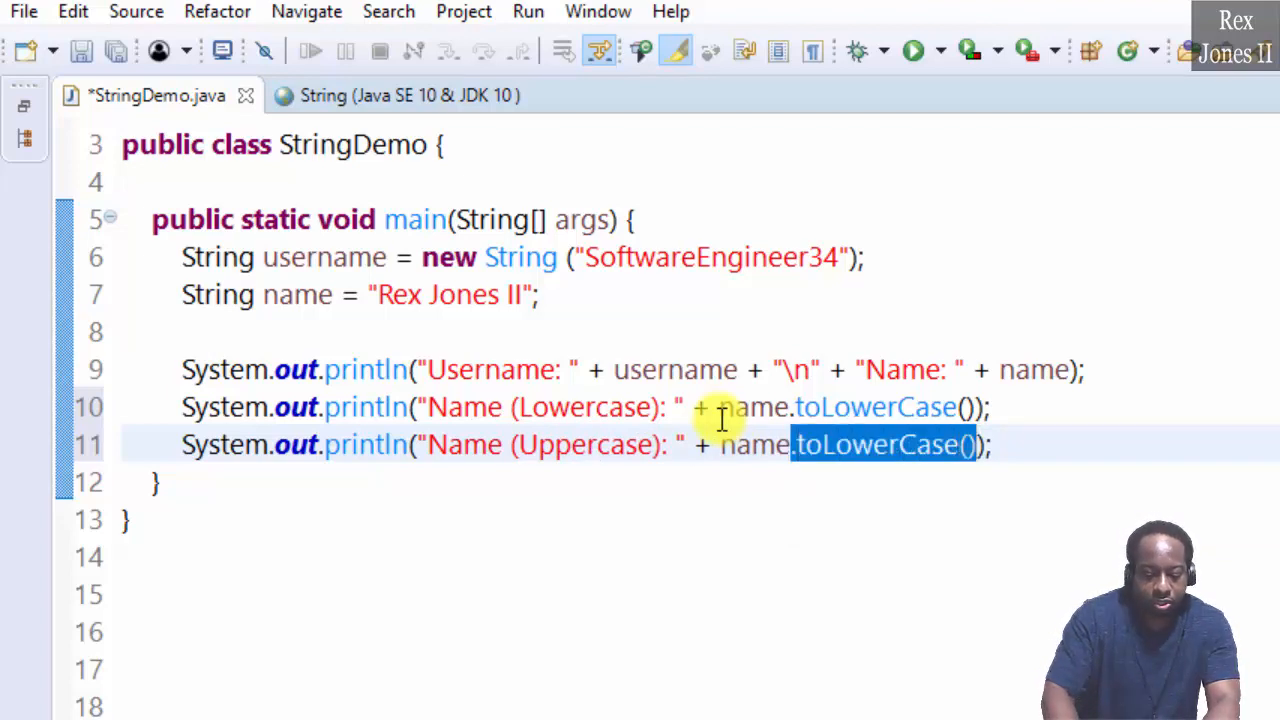
pyautogui.write('upper')
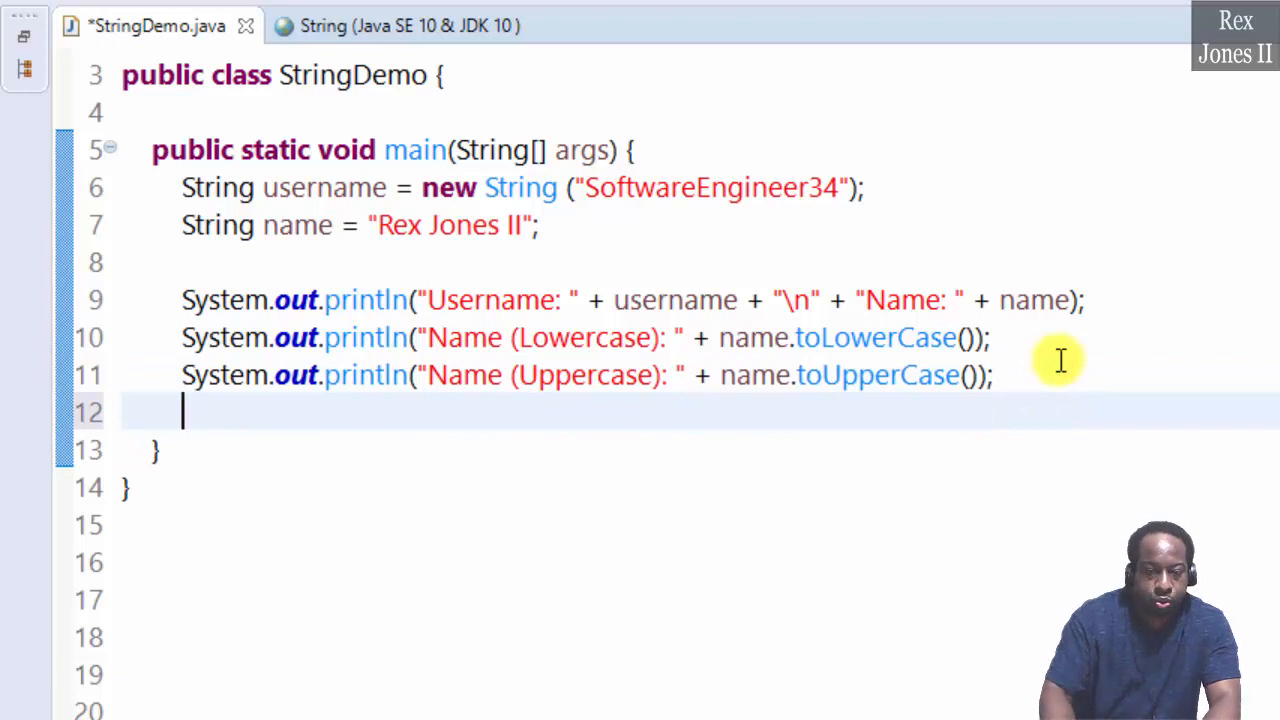
# - Paste the line and change it to print "Name (Length): " + name.length(), save and run
pyautogui.write('System.out.println("Name (Lowercase): " + name.toLowerCase());')
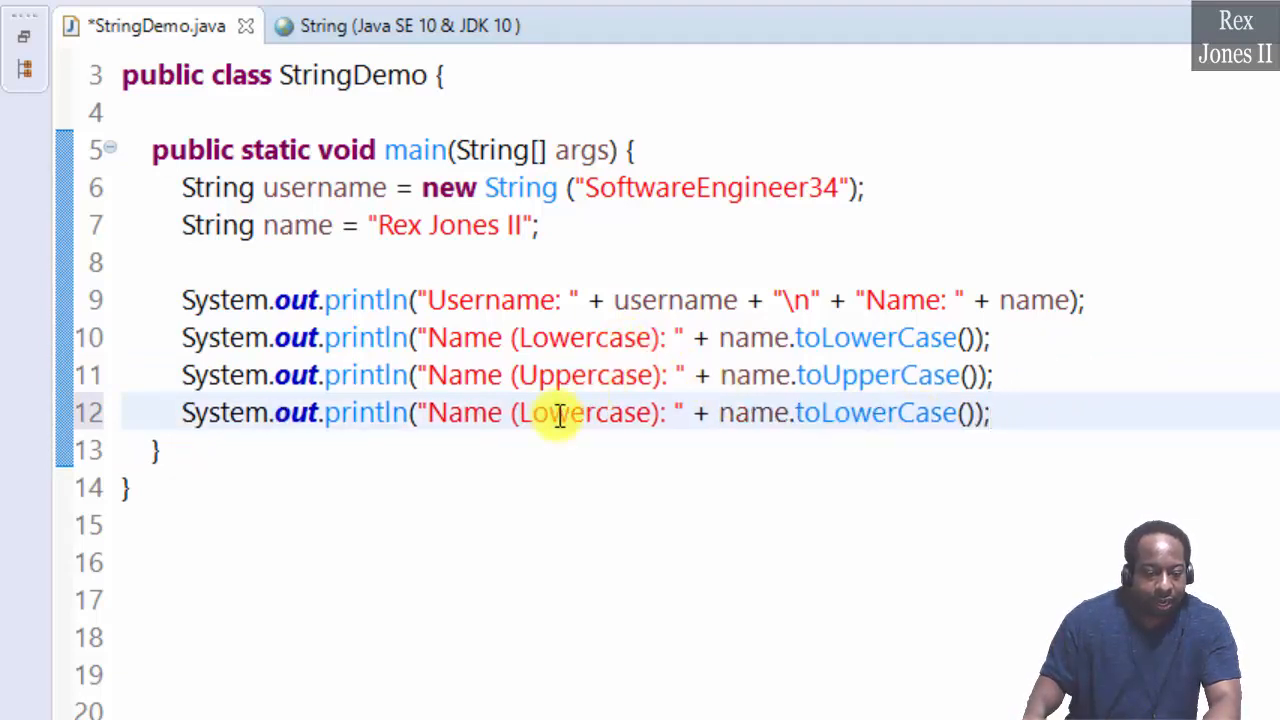
pyautogui.doubleClick(584, 412)
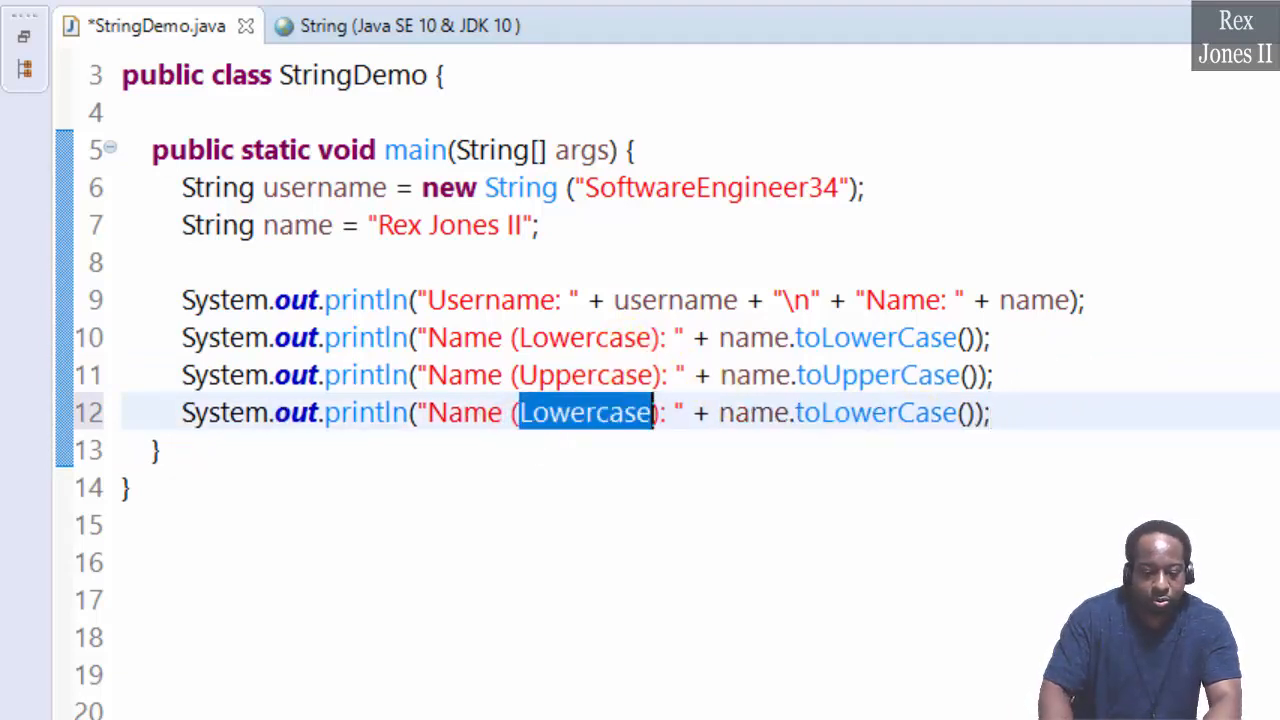
pyautogui.write('Length')
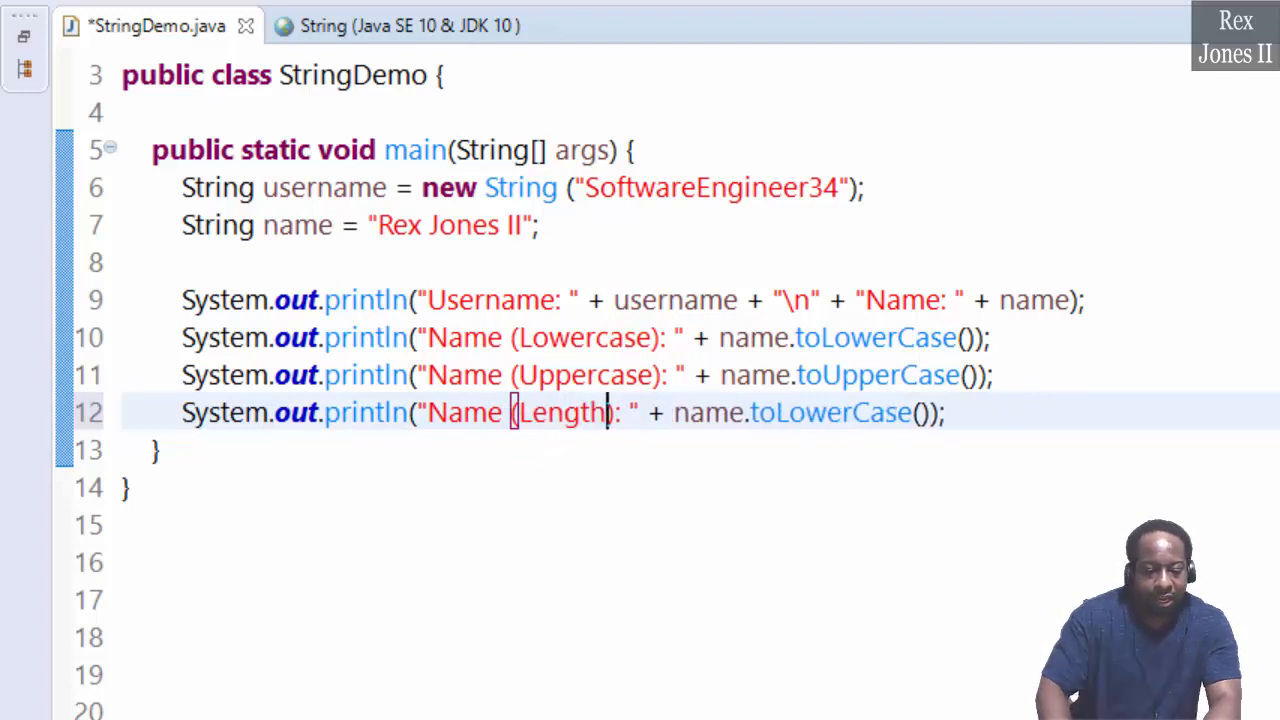
pyautogui.doubleClick(830, 412)
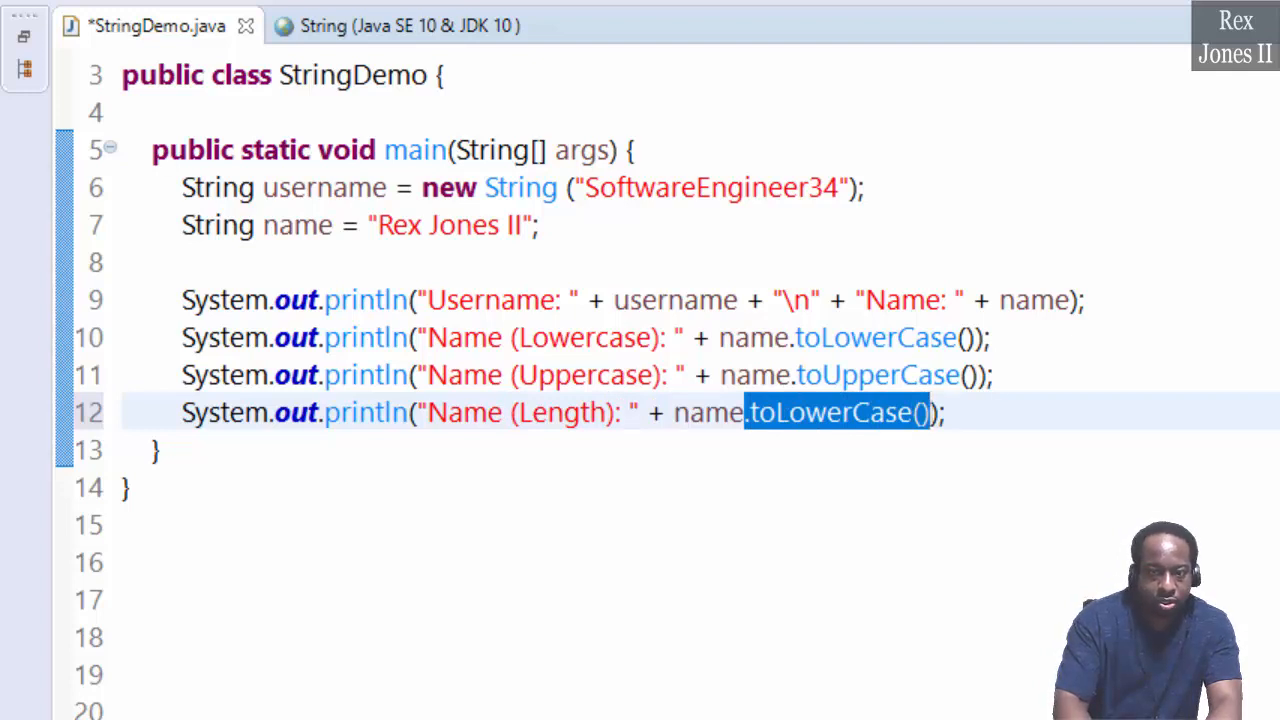
pyautogui.write('length')
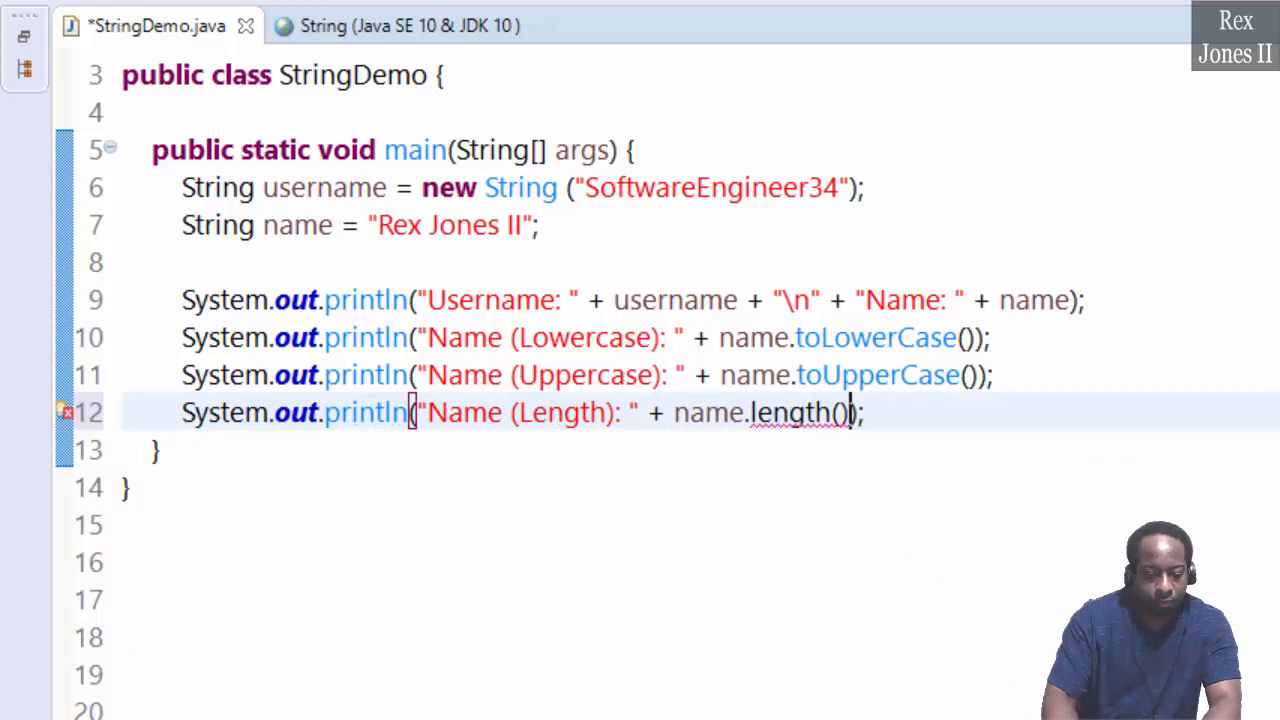
pyautogui.press('ctrl+s')
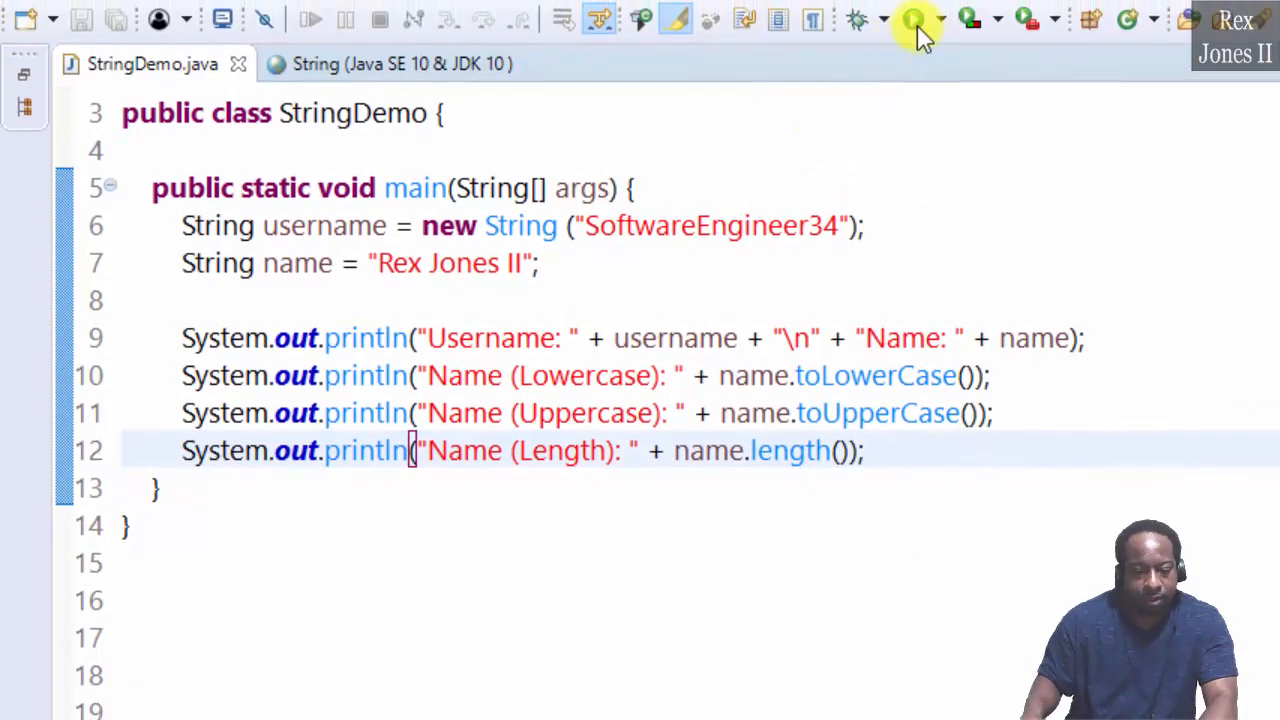
pyautogui.click(912, 18)
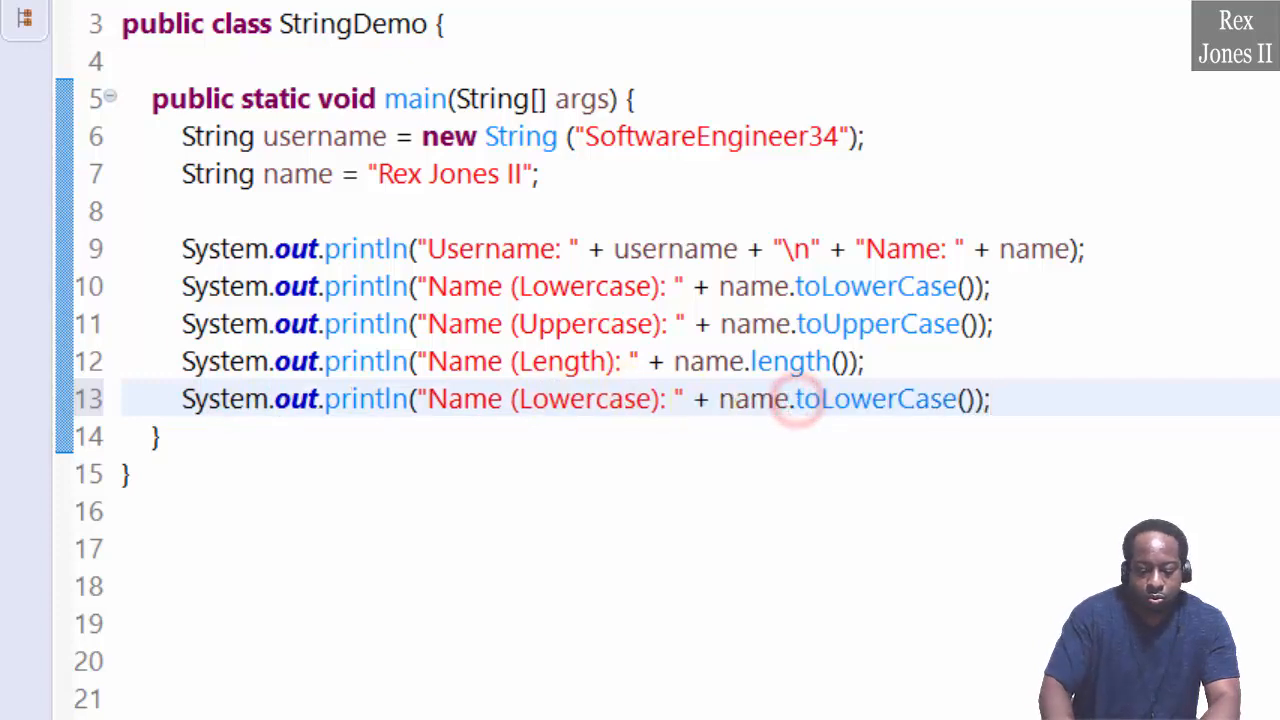
# - Replace the copied toLowerCase() with name.substring(0, 3) for the "Name (substring)" line
pyautogui.doubleClick(876, 400)
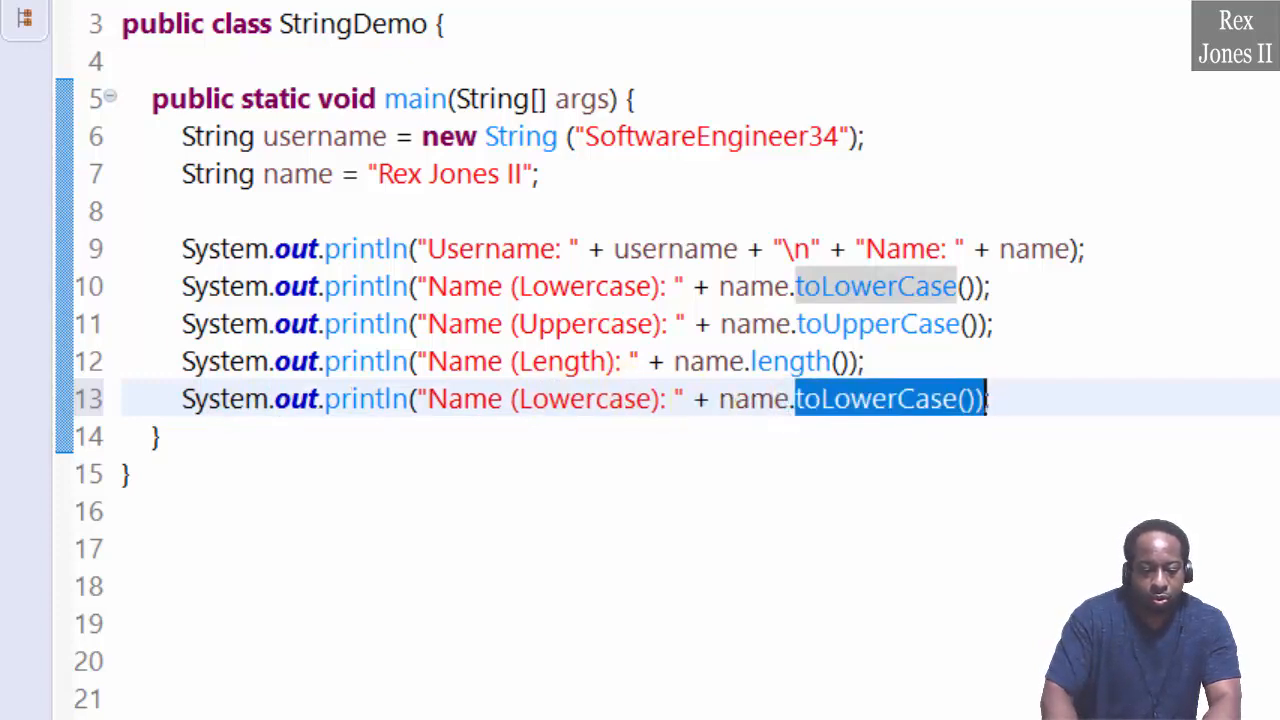
pyautogui.write('sub')
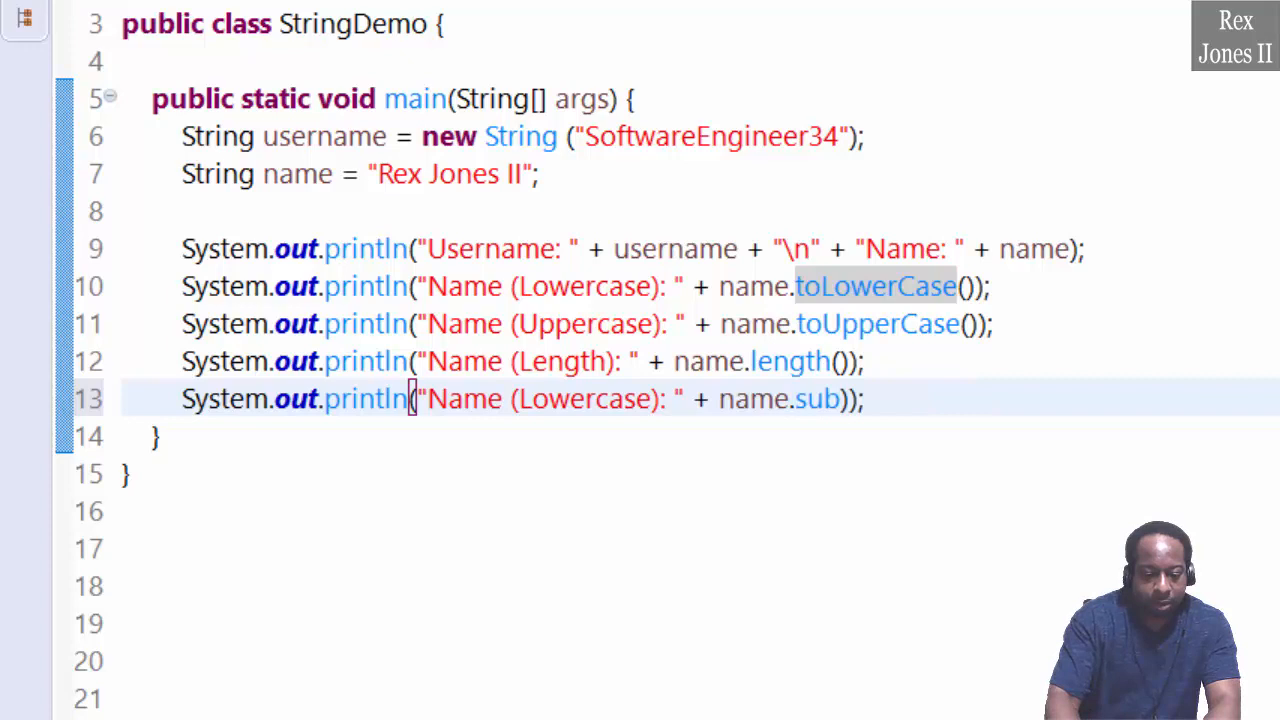
pyautogui.click(820, 398)
pyautogui.write('string(beginIndex, endIndex)')
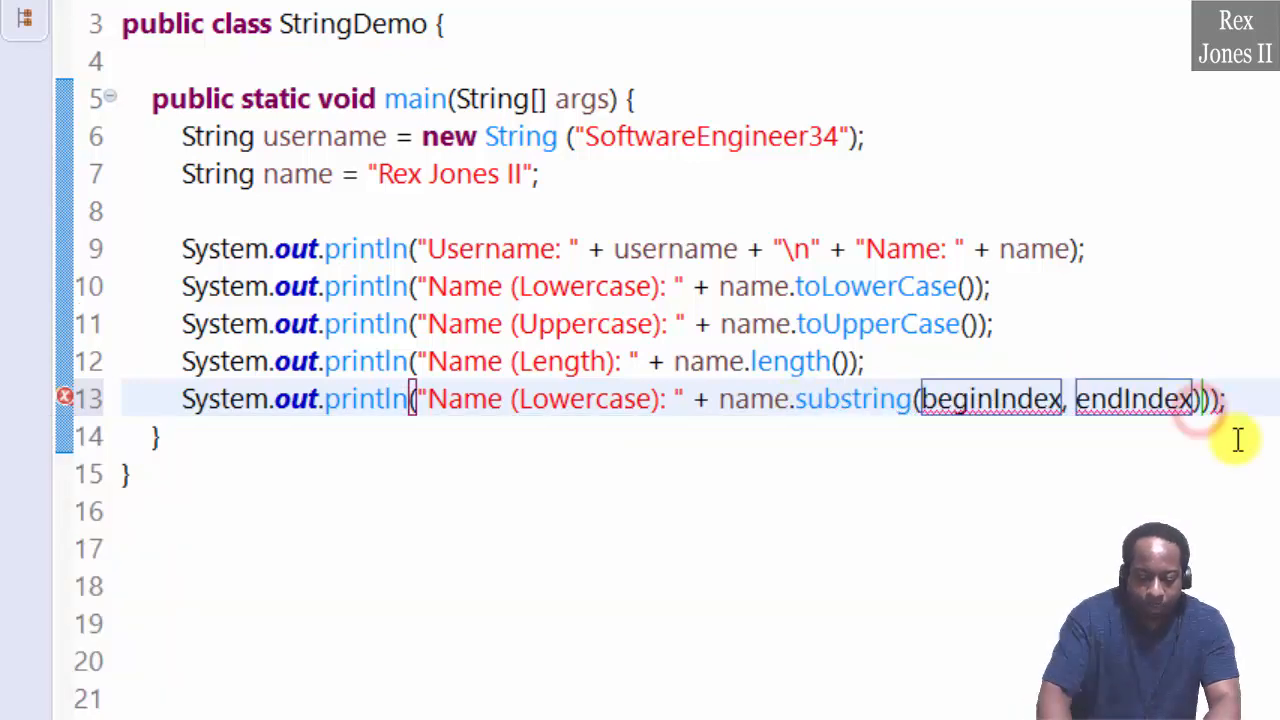
pyautogui.doubleClick(990, 400)
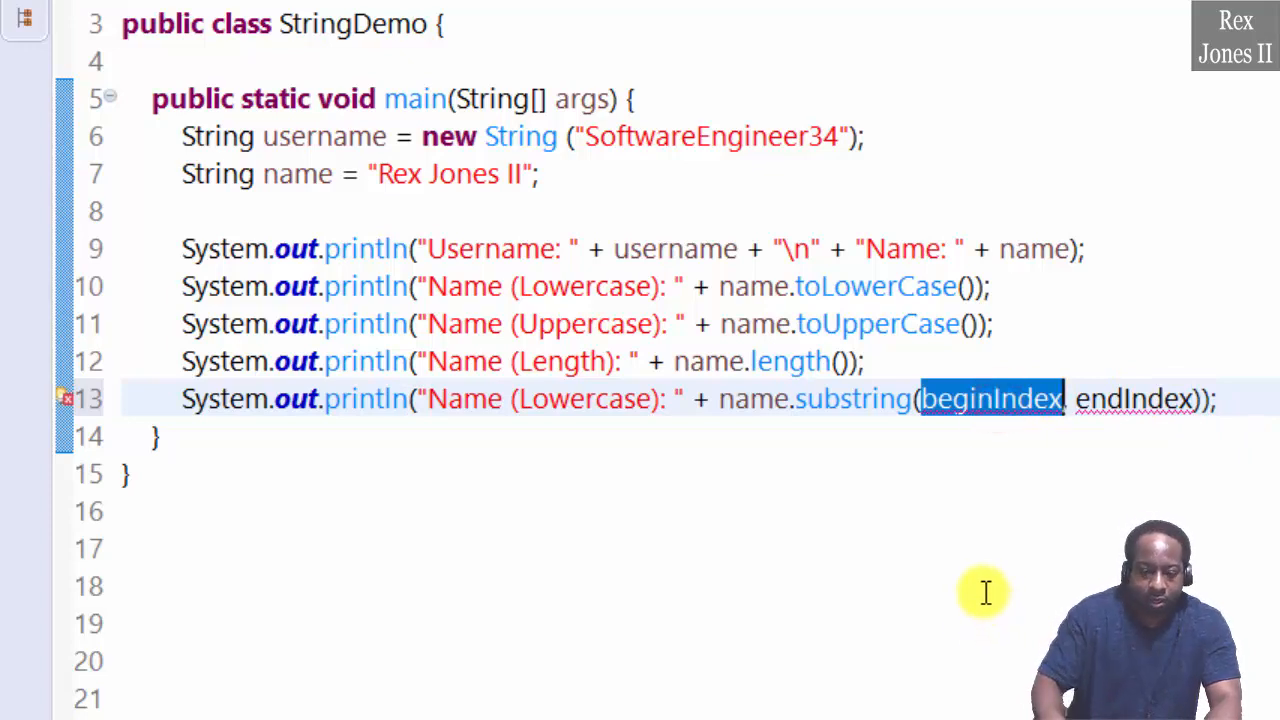
pyautogui.write('0')
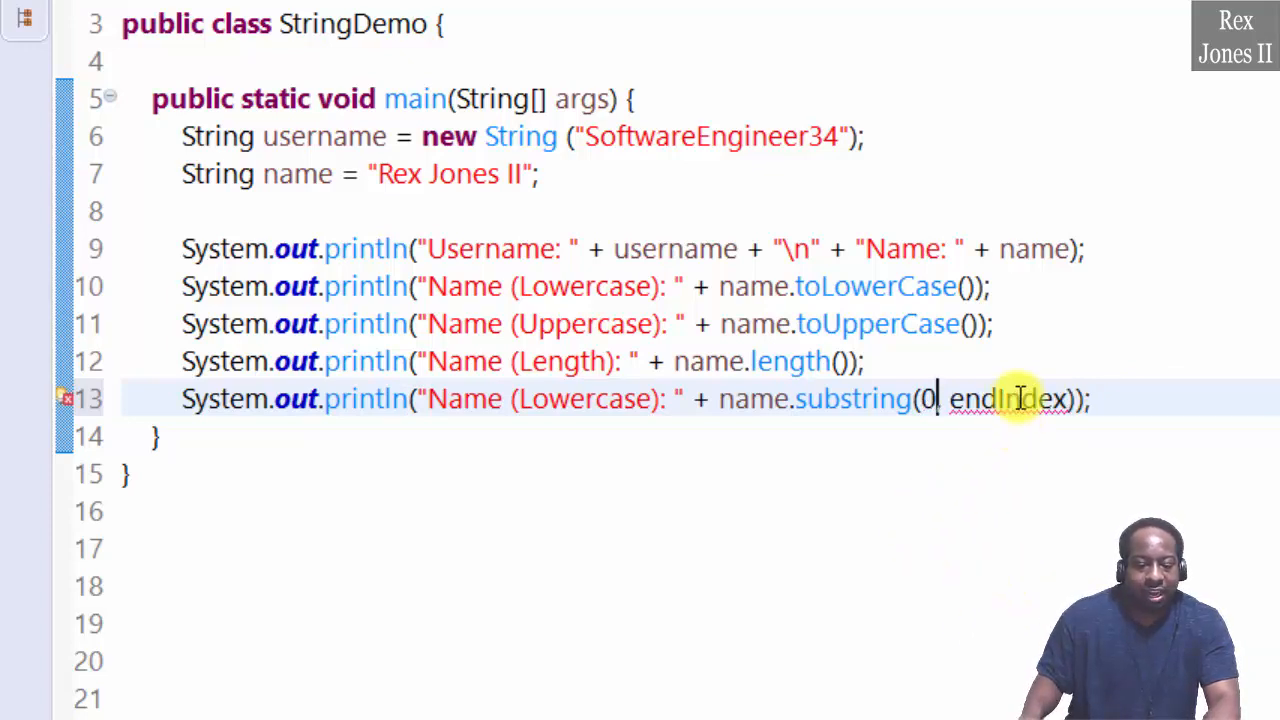
pyautogui.doubleClick(1008, 398)
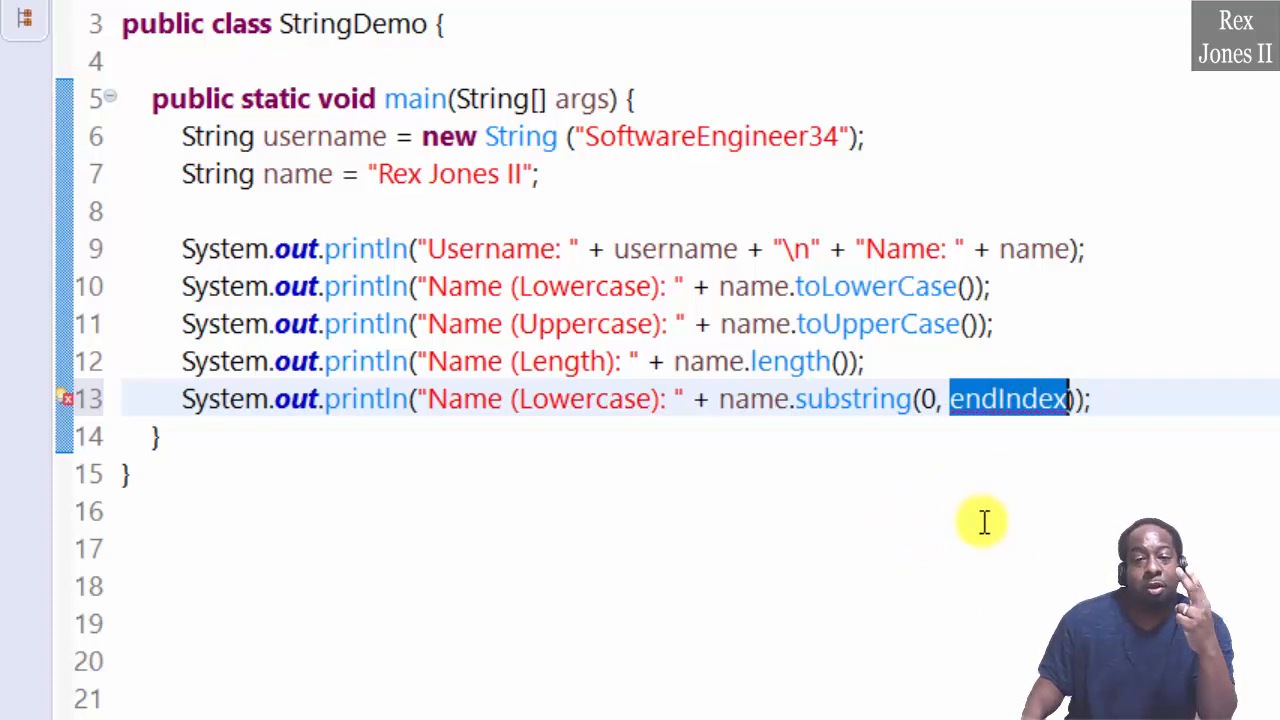
pyautogui.moveTo(980, 528)
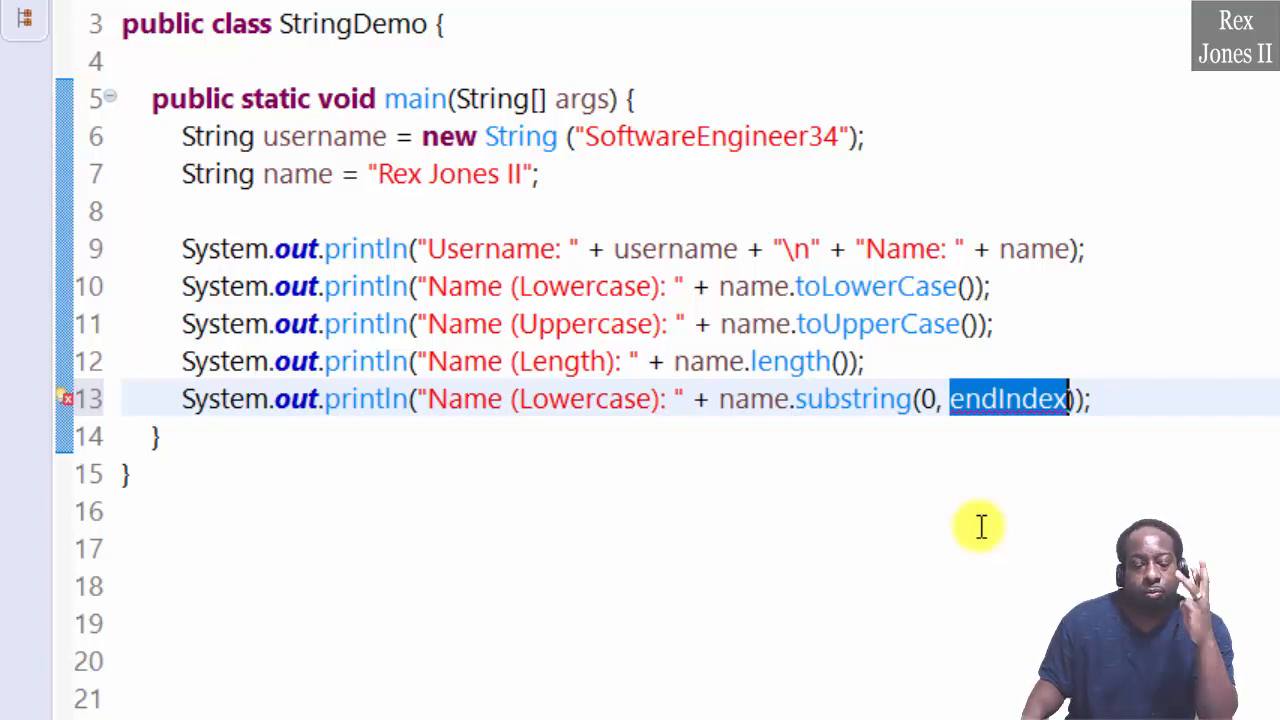
pyautogui.moveTo(1030, 414)
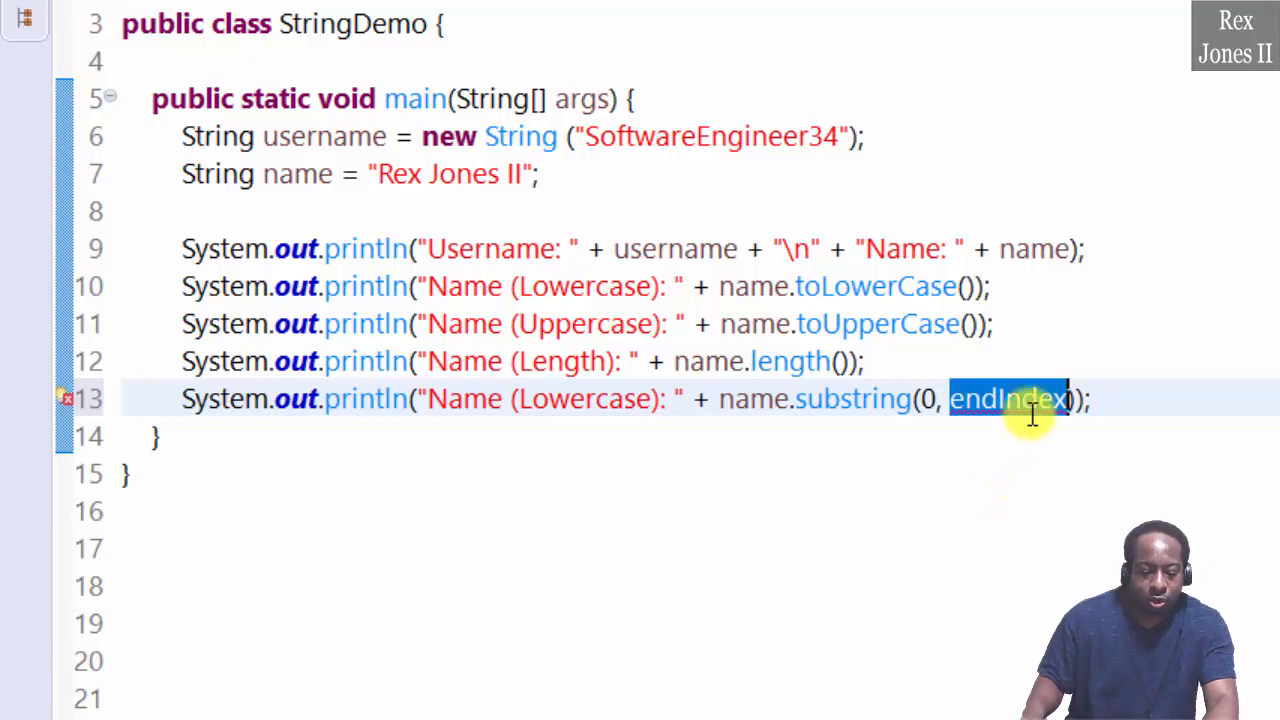
pyautogui.write('3')
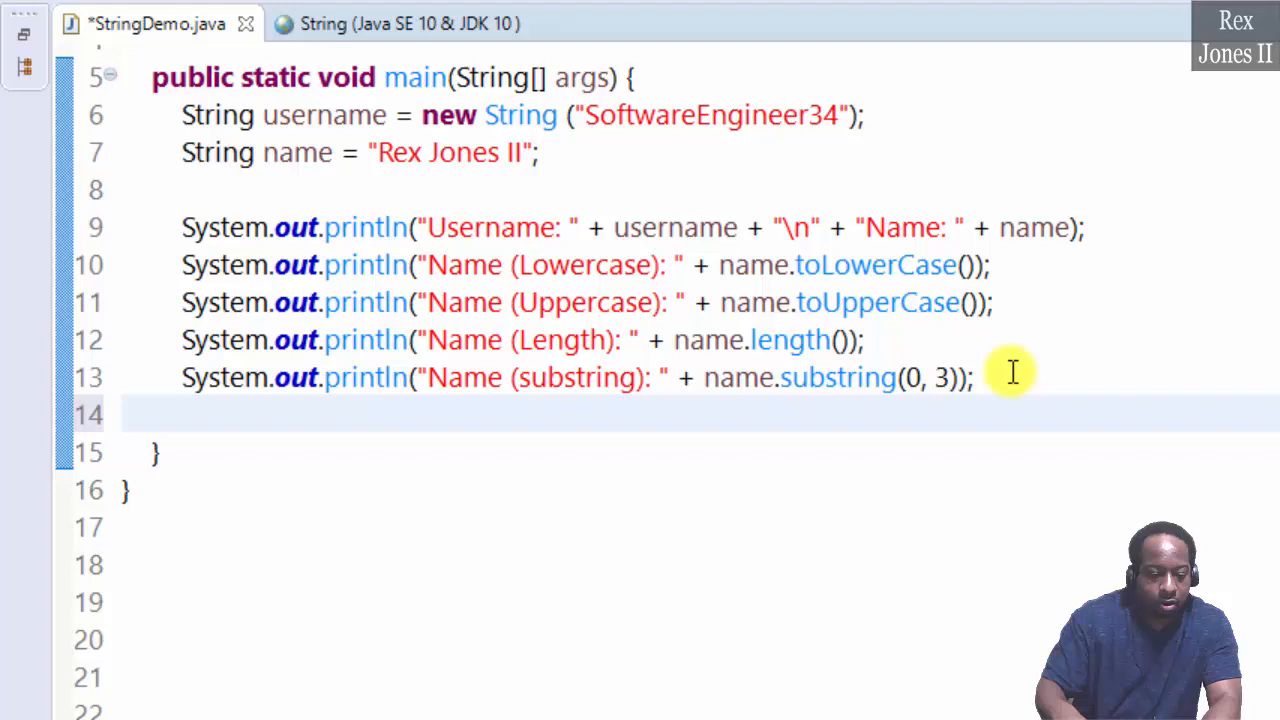
# - Paste another println and make it print "Name (First Character): " + name.charAt(0)
pyautogui.write('System.out.println("Name (lowercase): " + name.toLowerCase());')
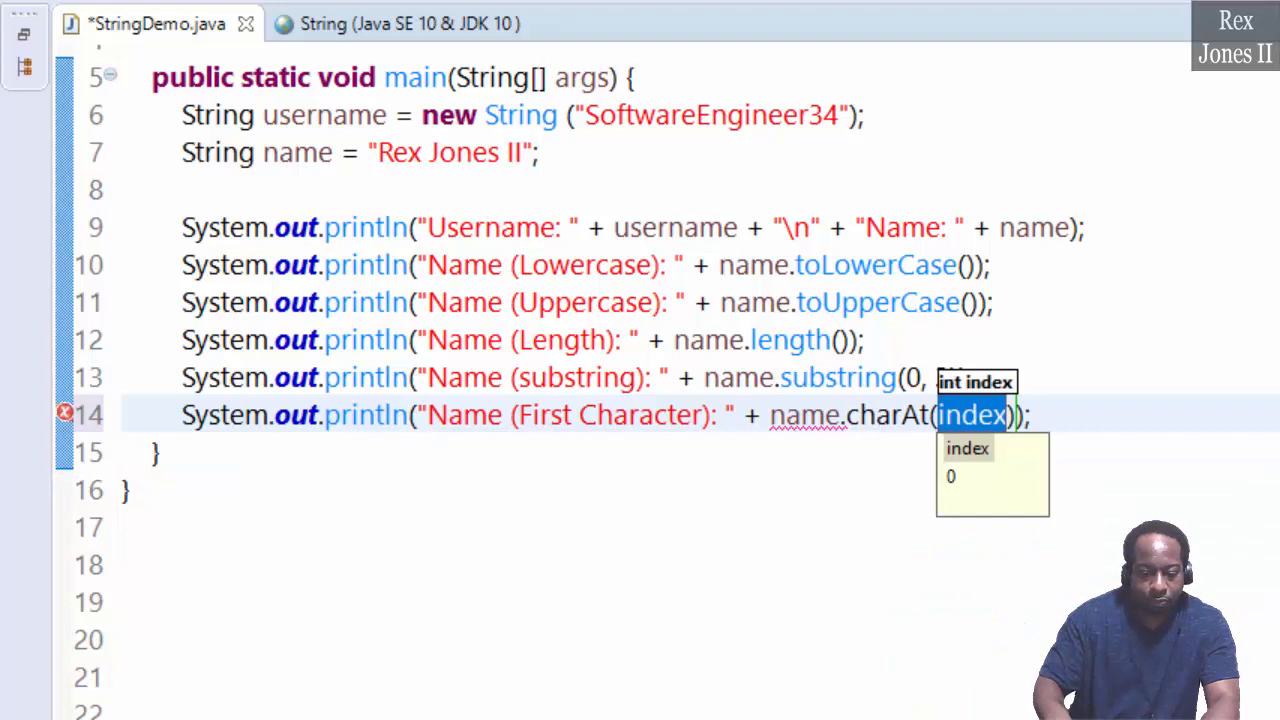
pyautogui.write('0')
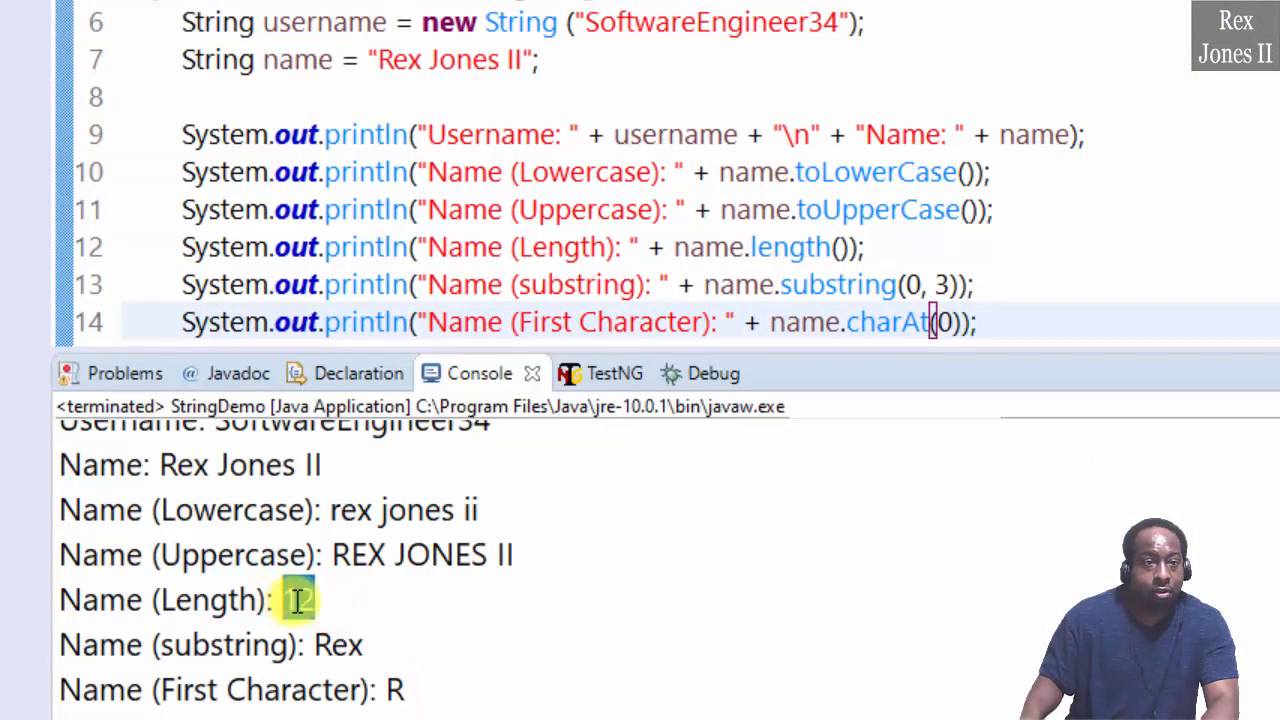
# - Highlight the length value 12 in the Console output and edit the charAt argument
pyautogui.doubleClick(296, 600)
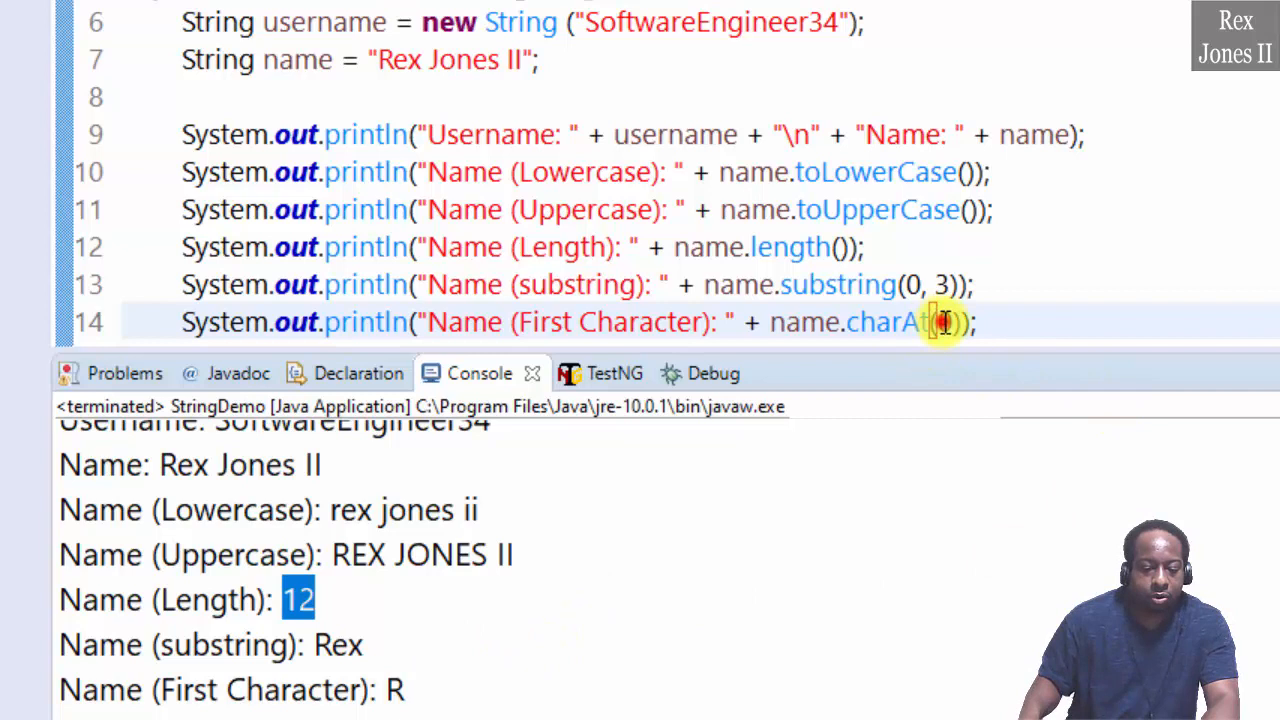
pyautogui.write('13')
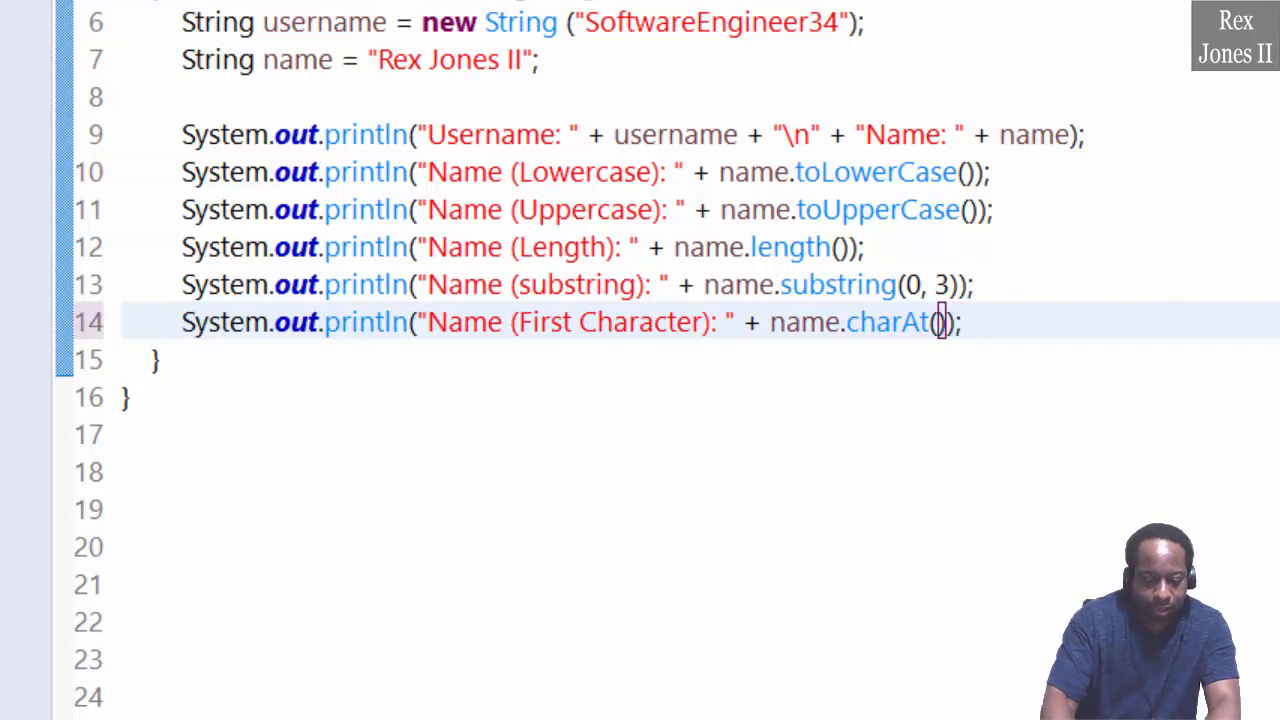
# - Edit the charAt index text on the first-character line before starting a new blank line
pyautogui.write('13')
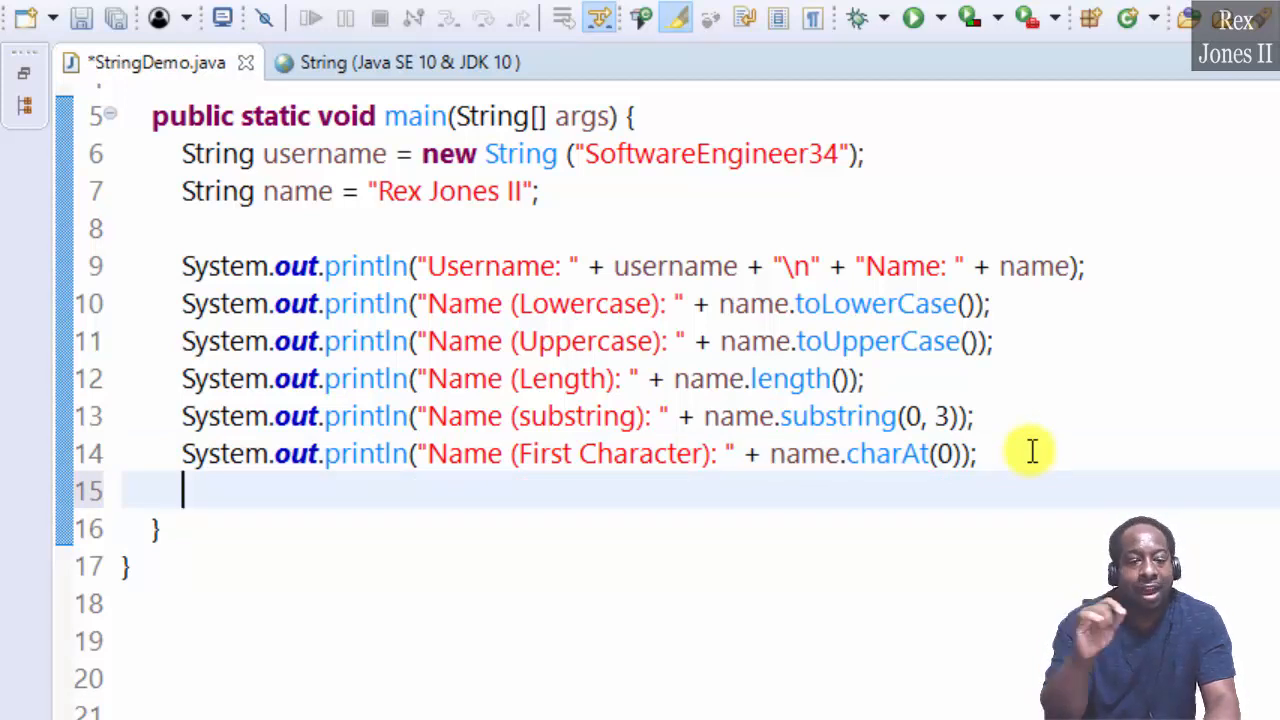
# - Add println("Name (Contains Jones): " + name.contains("Jones")), run it and highlight the true result
pyautogui.write('System.out.println("Name (Lowercase): " + name.toLowerCase());')
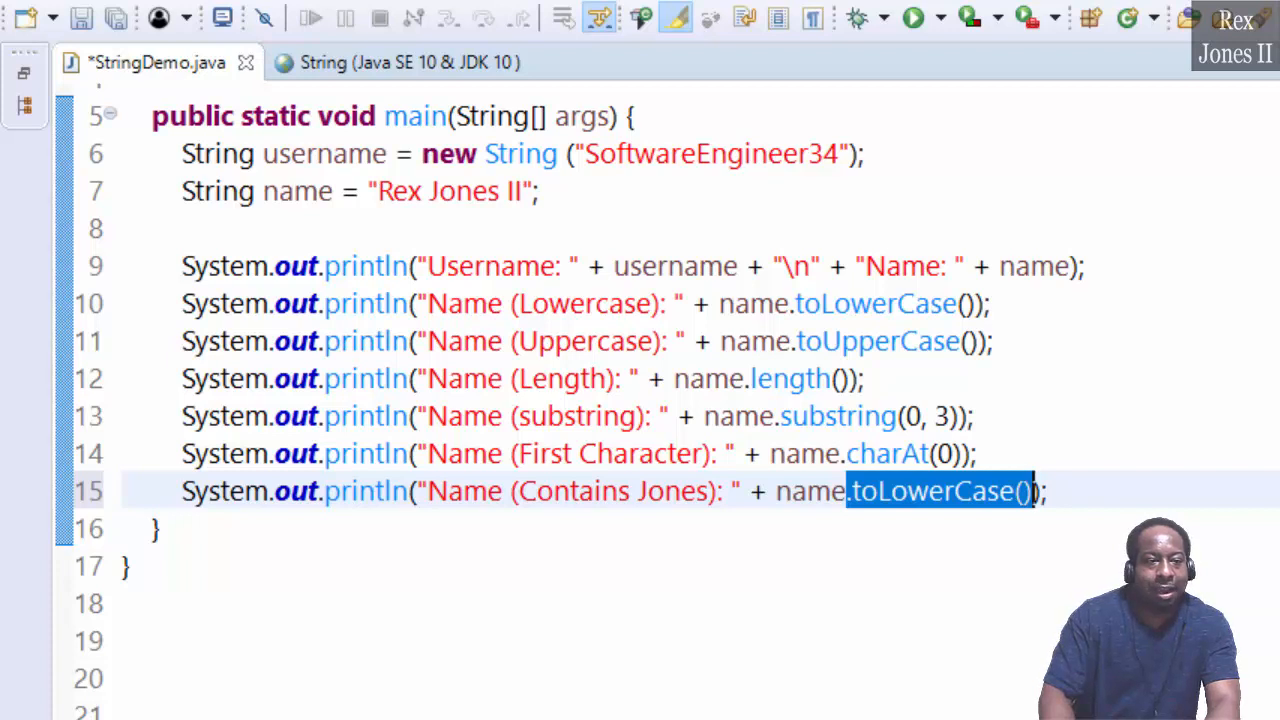
pyautogui.press('Delete')
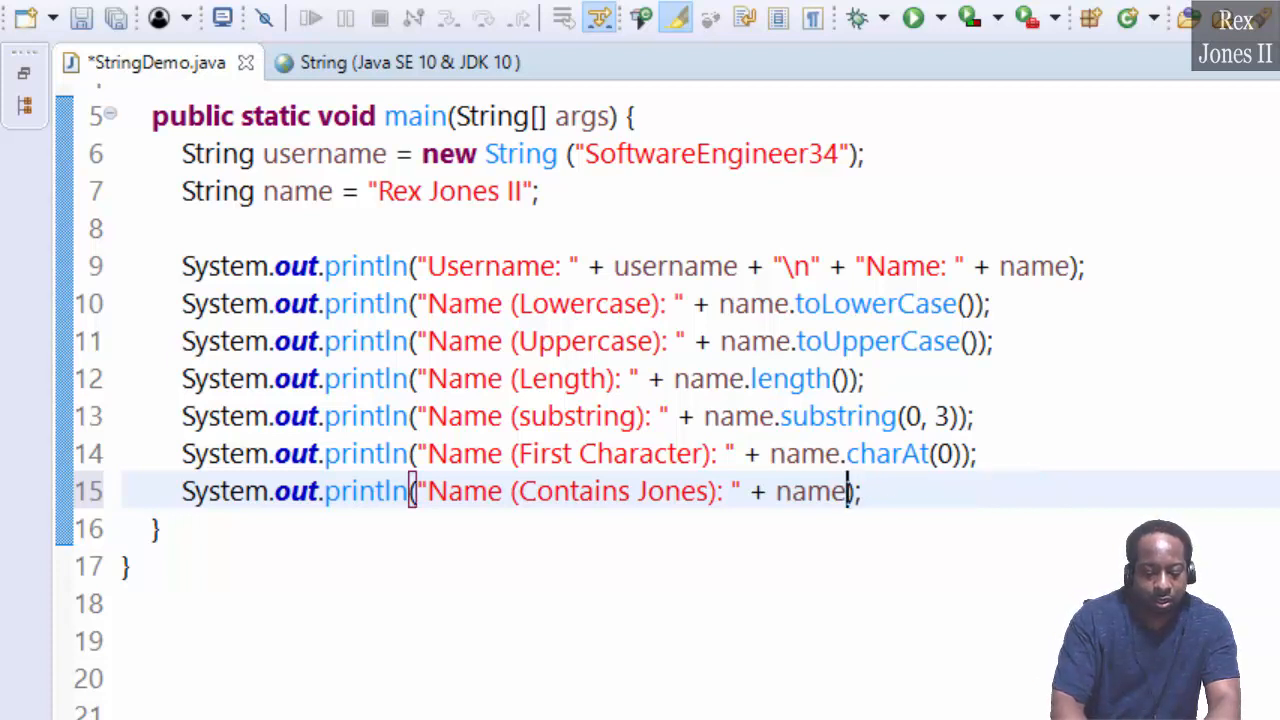
pyautogui.write('.contains("')
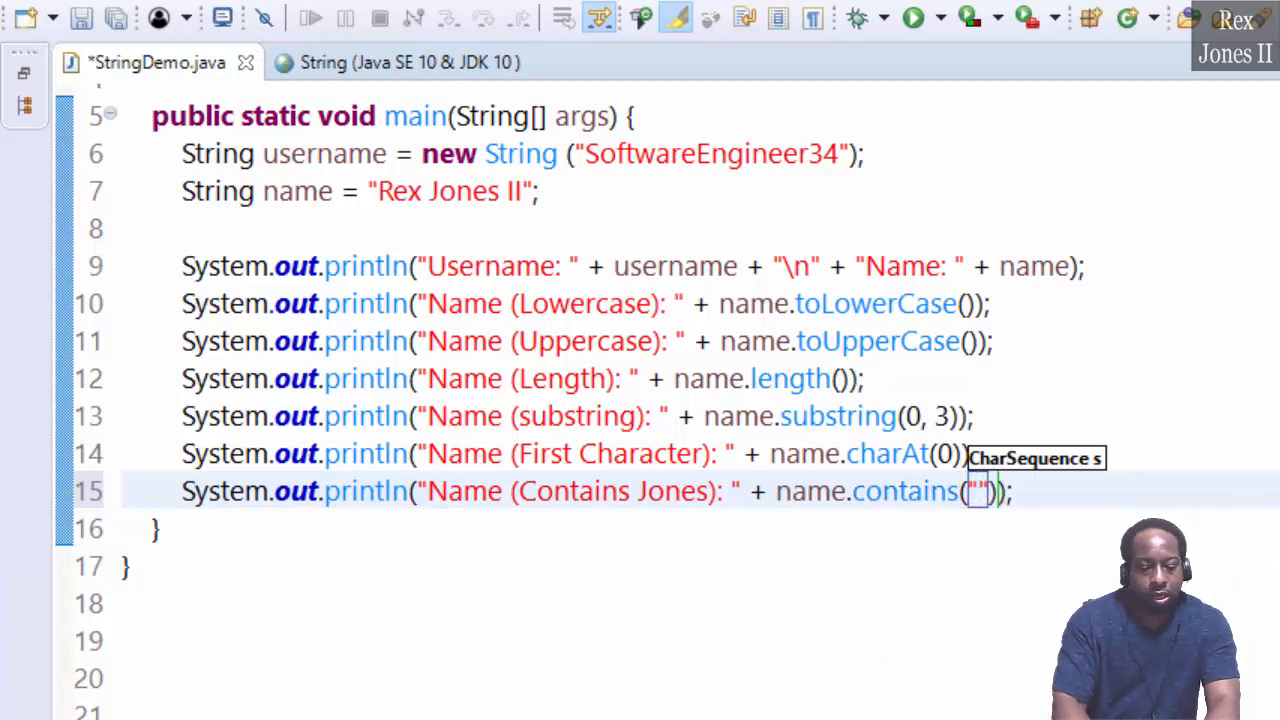
pyautogui.write('Jones')
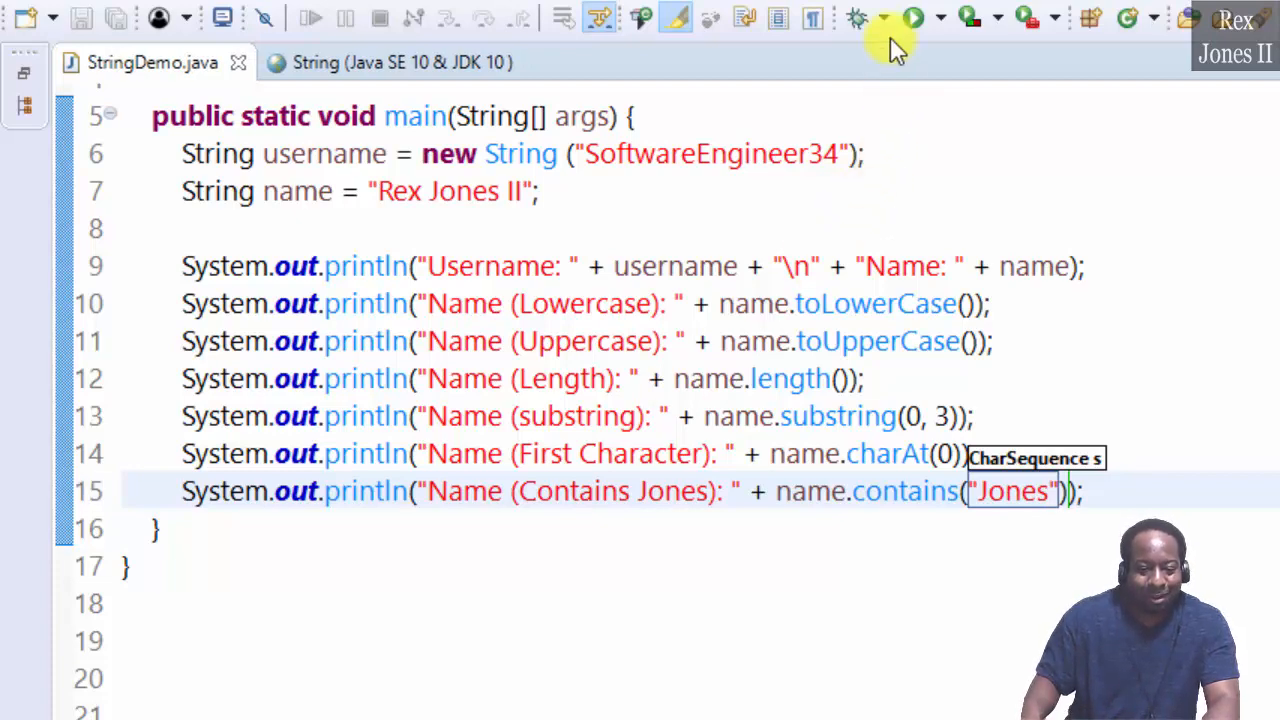
pyautogui.click(912, 18)
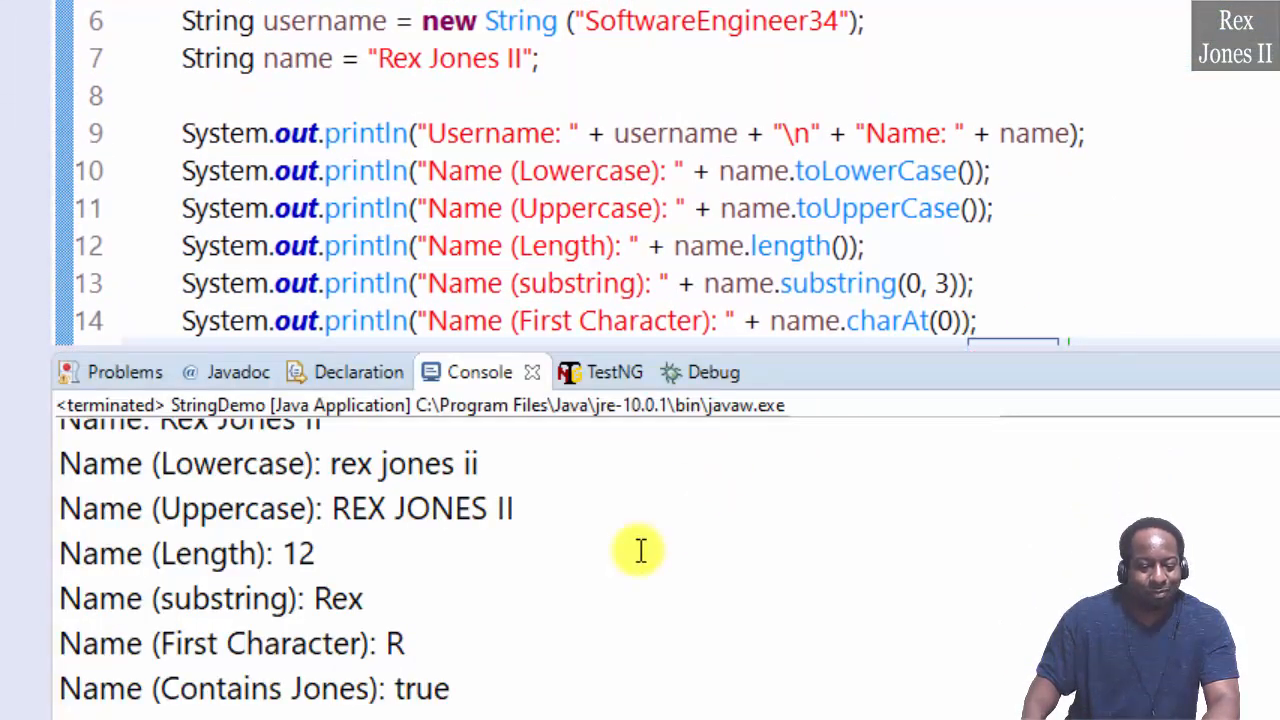
pyautogui.doubleClick(424, 688)
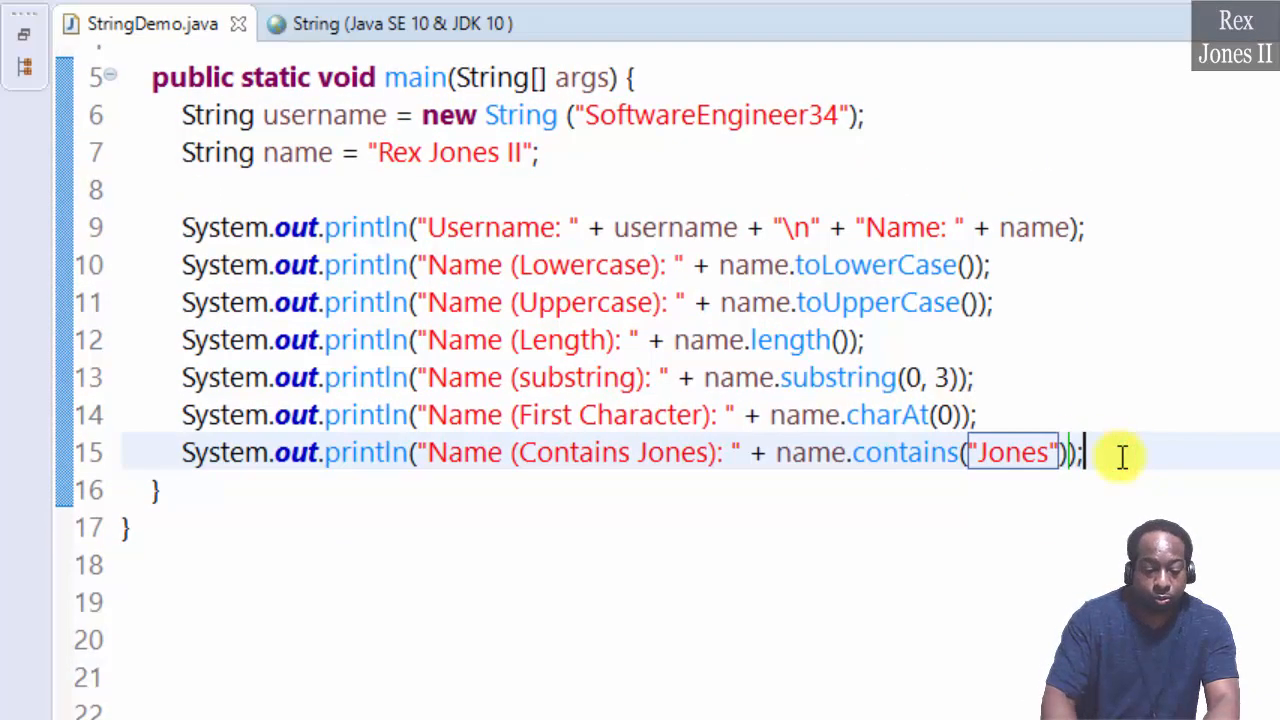
# - Add a println labelled 'Name (Equals REX JONES II): ' printing name.equals("REX JONES II")
pyautogui.write('System.out.println("Name (lowercase): " + name.toLowerCase());')
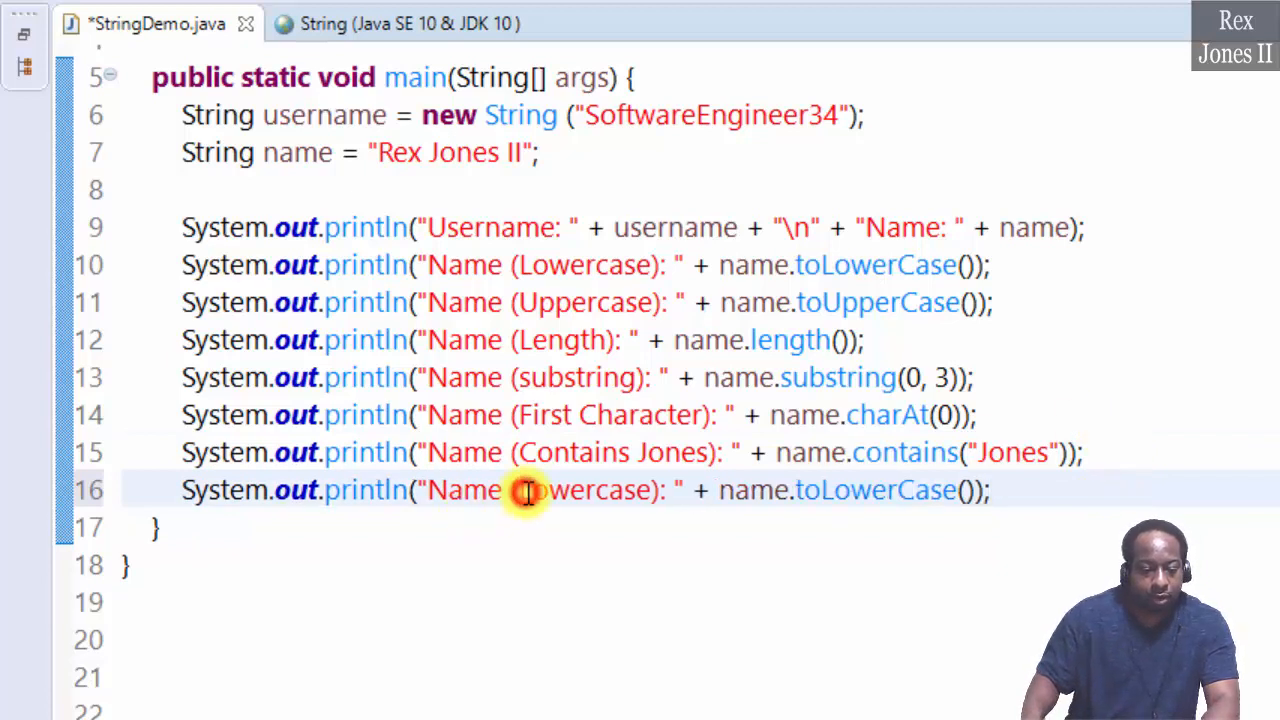
pyautogui.doubleClick(584, 490)
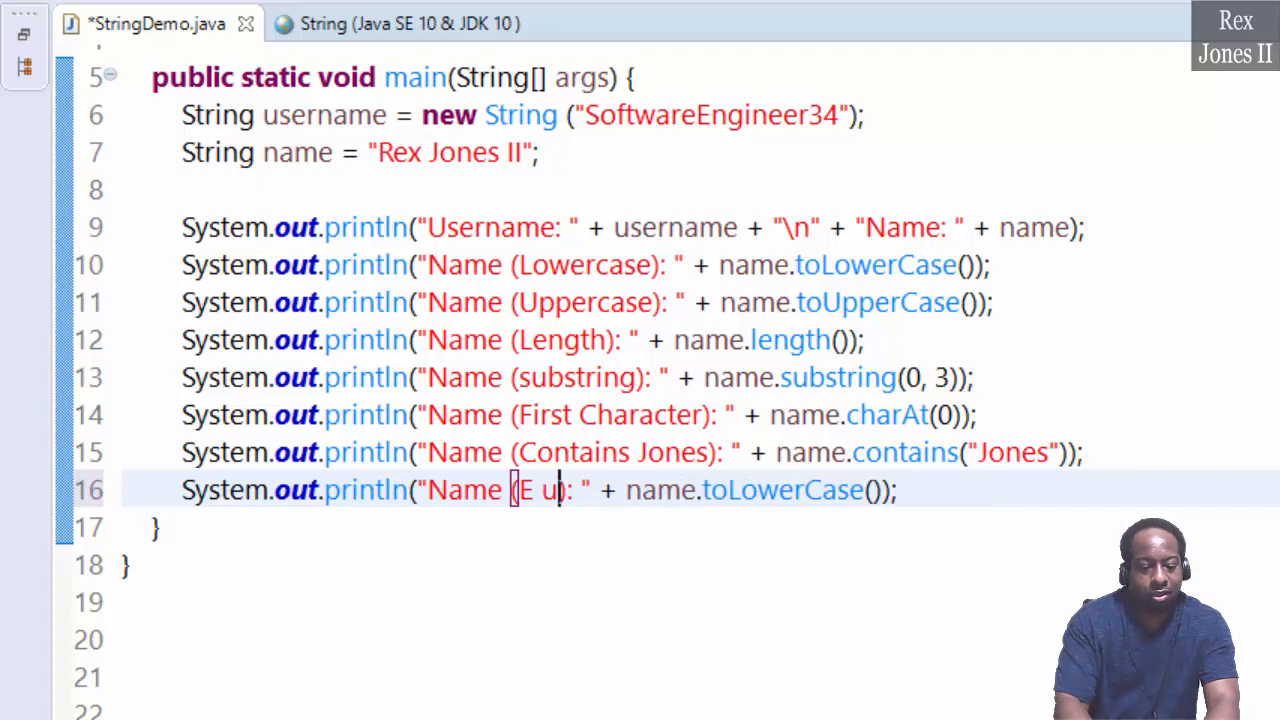
pyautogui.write('quals')
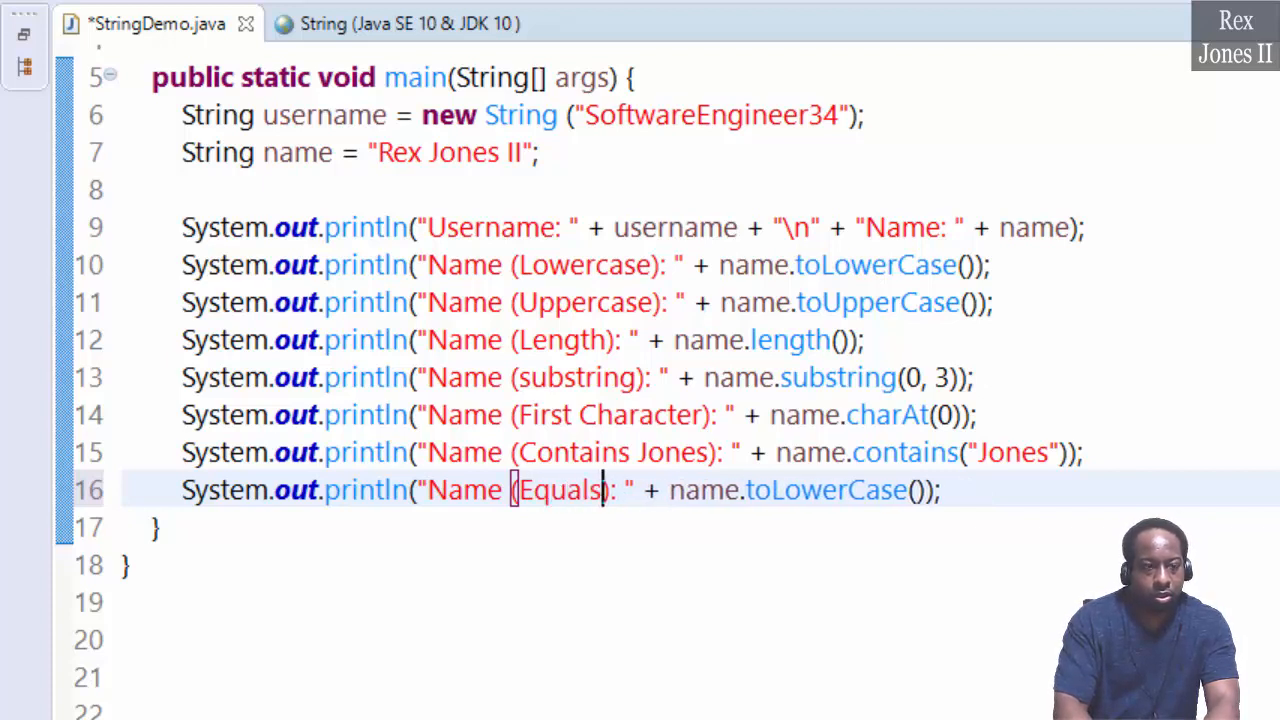
pyautogui.write('REX JONES')
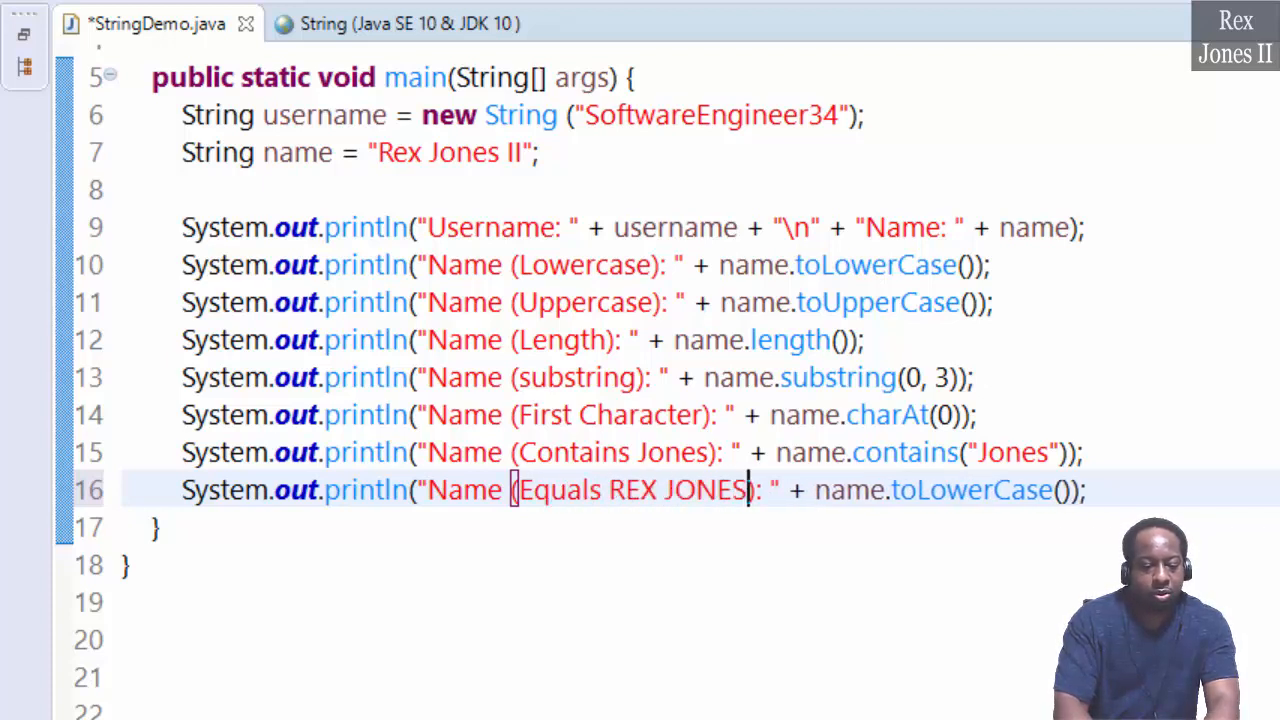
pyautogui.write('II')
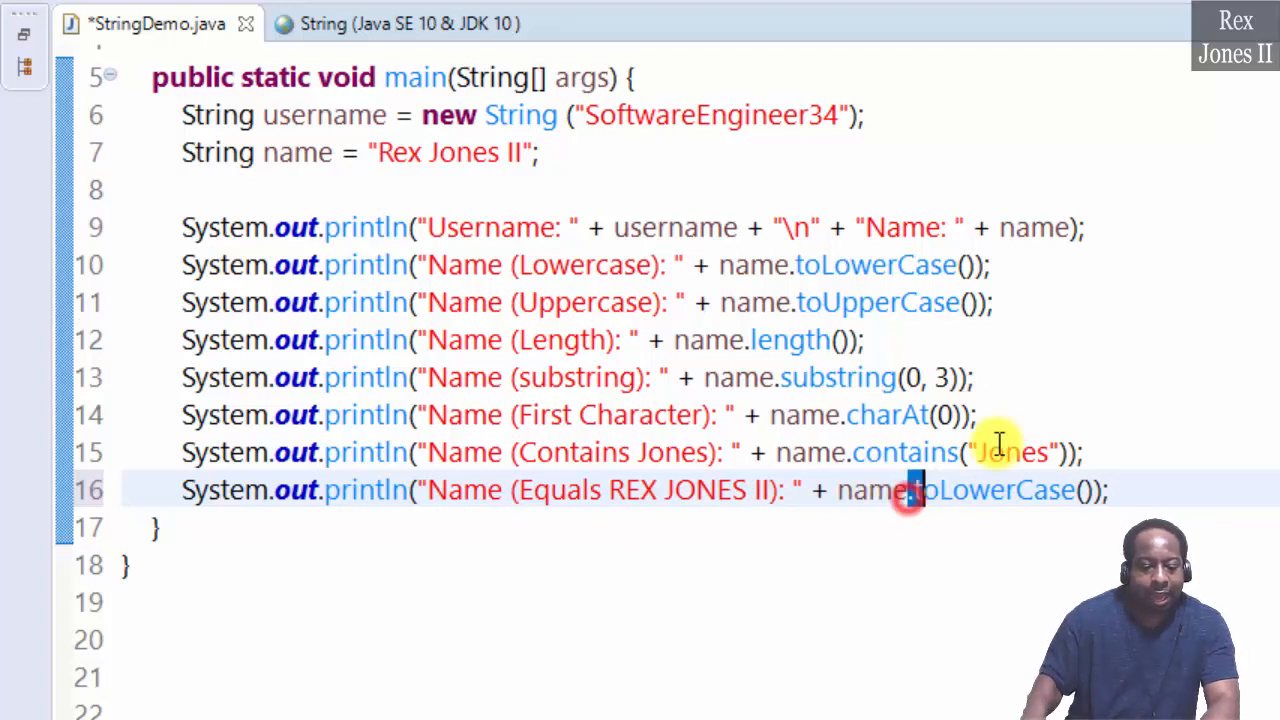
pyautogui.doubleClick(1000, 490)
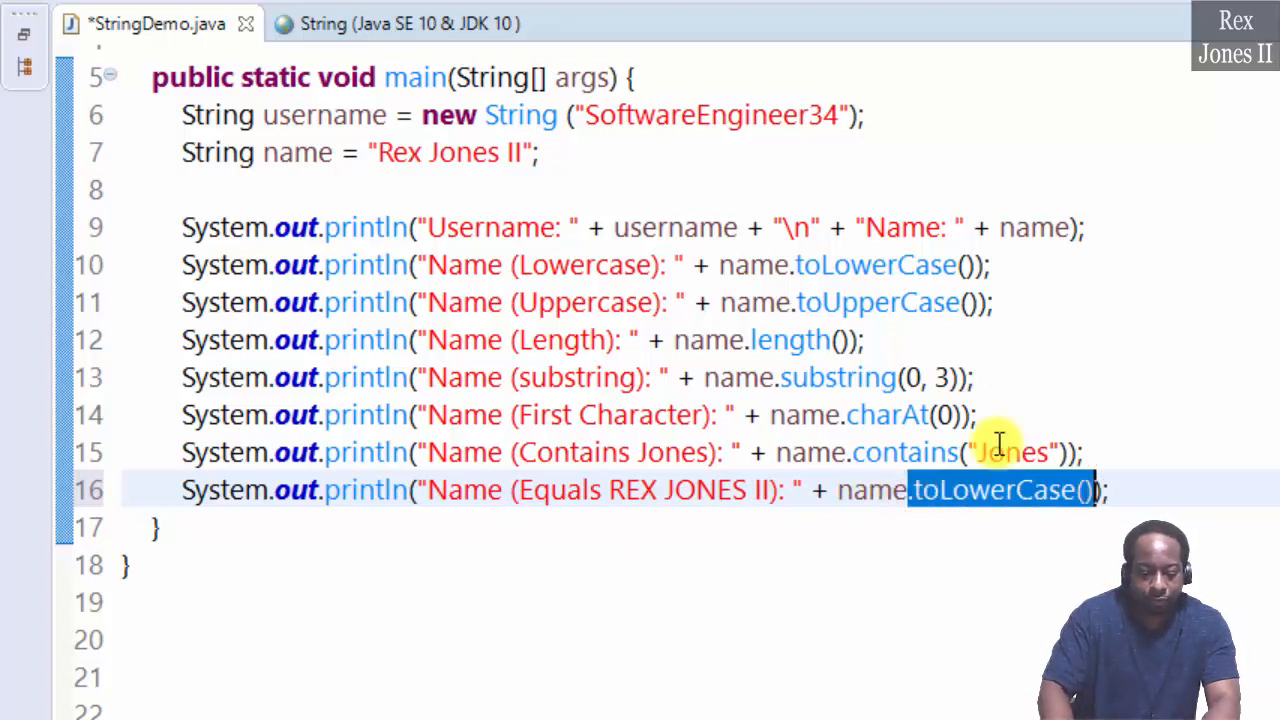
pyautogui.write('e')
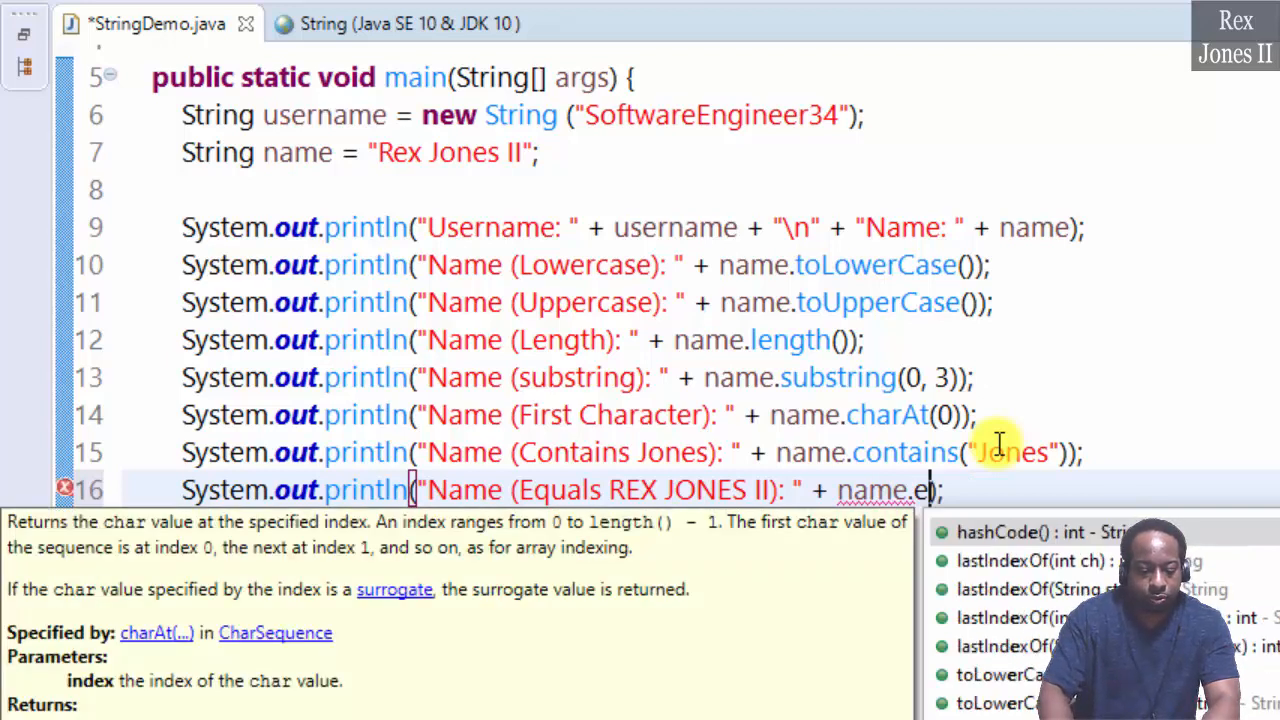
pyautogui.write('quals("REX')
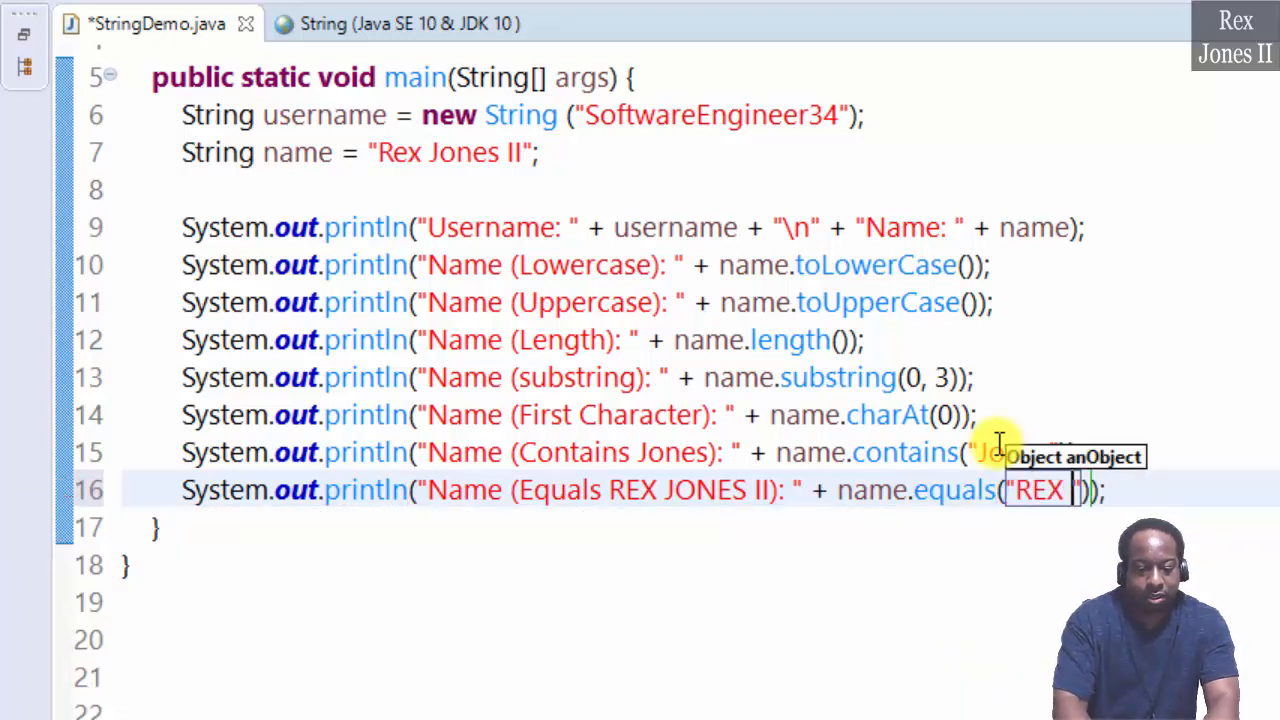
pyautogui.write('JONES II')
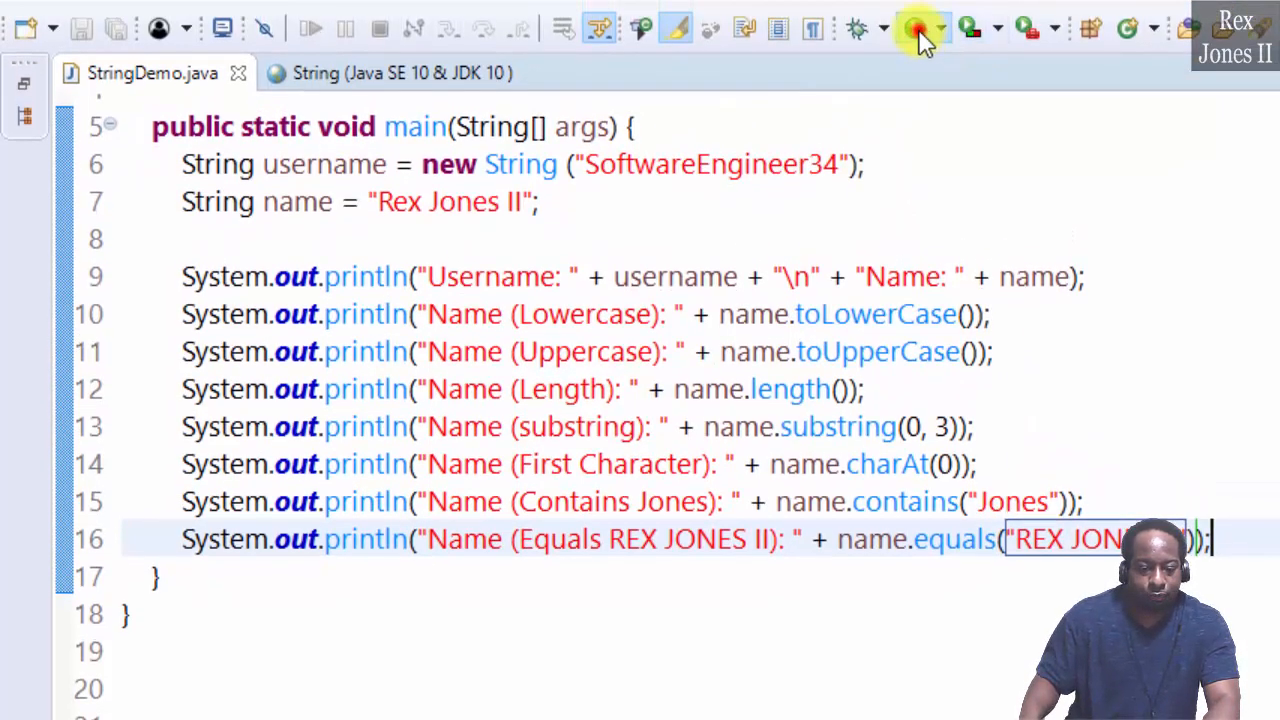
# - Run StringDemo so the Console shows false for the equals check
pyautogui.click(916, 28)
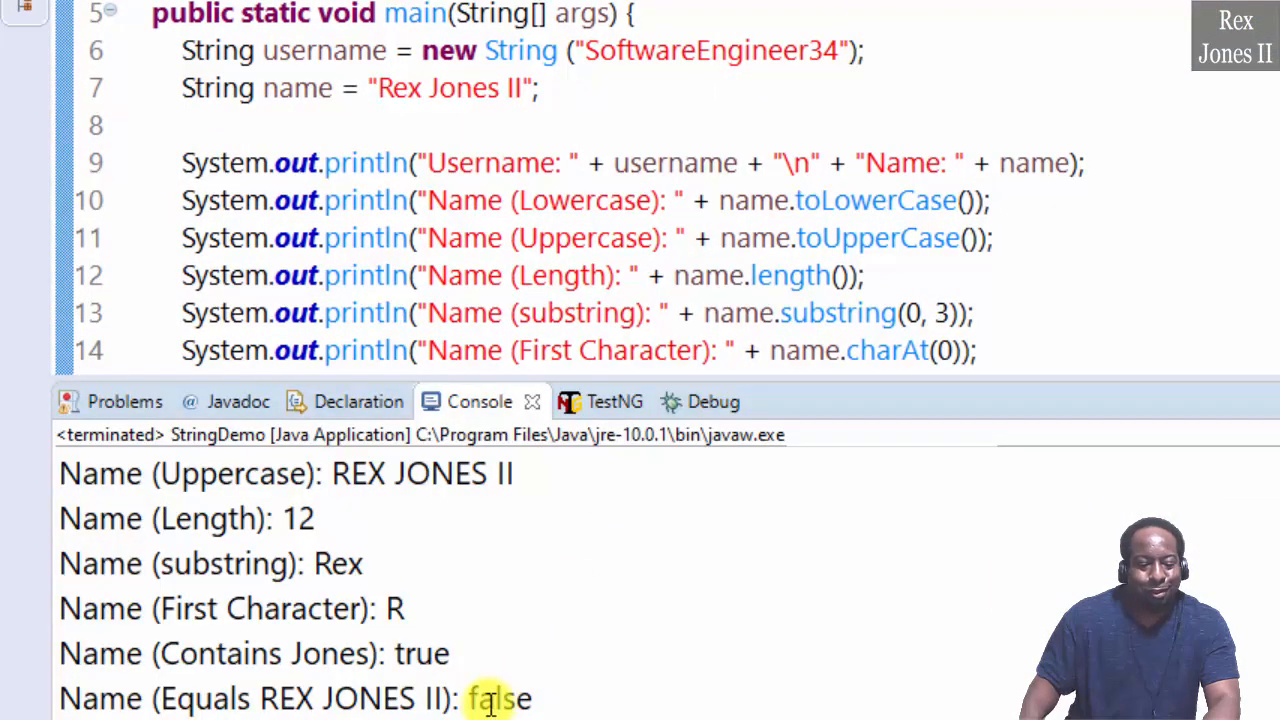
pyautogui.doubleClick(500, 698)
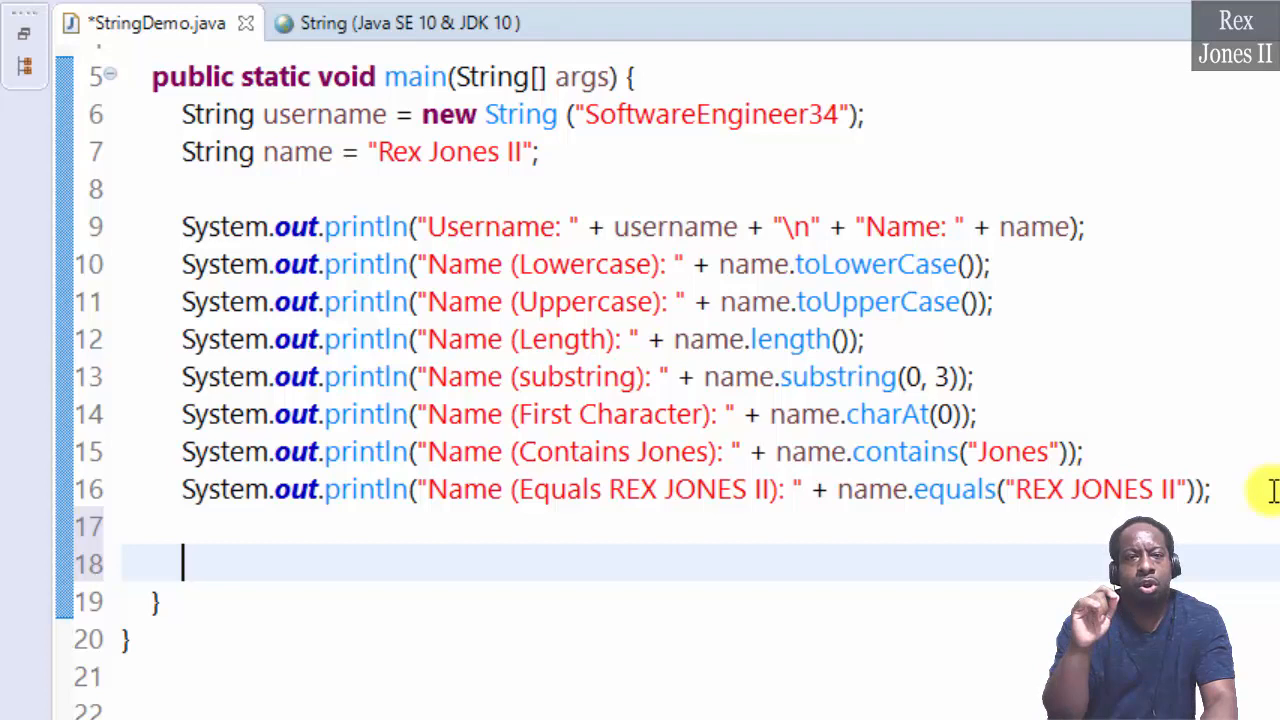
# - Declare String nickName = "James"; as a new variable
pyautogui.write('S')
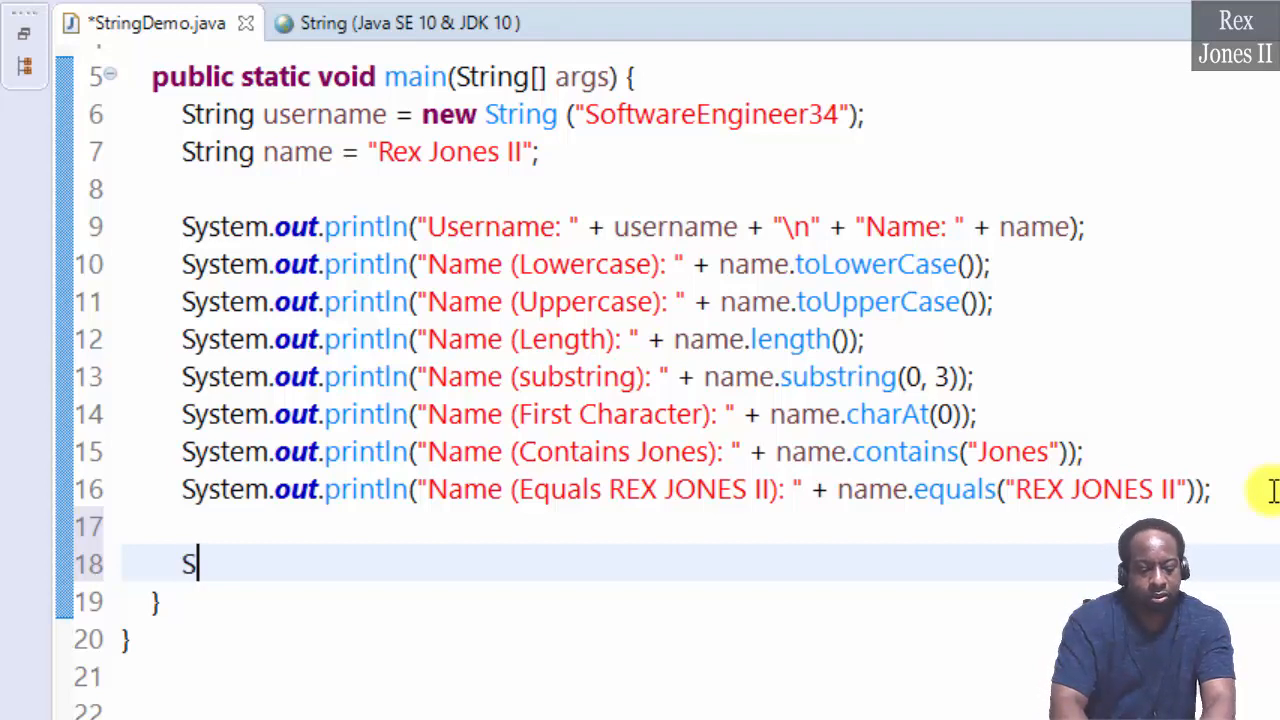
pyautogui.write('tring nick')
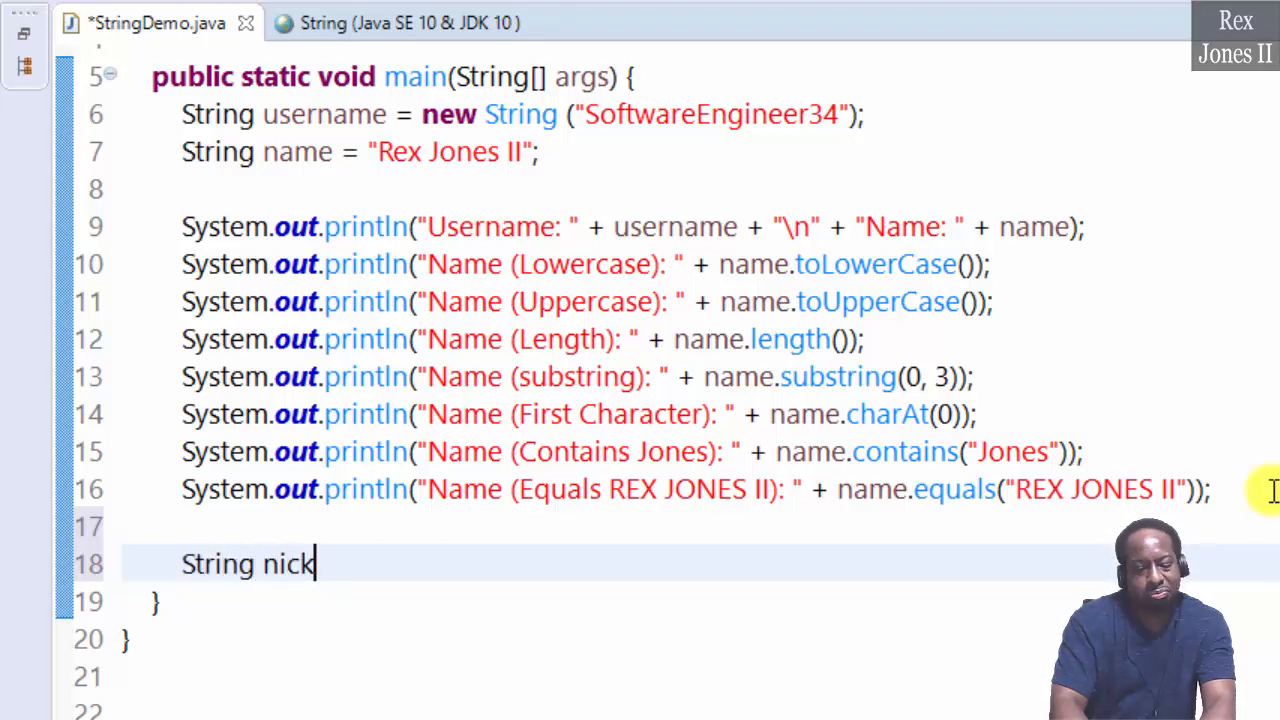
pyautogui.write('Name =')
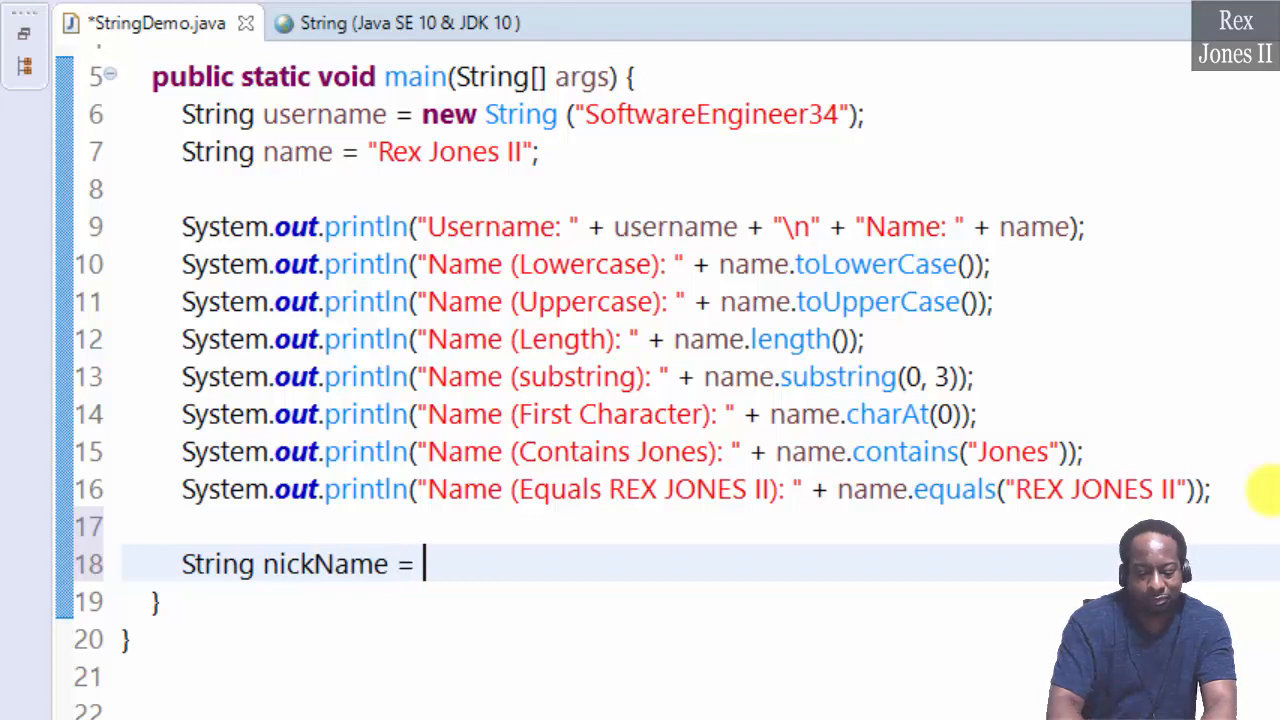
pyautogui.write('""')
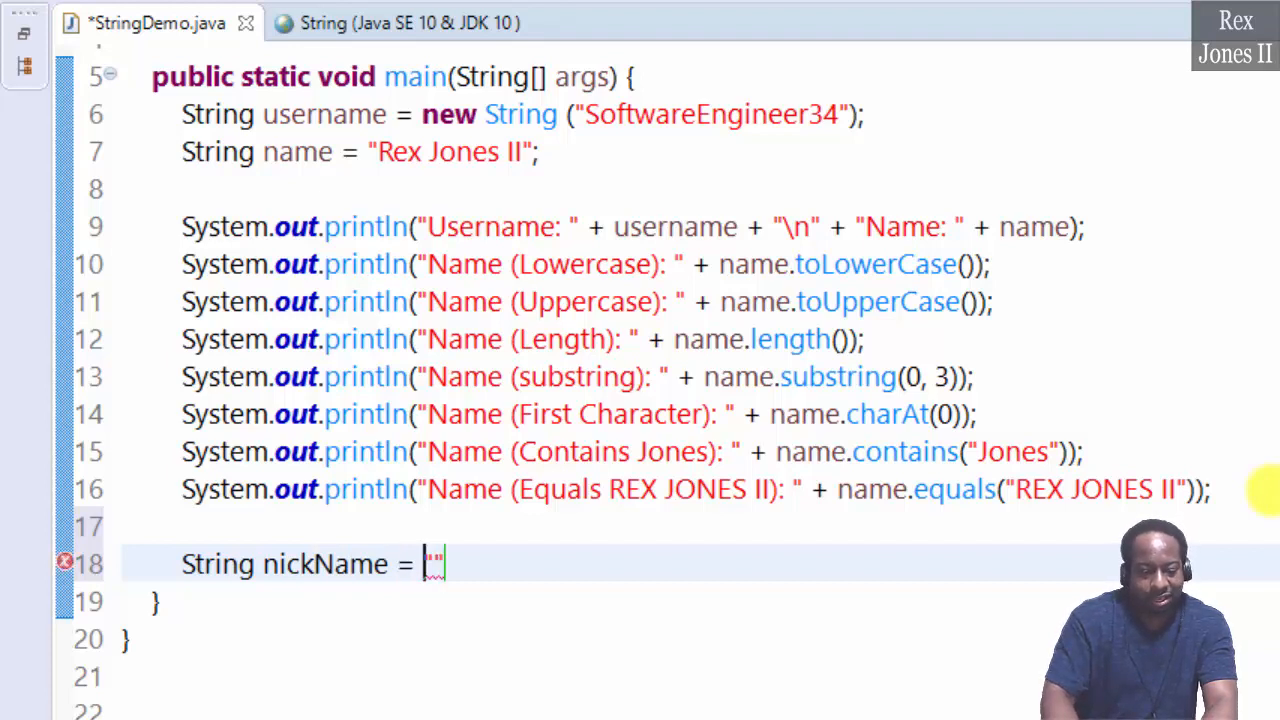
pyautogui.write('James')
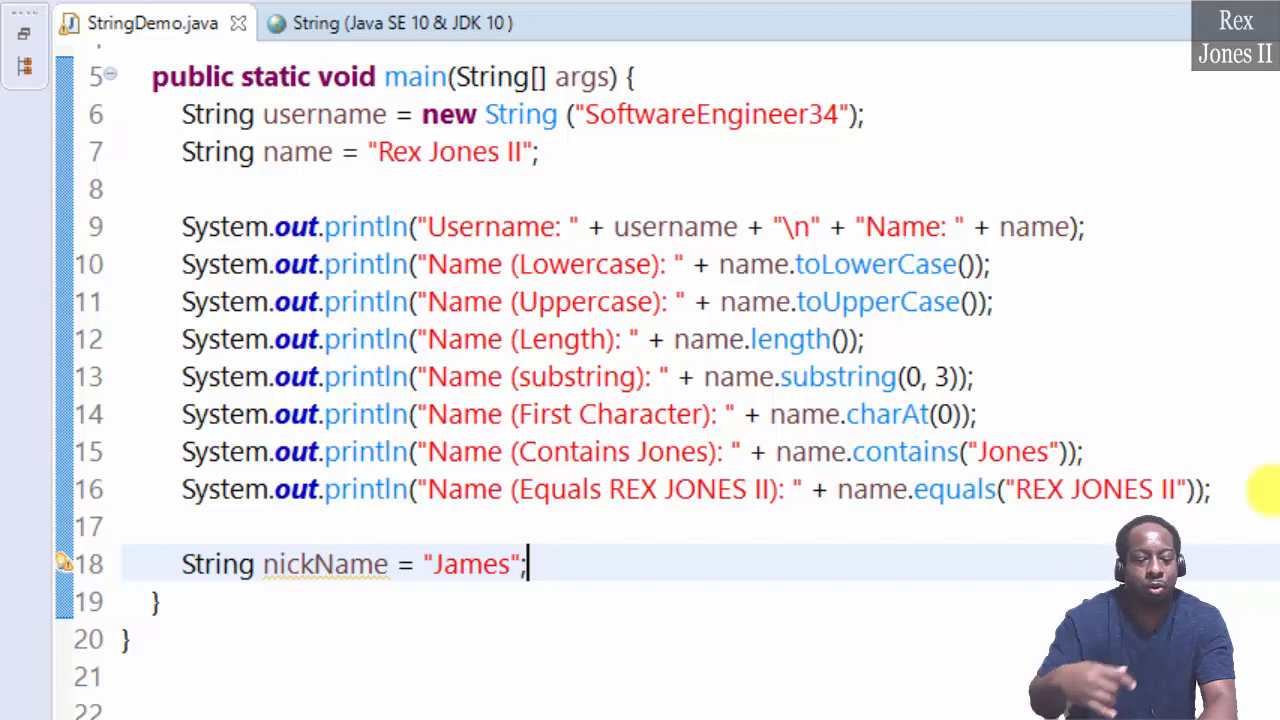
pyautogui.press('enter')
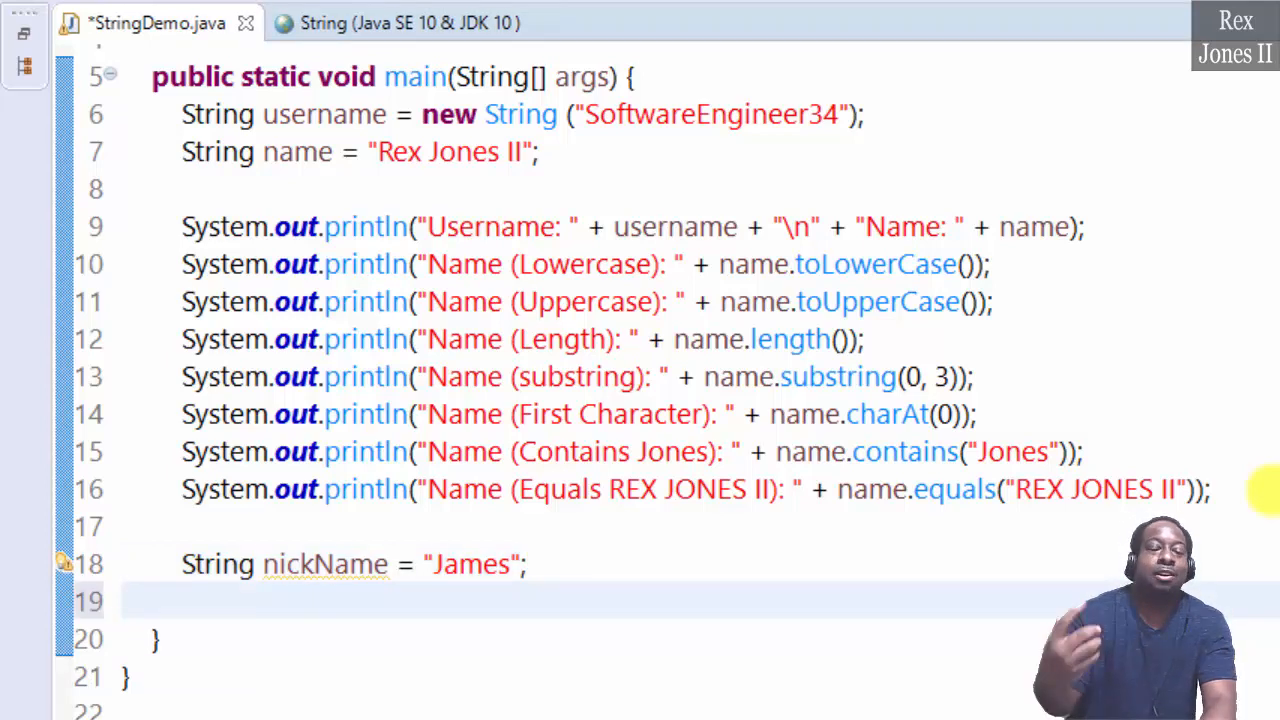
# - Print String.format("My Nickname Is %s", nickName) and run to show My Nickname Is James
pyautogui.write('sys')
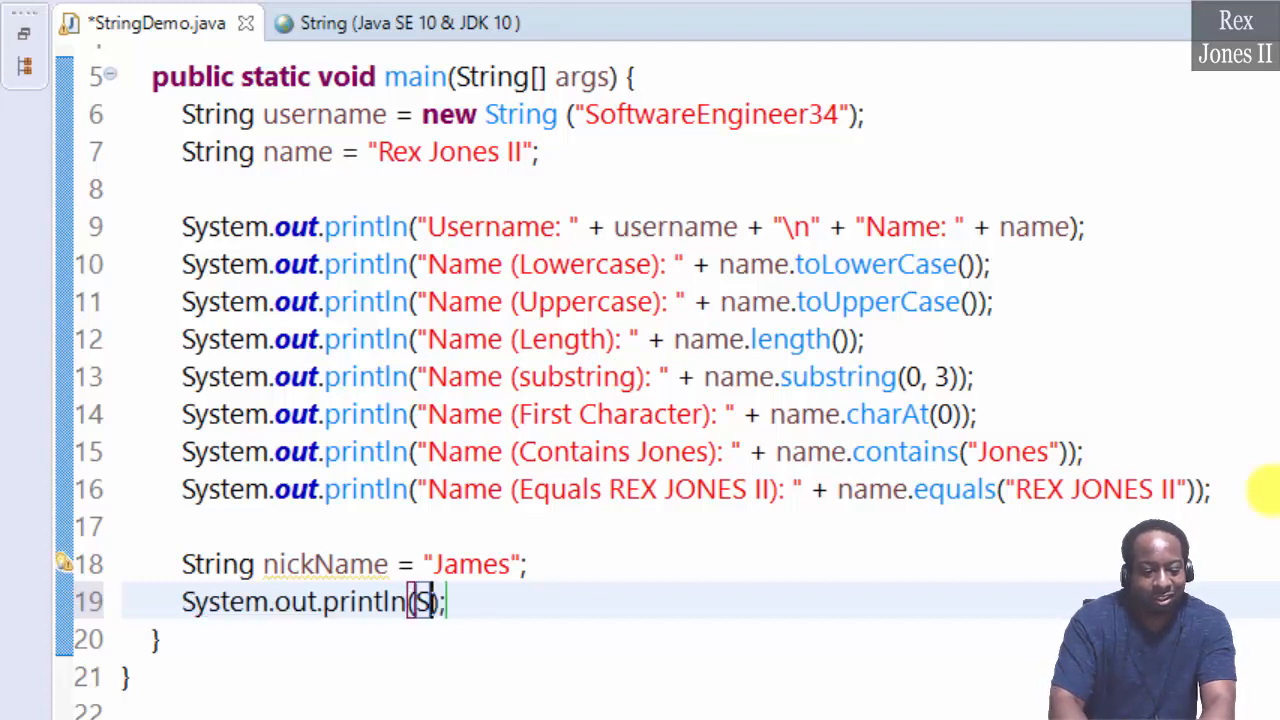
pyautogui.write('String.format(format, args')
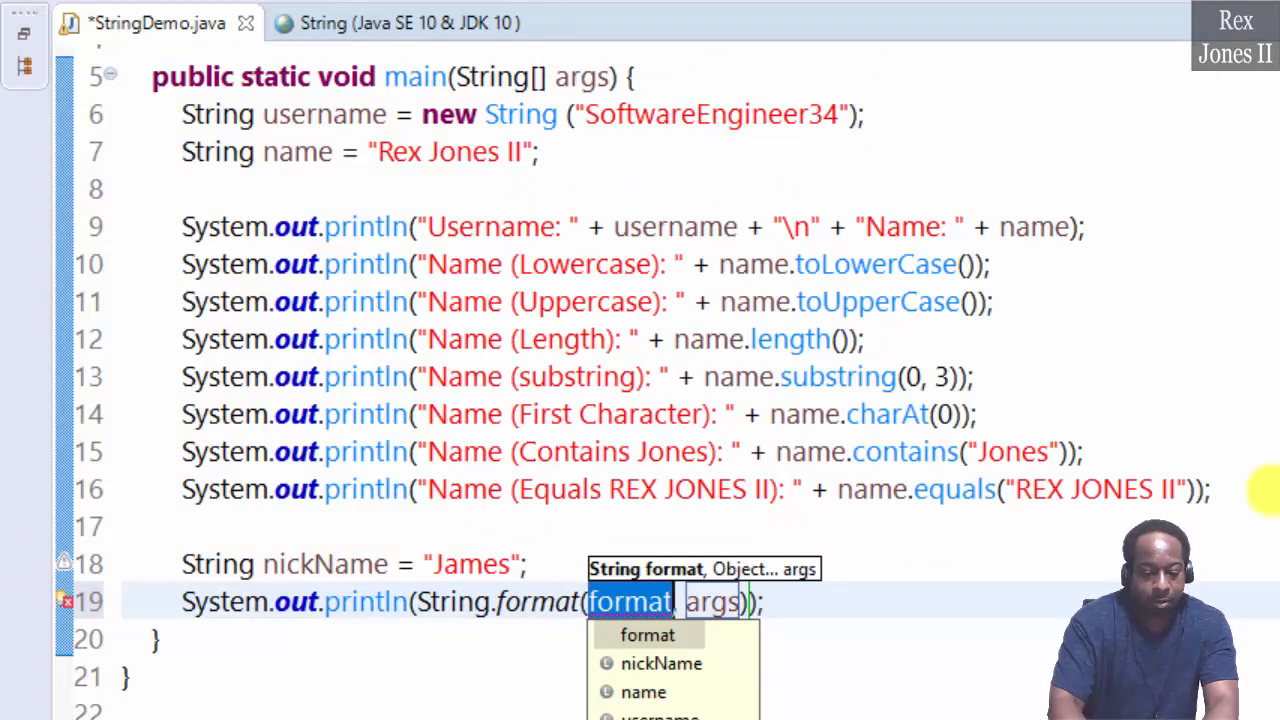
pyautogui.write('"M')
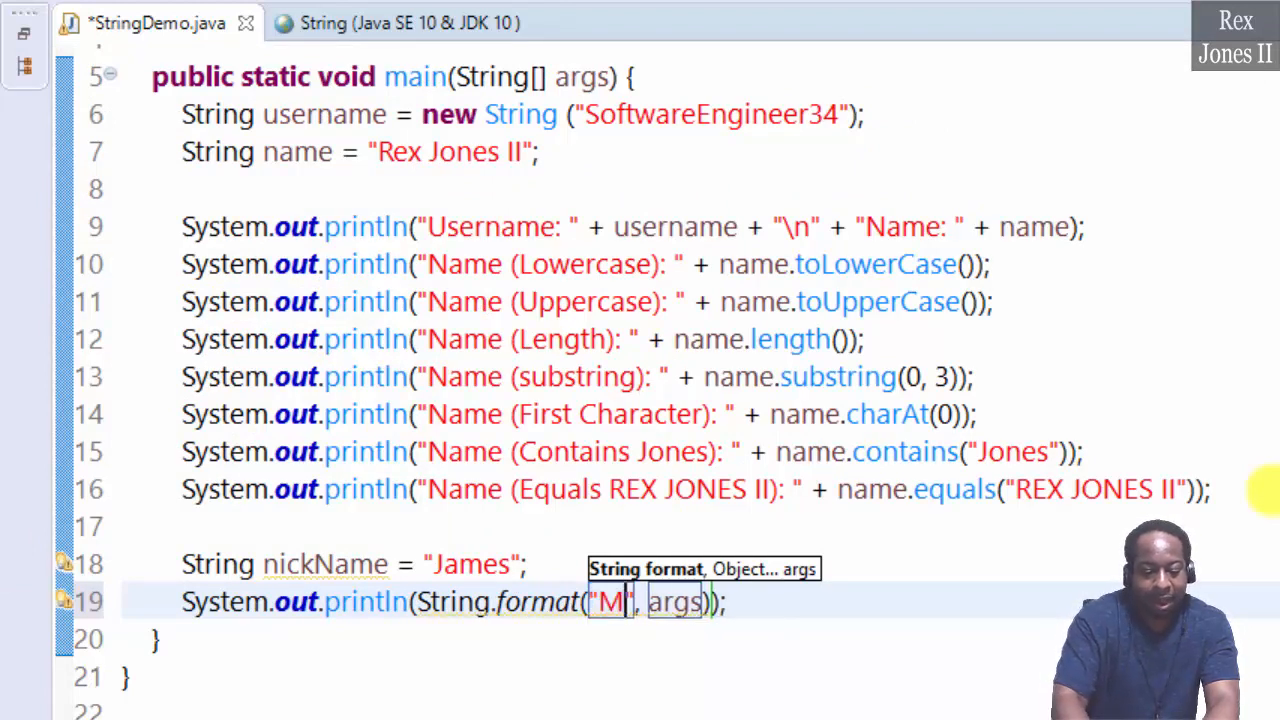
pyautogui.write('y Nickname Is')
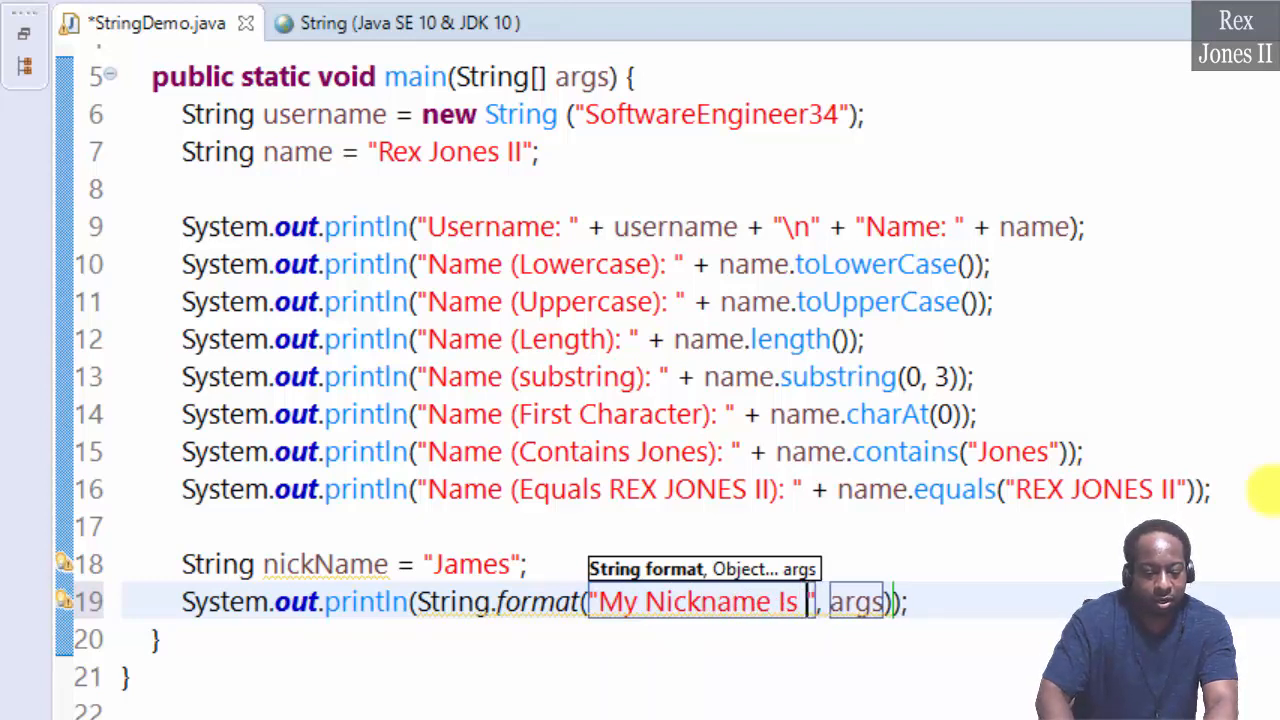
pyautogui.write('%s')
pyautogui.click(856, 602)
pyautogui.write('ni')
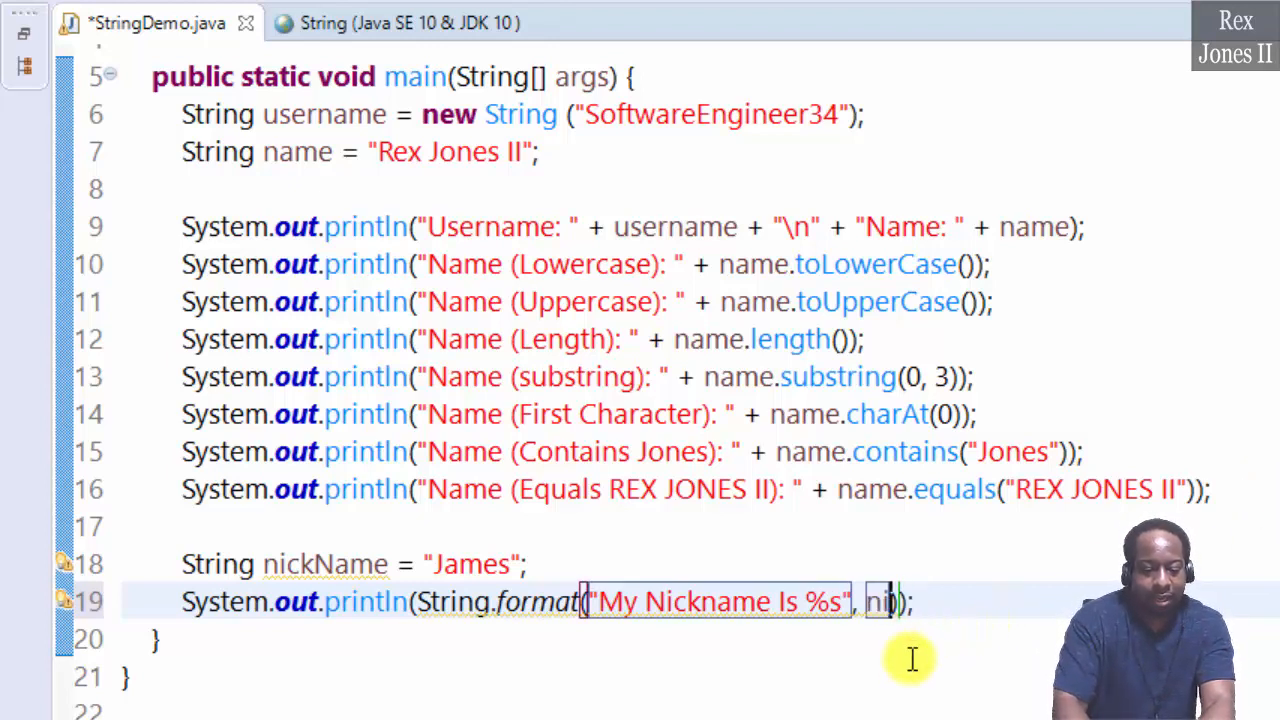
pyautogui.write('ckName')
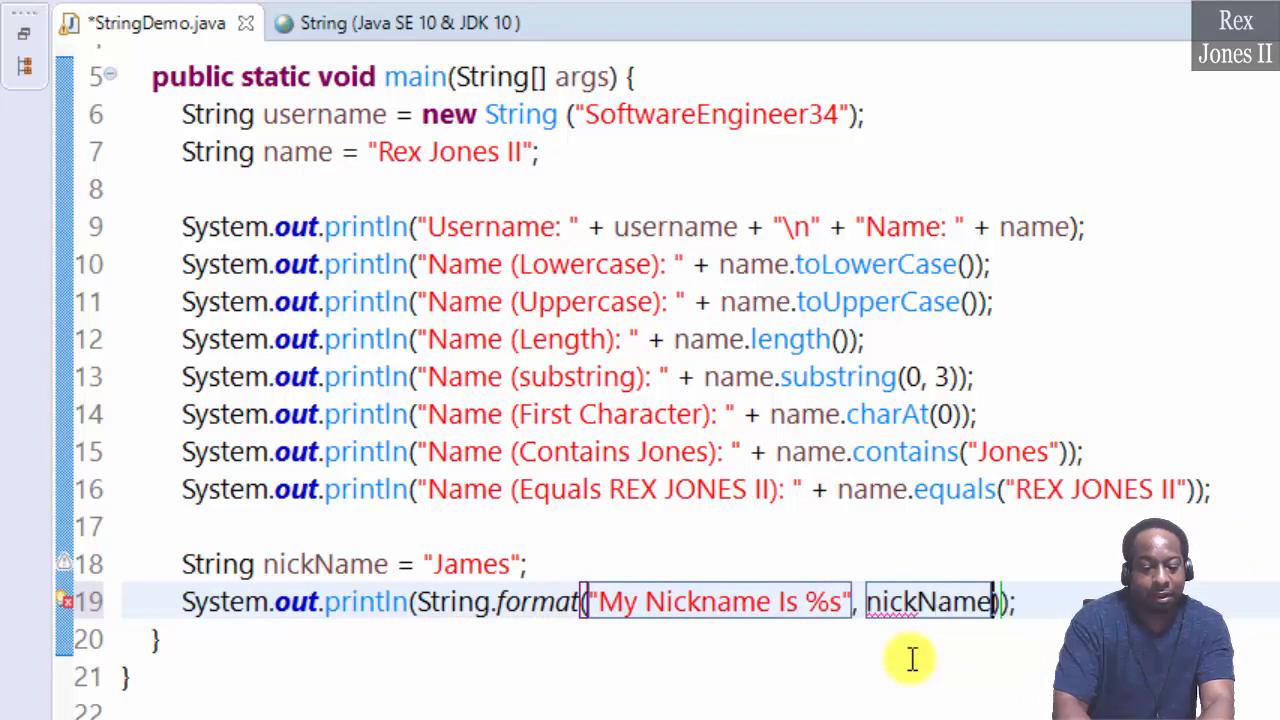
pyautogui.press('ctrl+s')
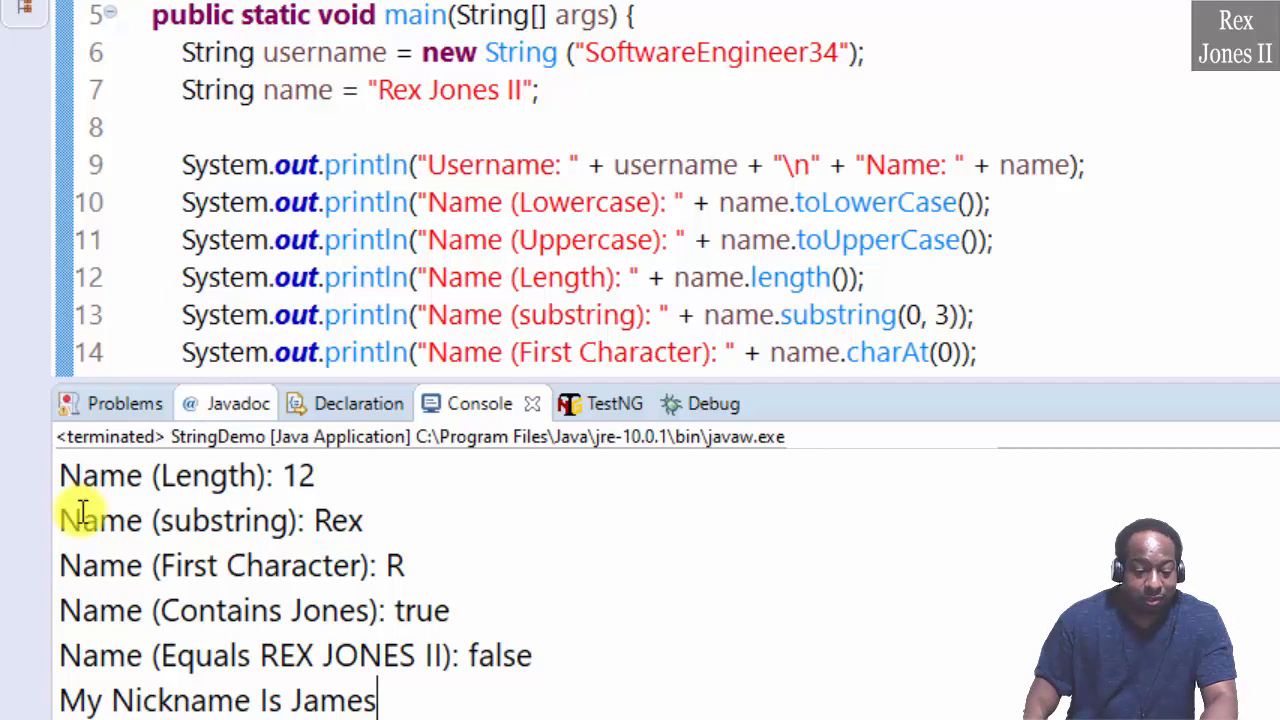
pyautogui.tripleClick(218, 700)
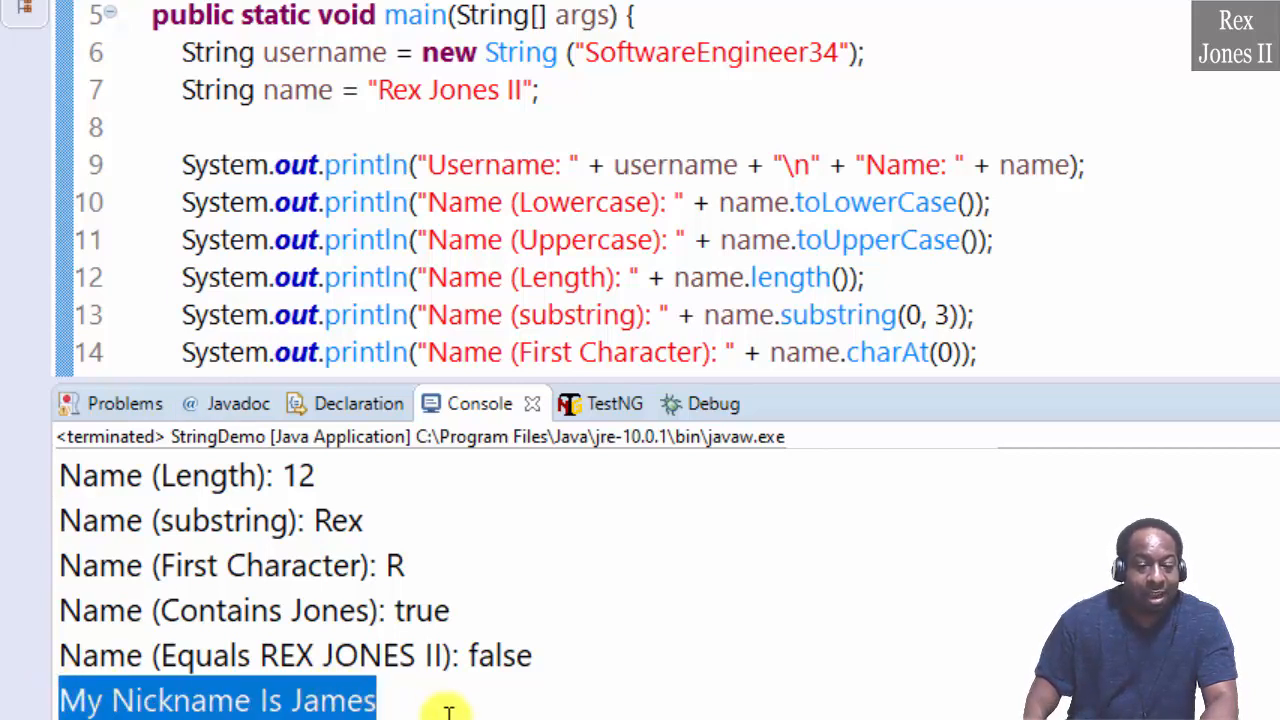